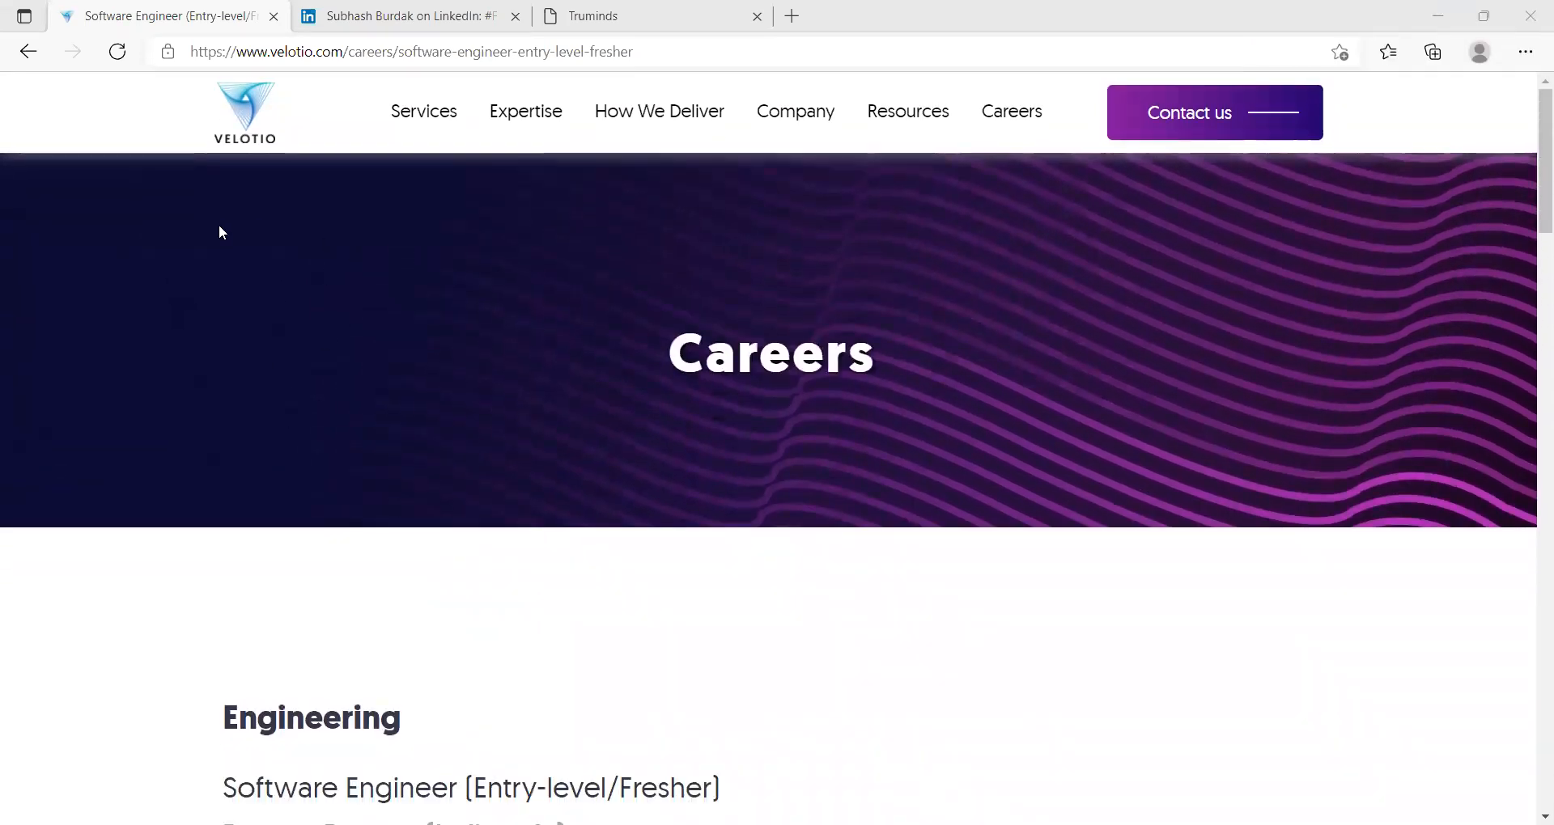
# Scroll through the Velotio posting's company introduction and fresher benefits
pyautogui.scroll(-3)
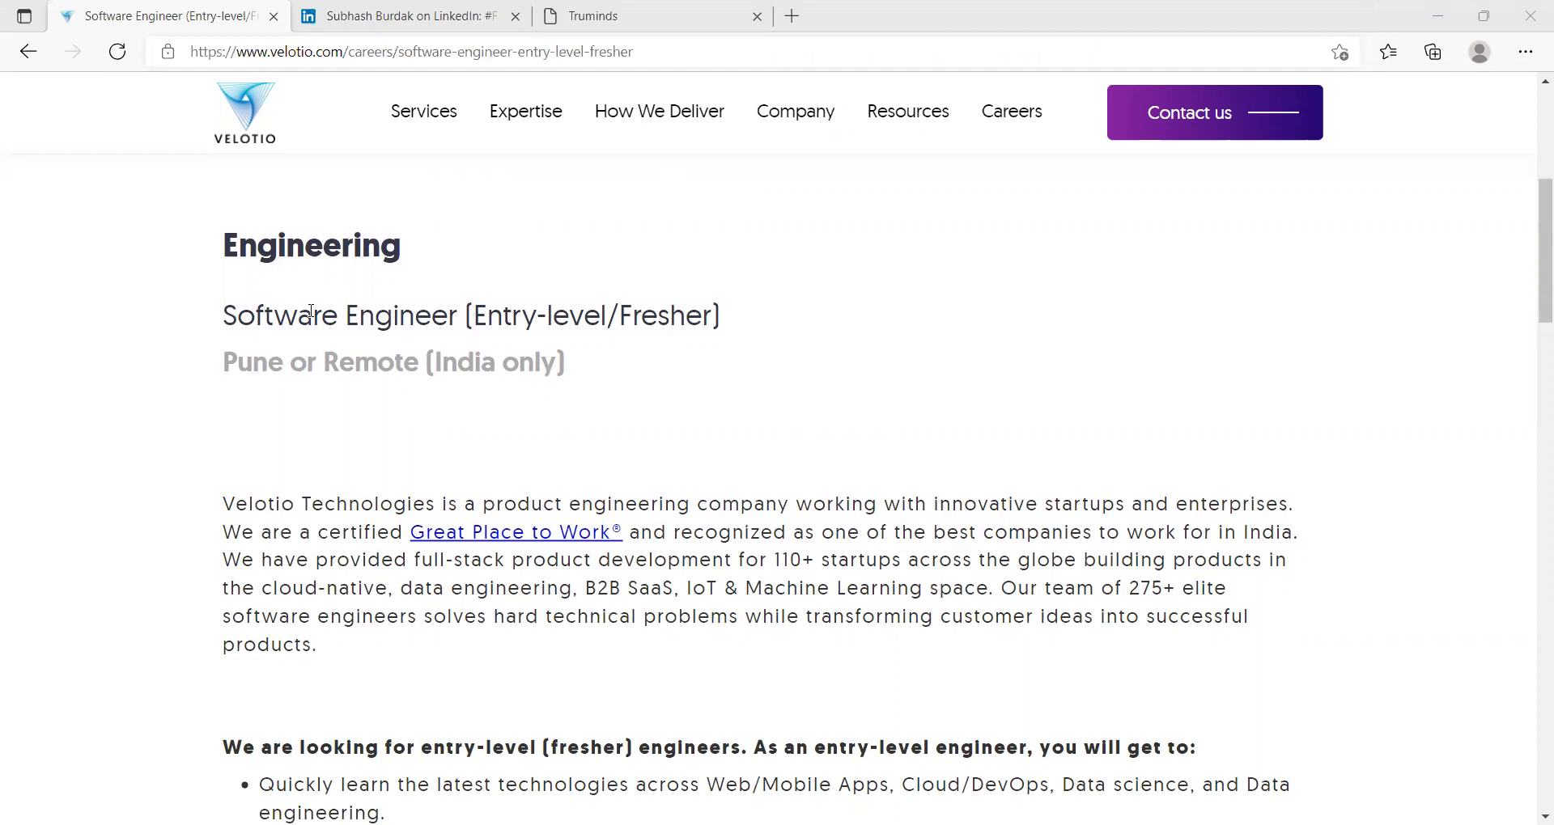
pyautogui.scroll(-3)
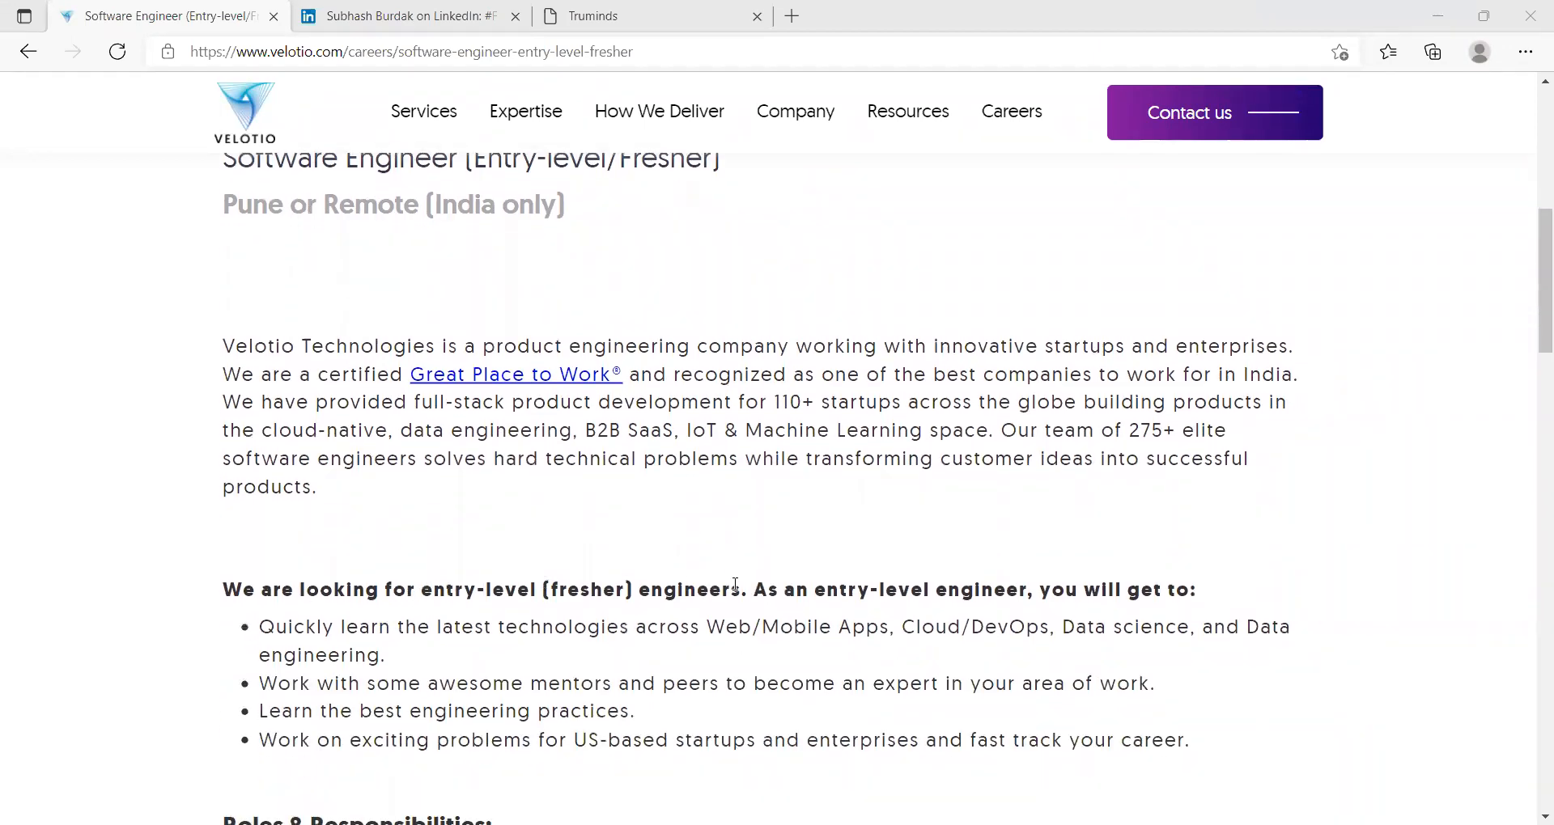
pyautogui.scroll(-3)
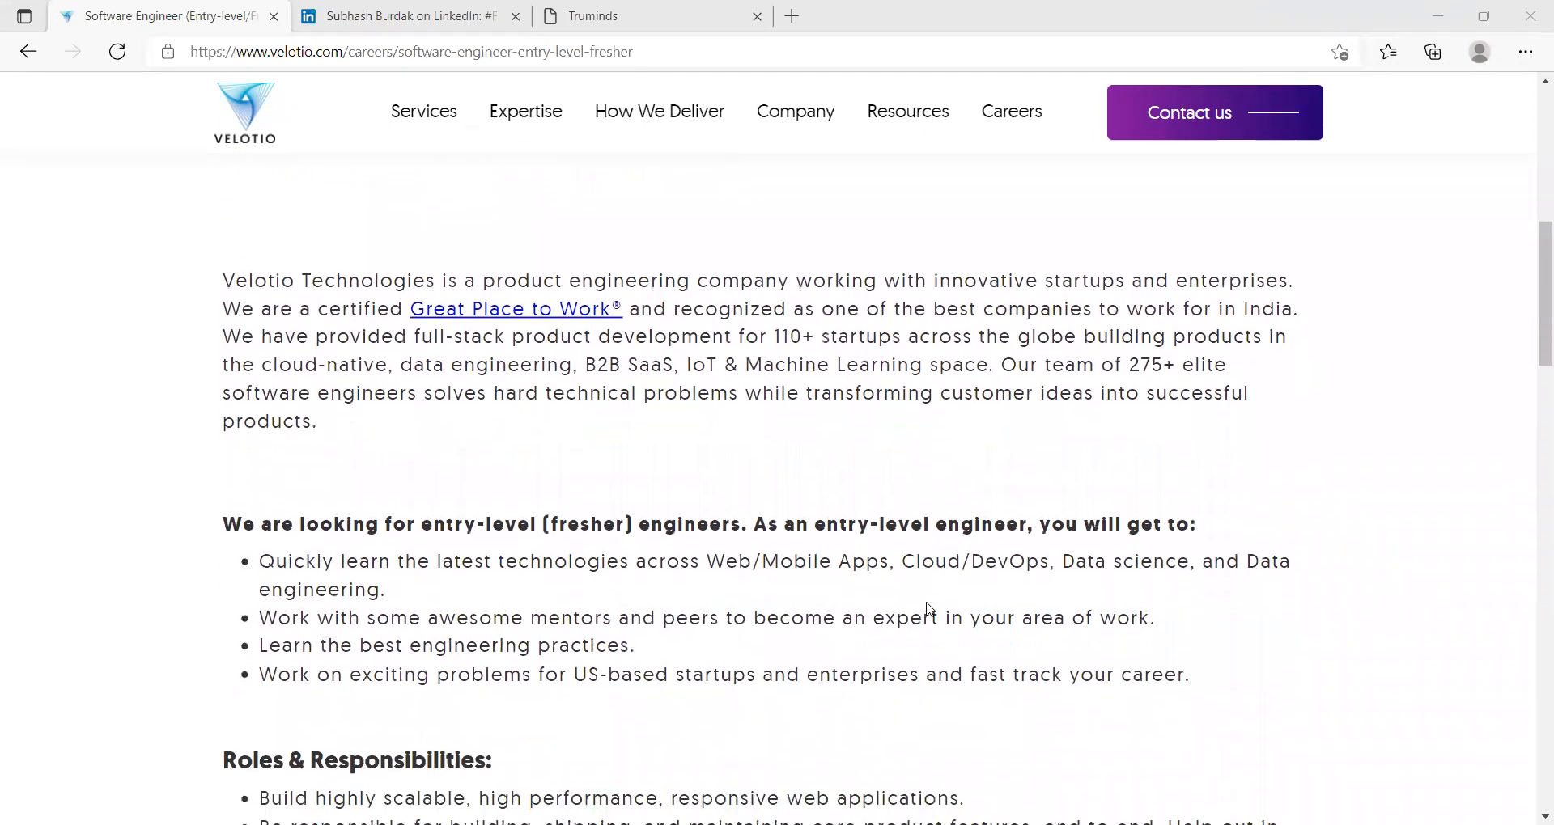
pyautogui.scroll(-3)
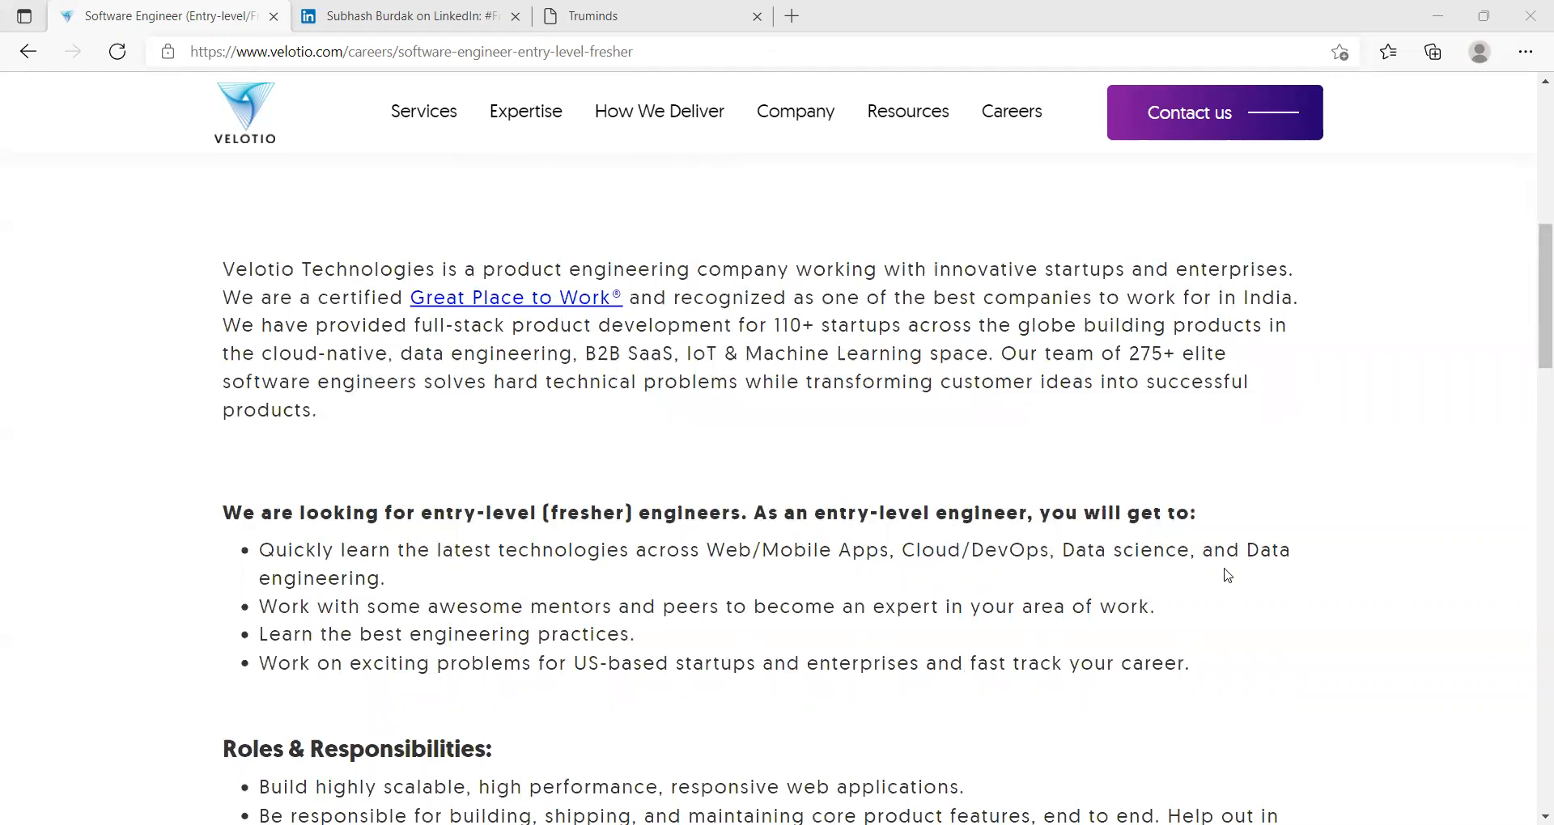
pyautogui.scroll(-3)
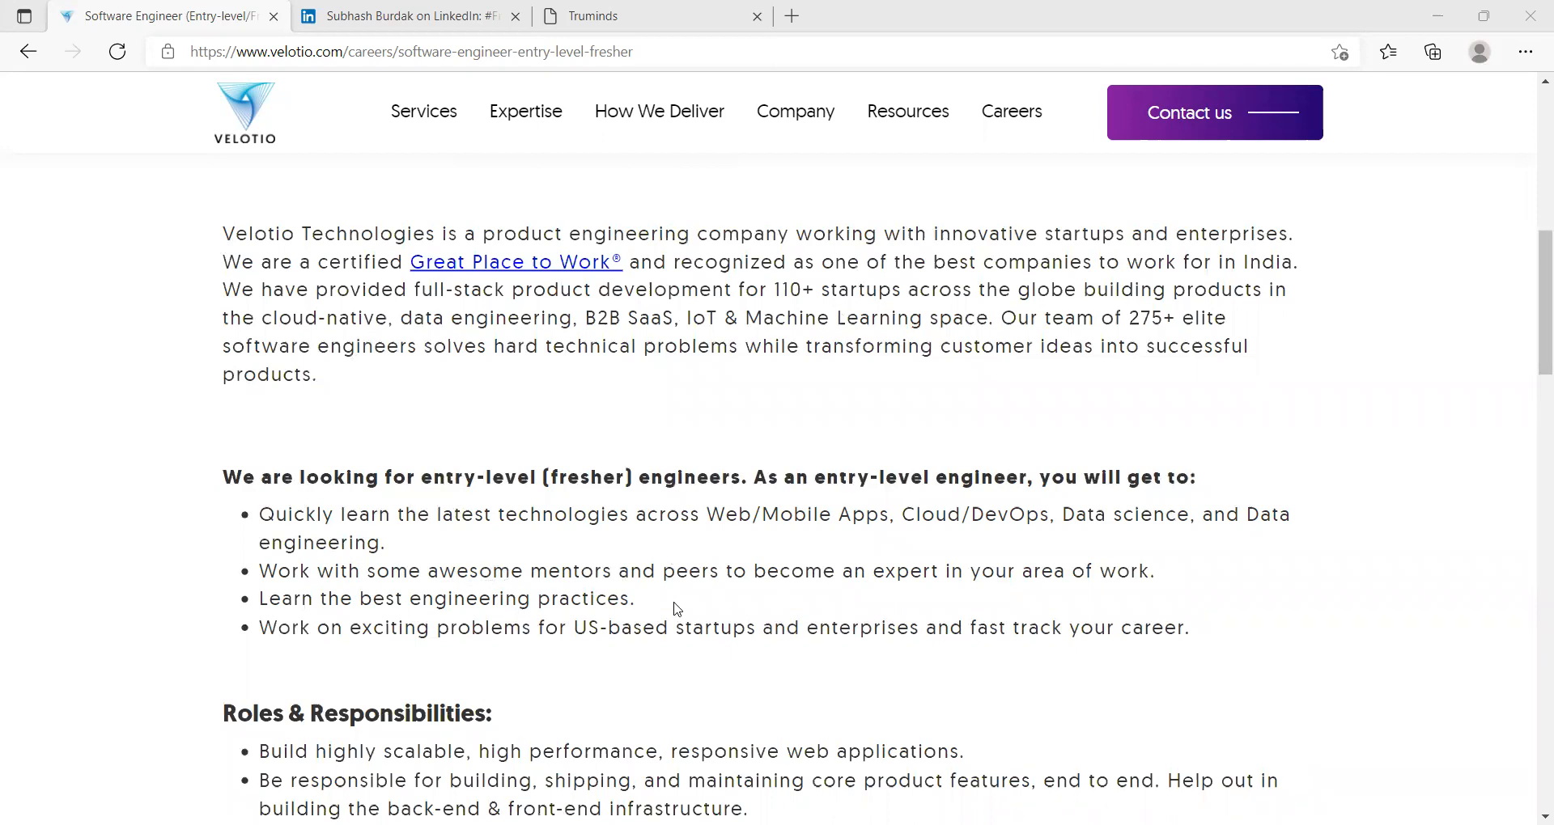
# Continue down to the Roles & Responsibilities section and into desired skills
pyautogui.scroll(-3)
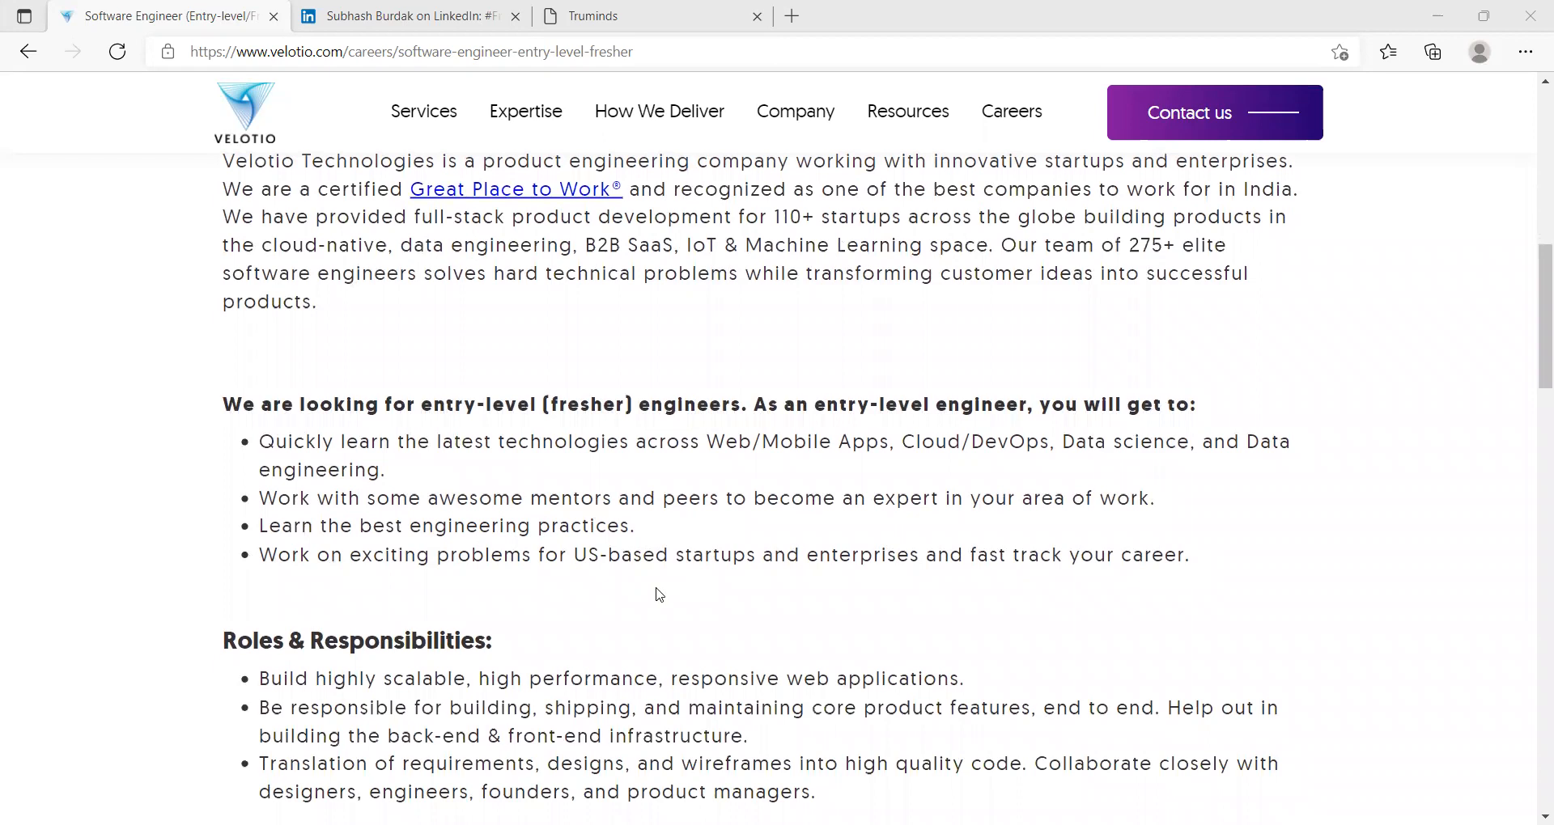
pyautogui.scroll(-3)
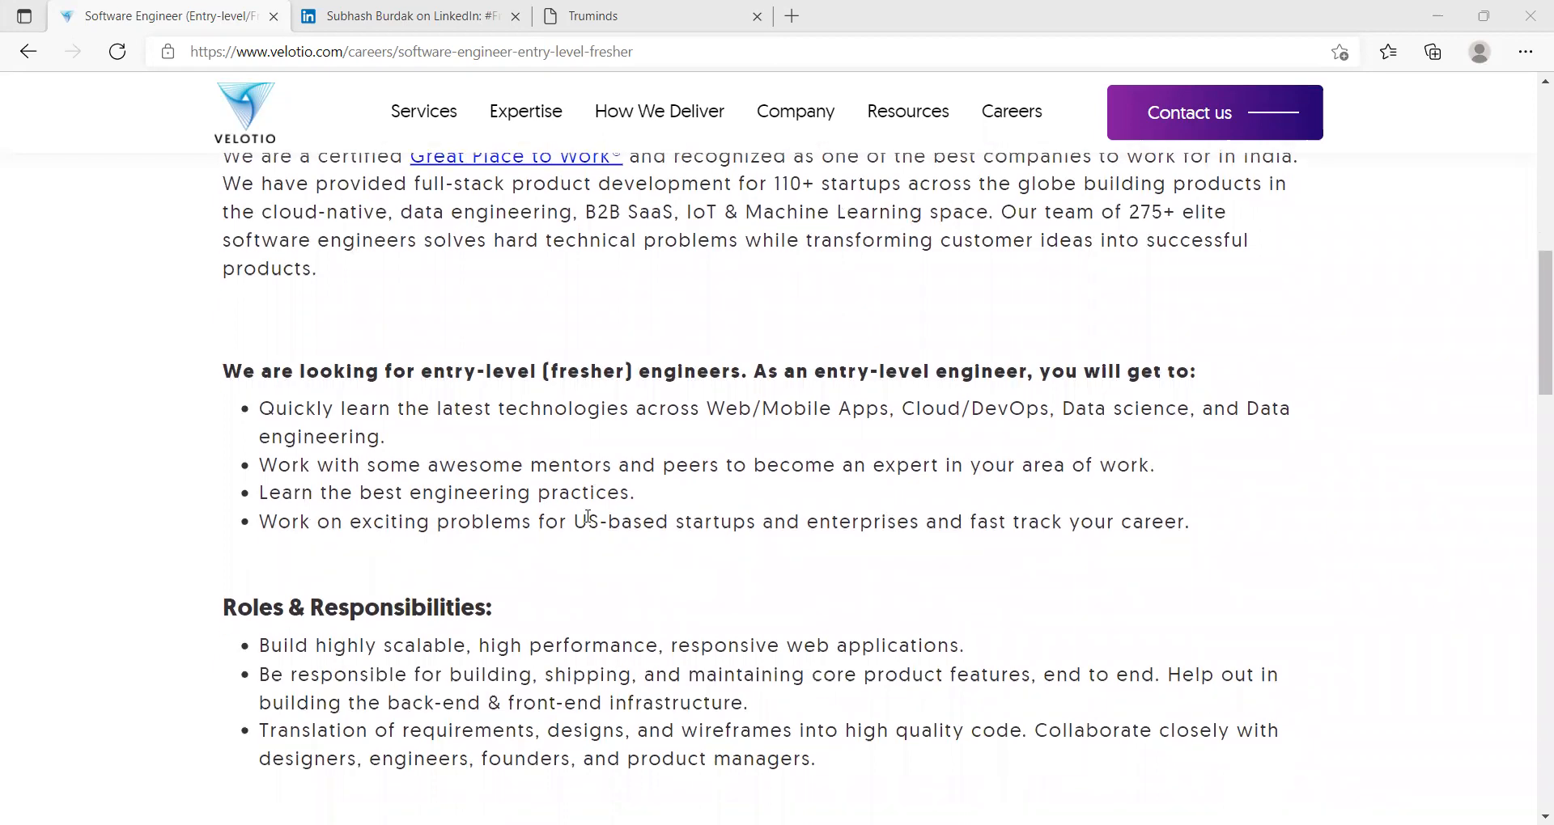
pyautogui.moveTo(1039, 542)
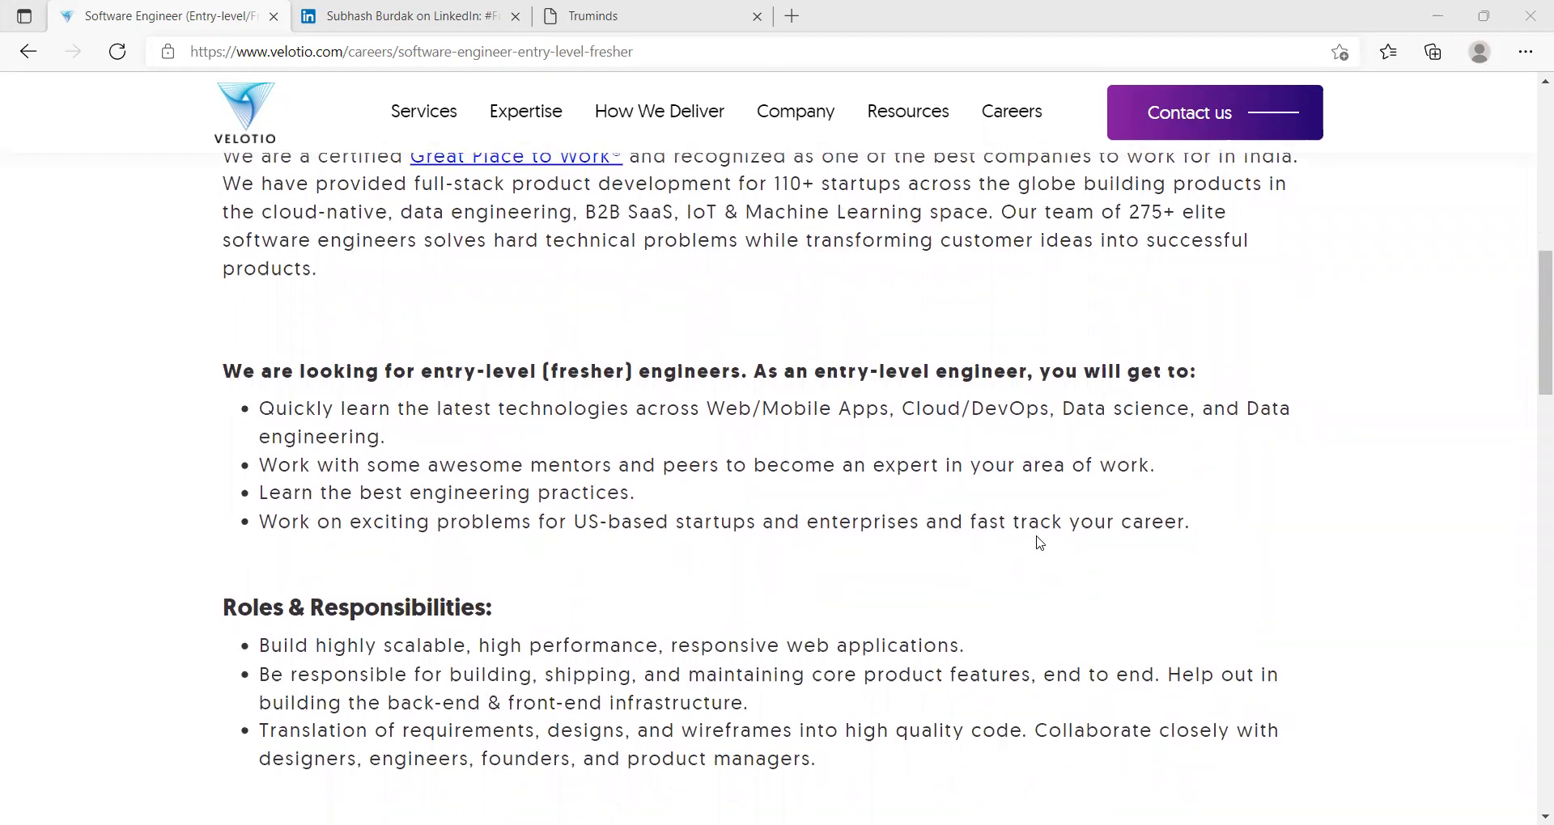
pyautogui.scroll(-3)
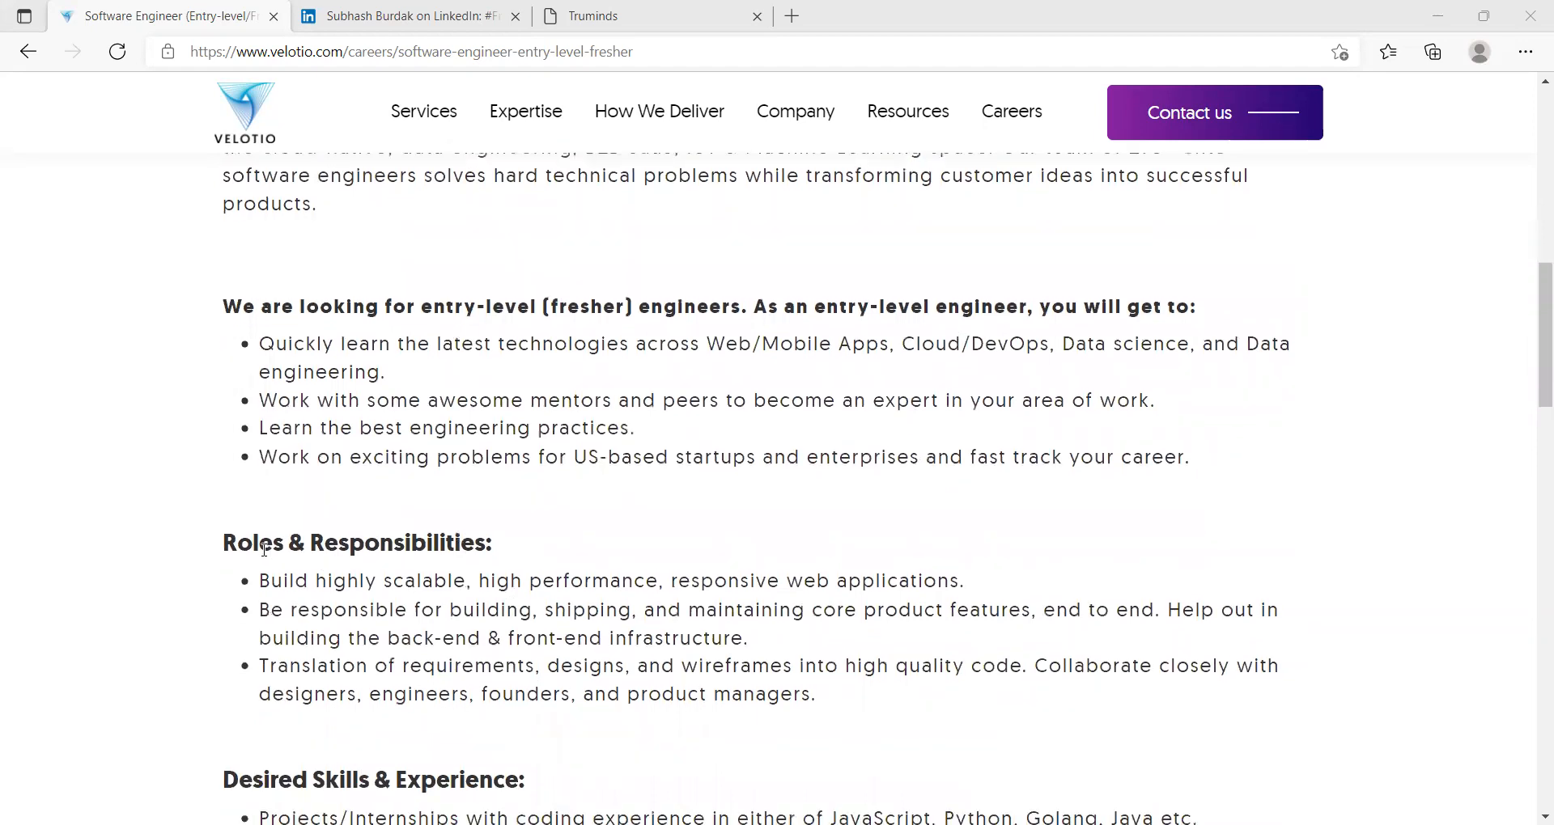
pyautogui.scroll(-3)
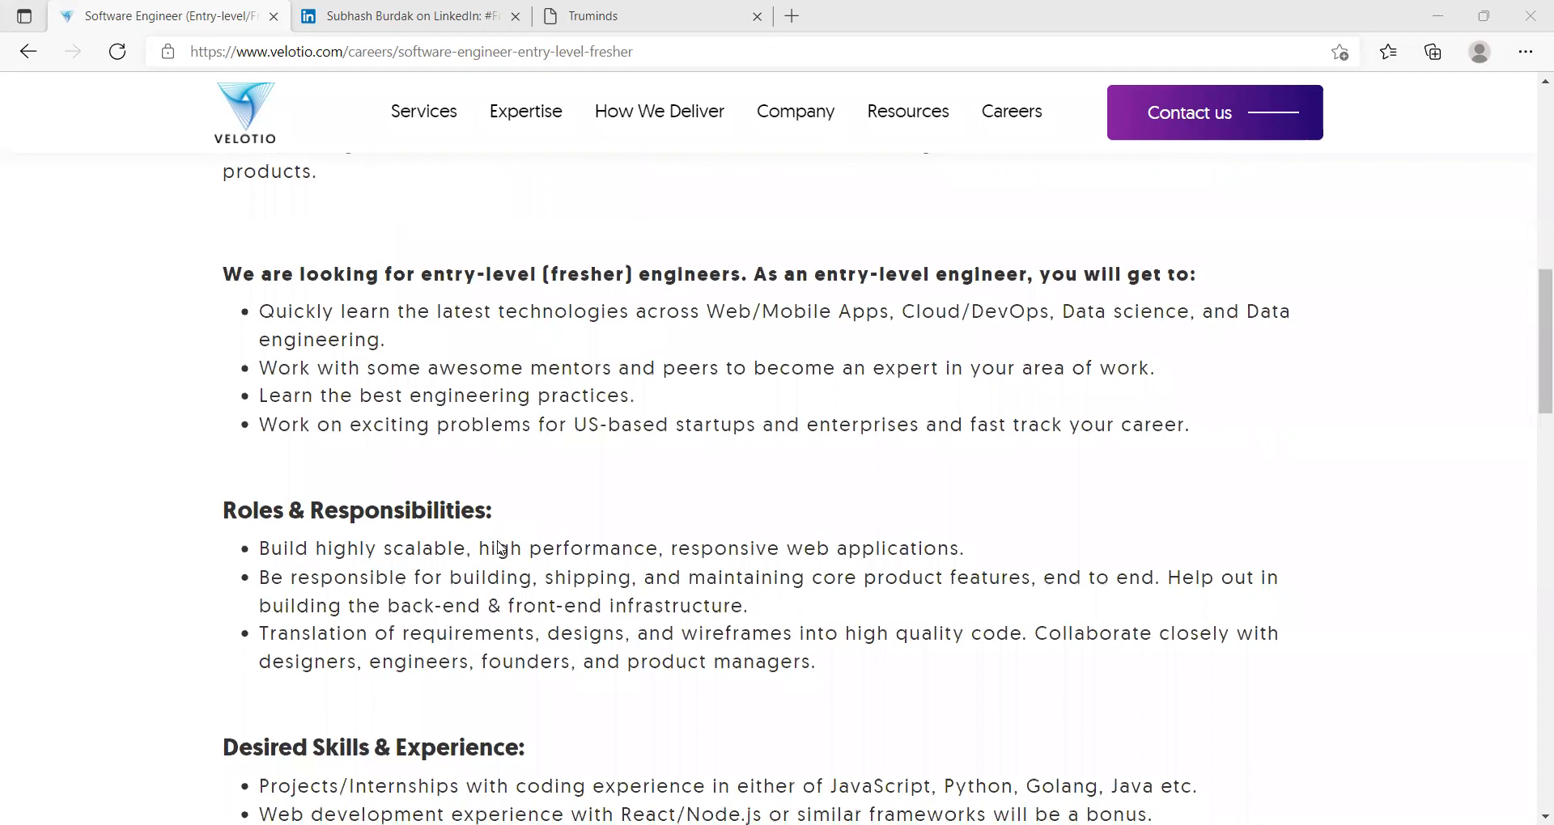
pyautogui.moveTo(107, 573)
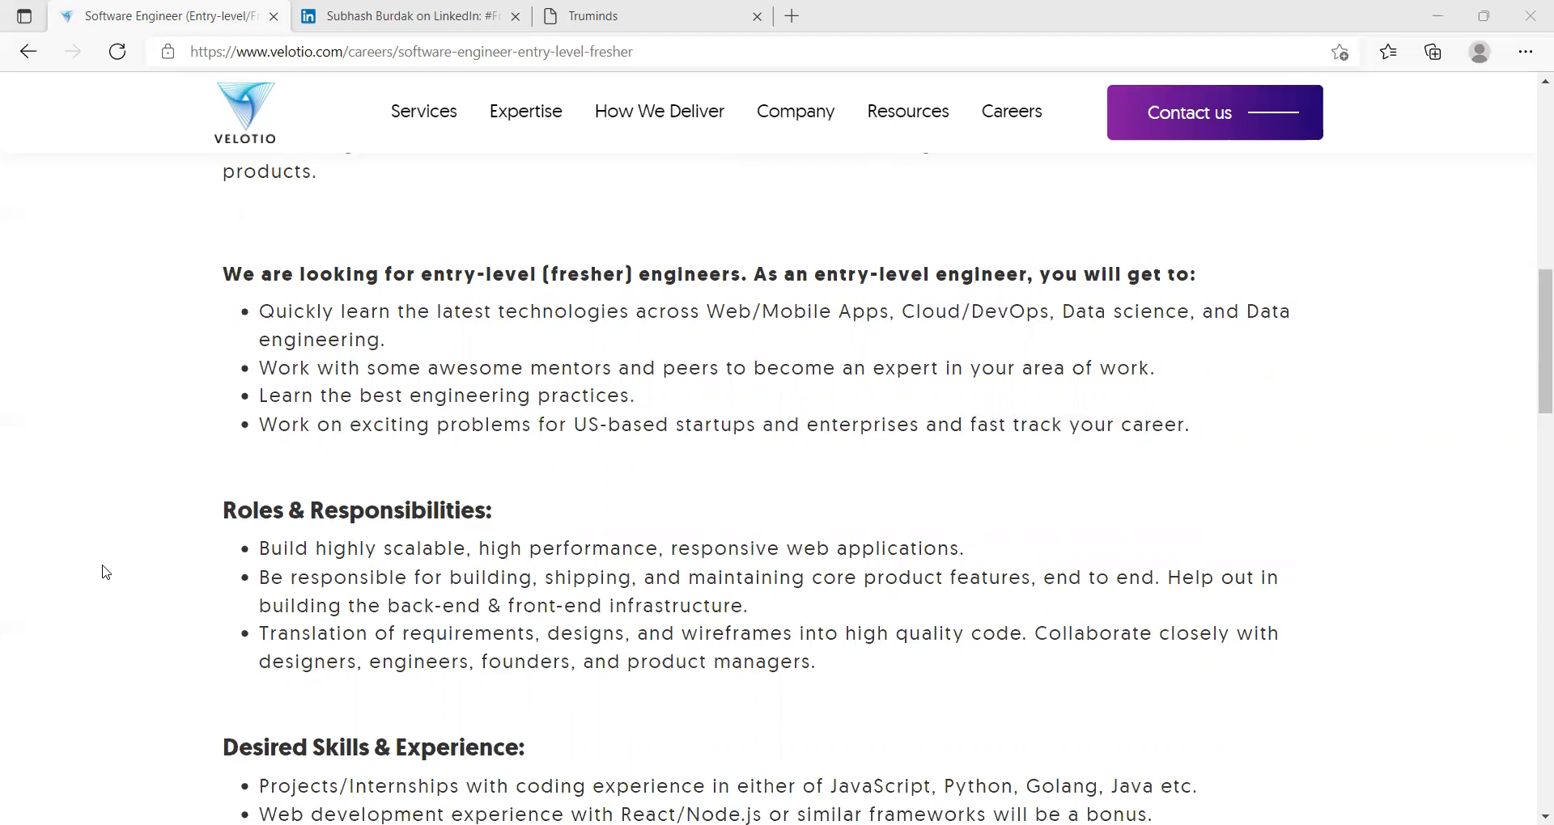
# Read the Desired Skills & Experience list through the degree requirement, ending back at the Engineering heading
pyautogui.scroll(-3)
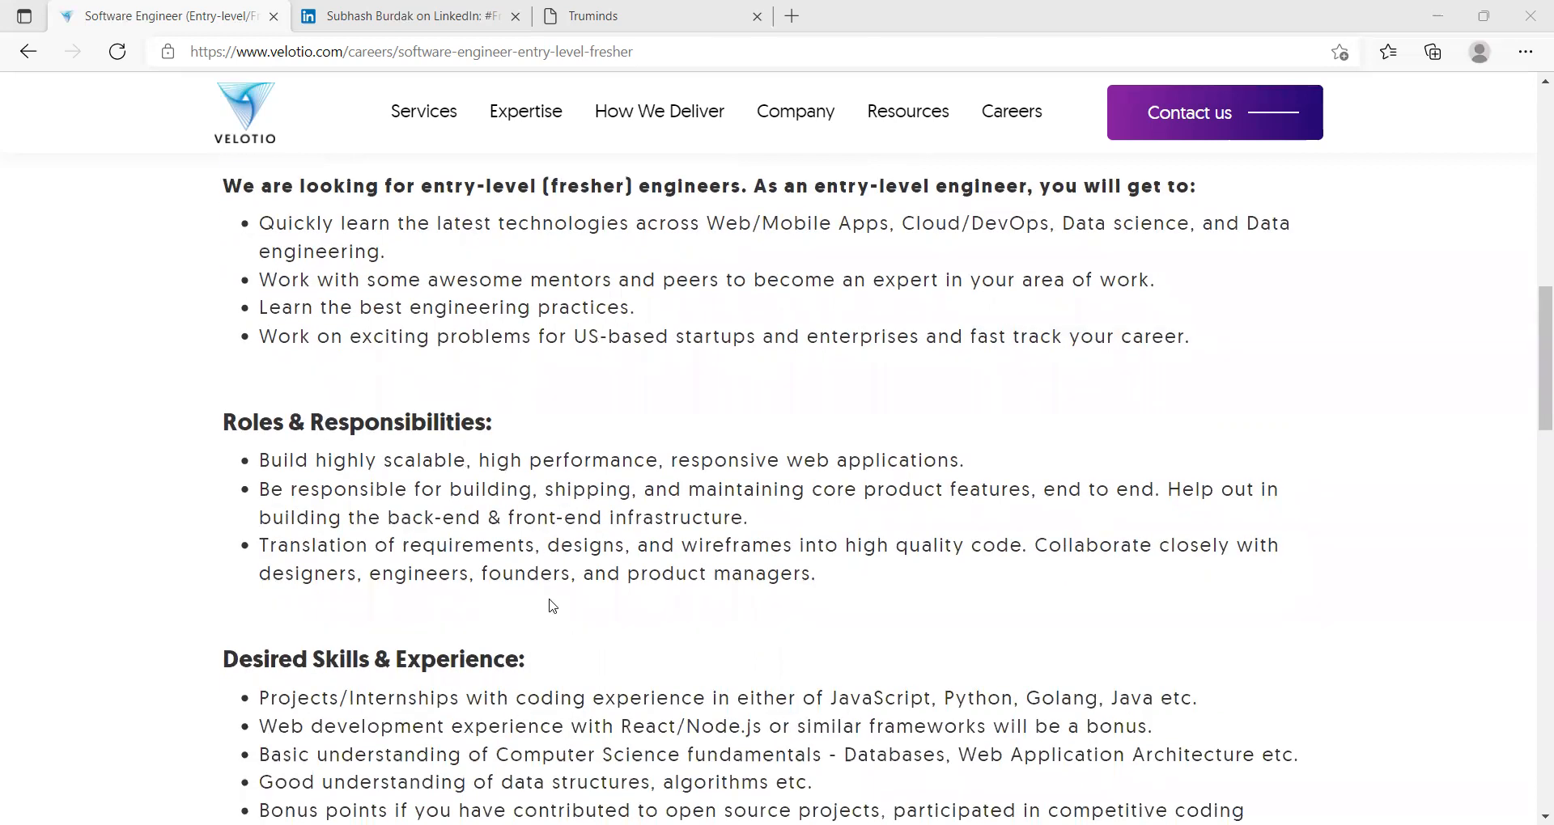
pyautogui.scroll(-3)
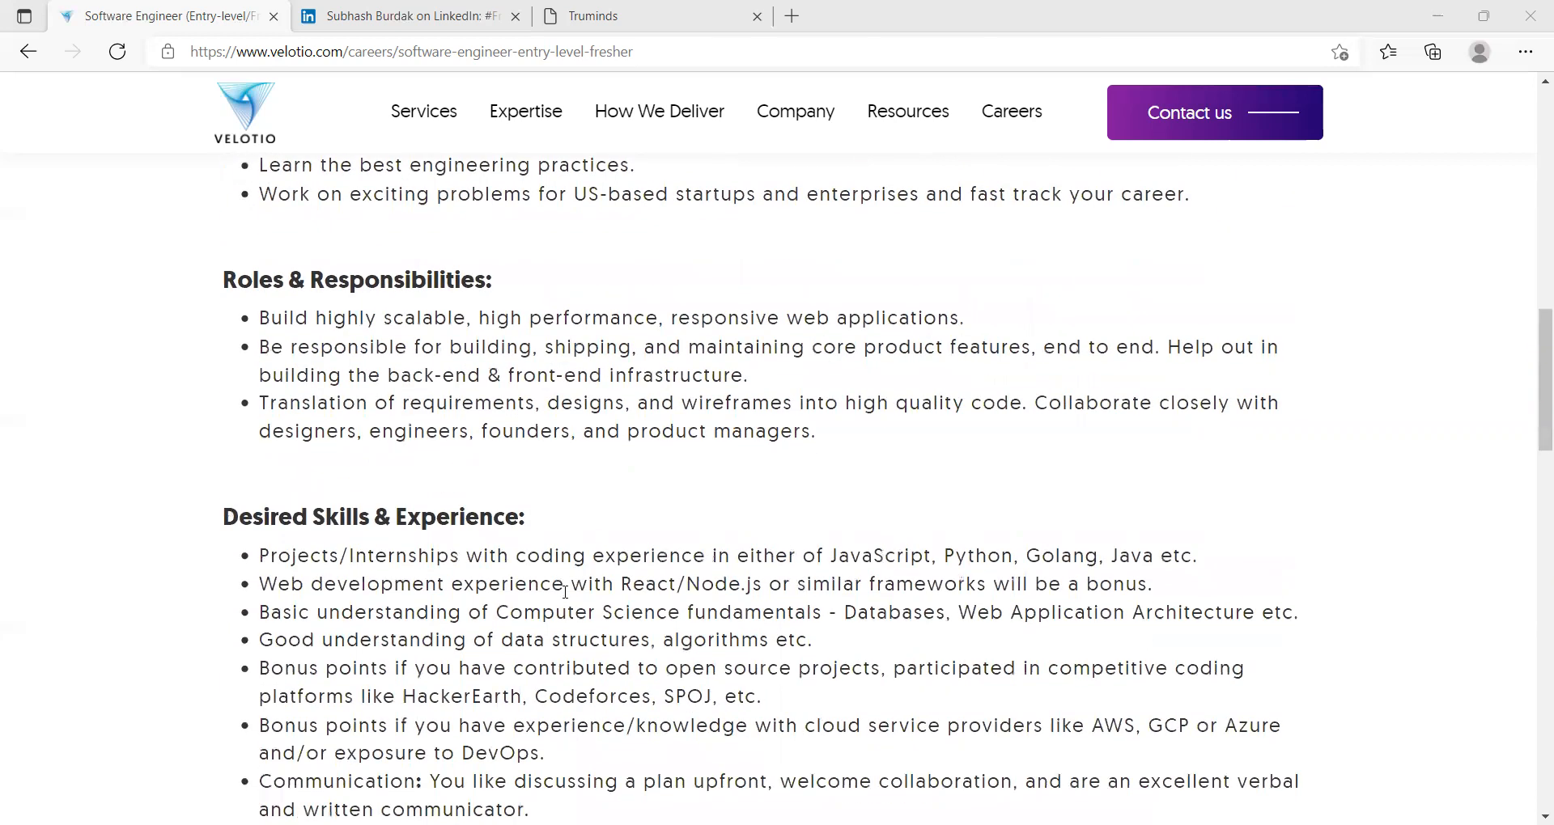
pyautogui.scroll(-3)
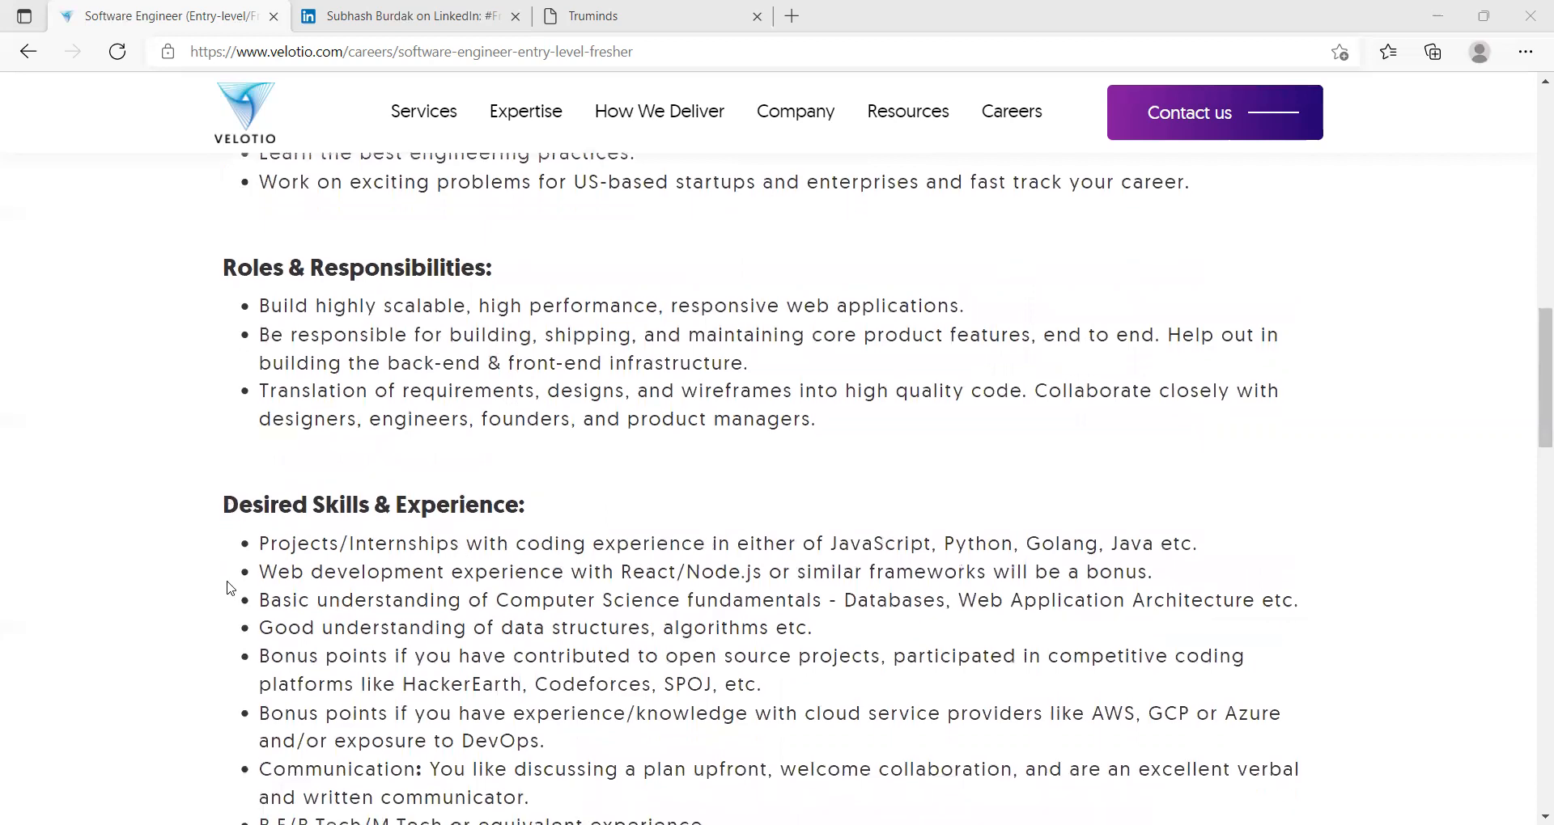
pyautogui.moveTo(483, 572)
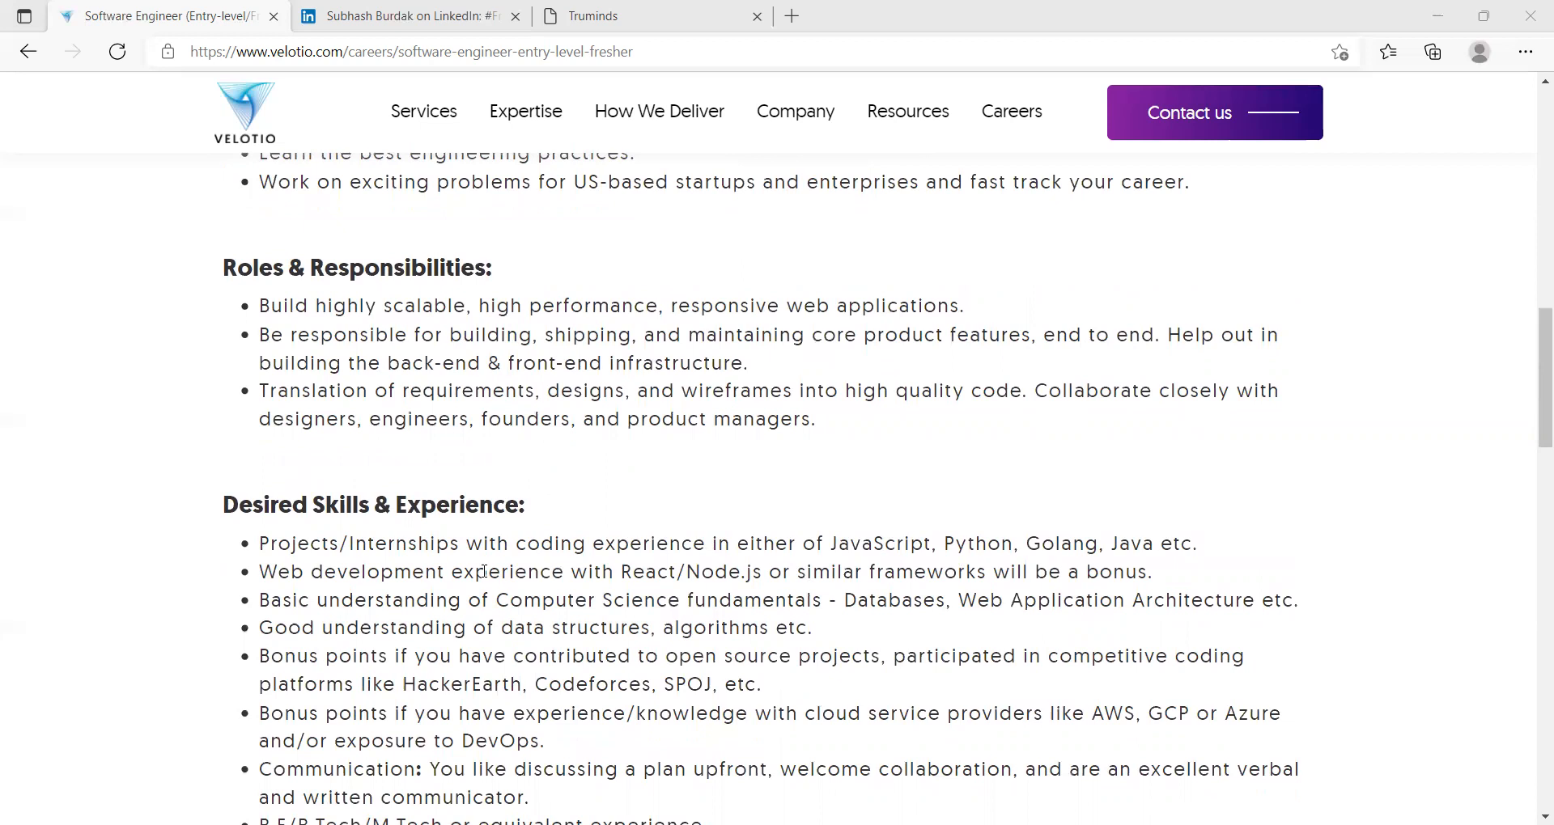
pyautogui.scroll(-3)
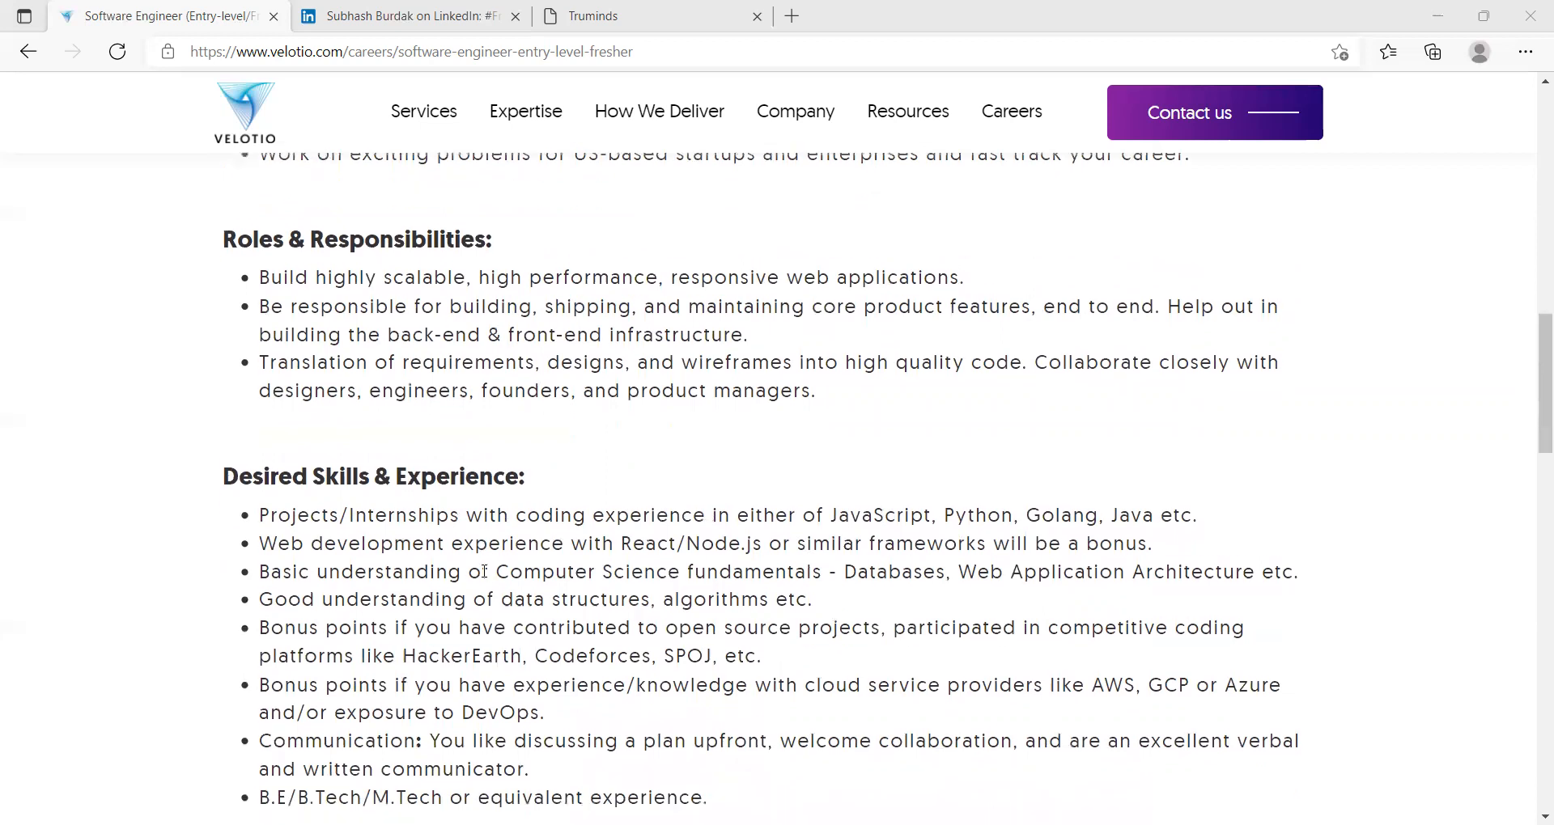
pyautogui.scroll(-3)
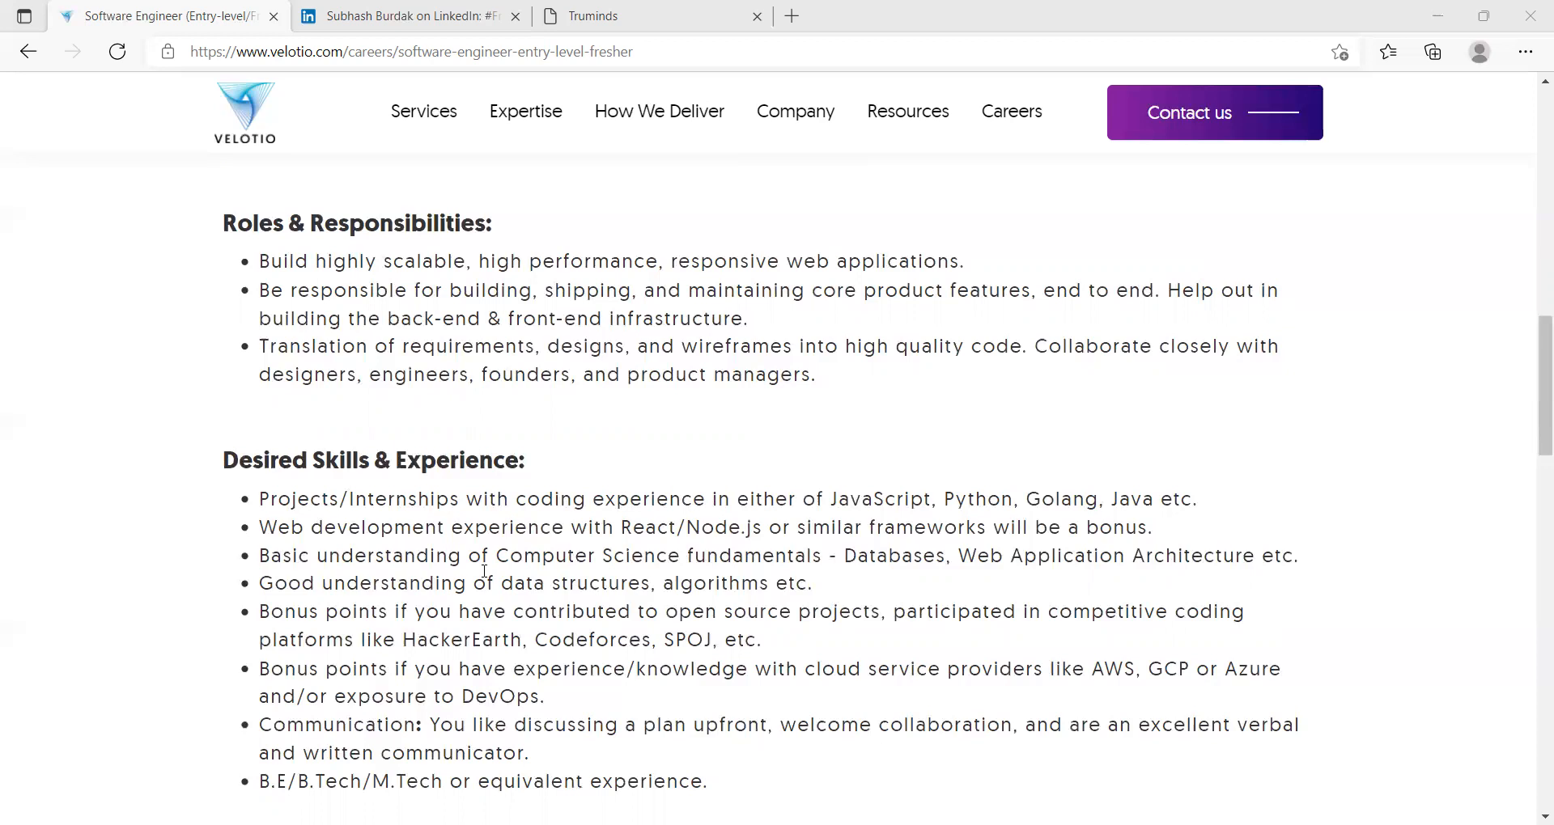
pyautogui.scroll(-3)
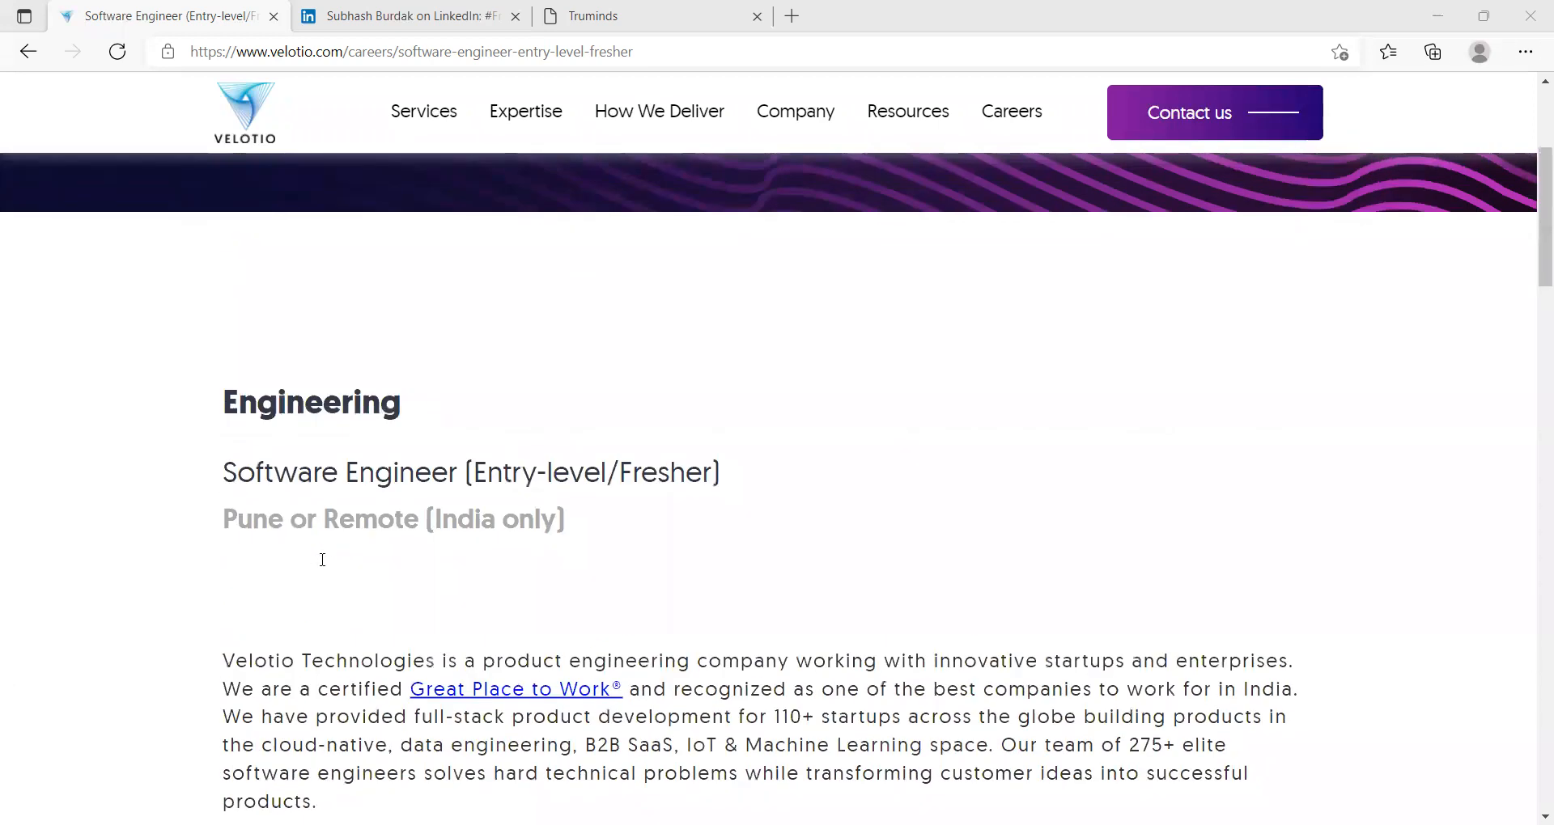
# Glance at Velotio's Our Culture section, then switch to the Truminds fresher posting tab
pyautogui.scroll(3)
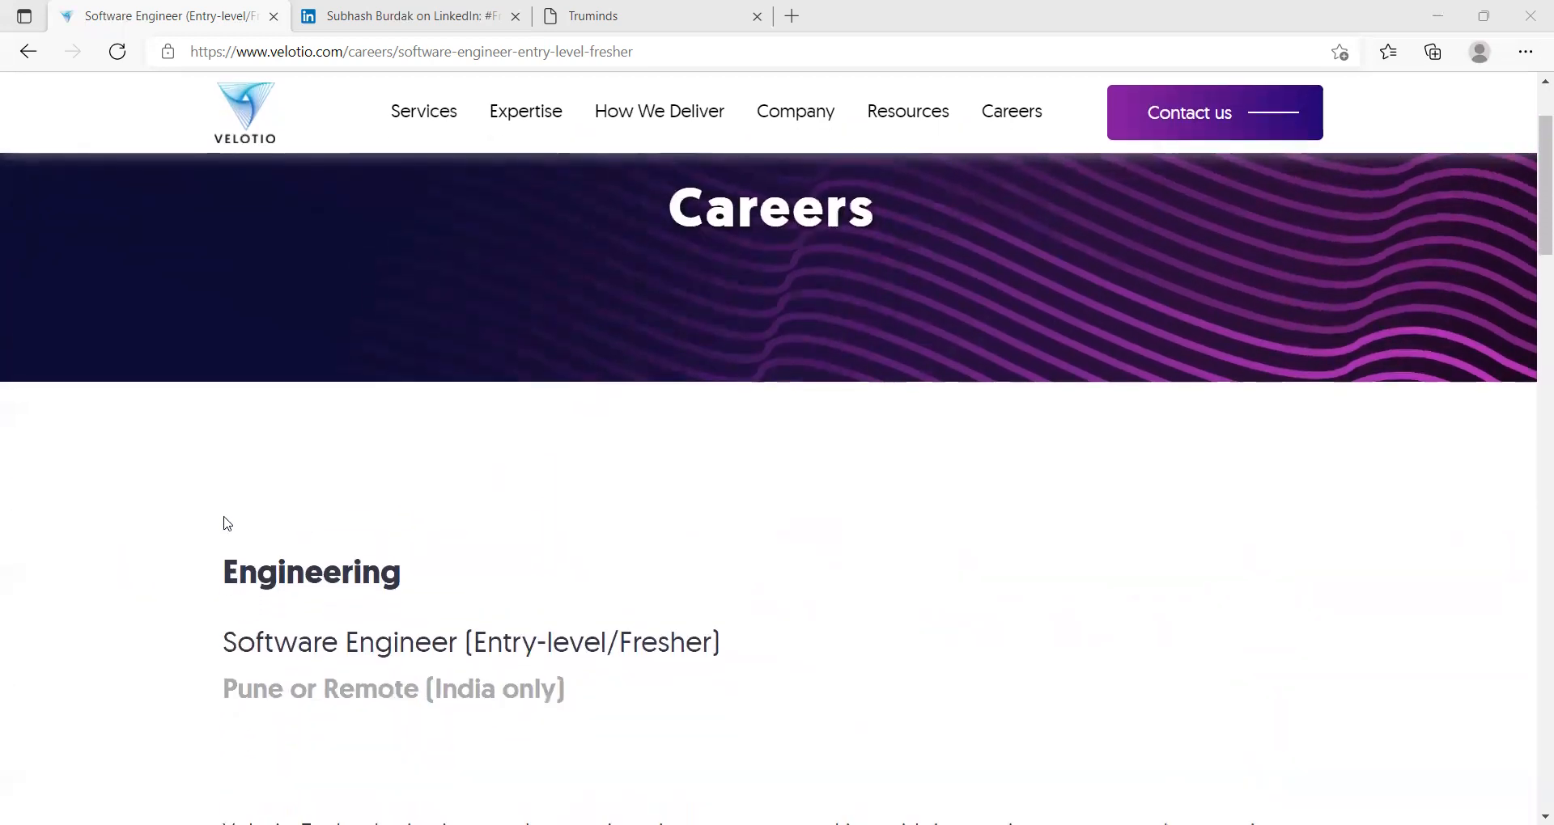
pyautogui.scroll(-3)
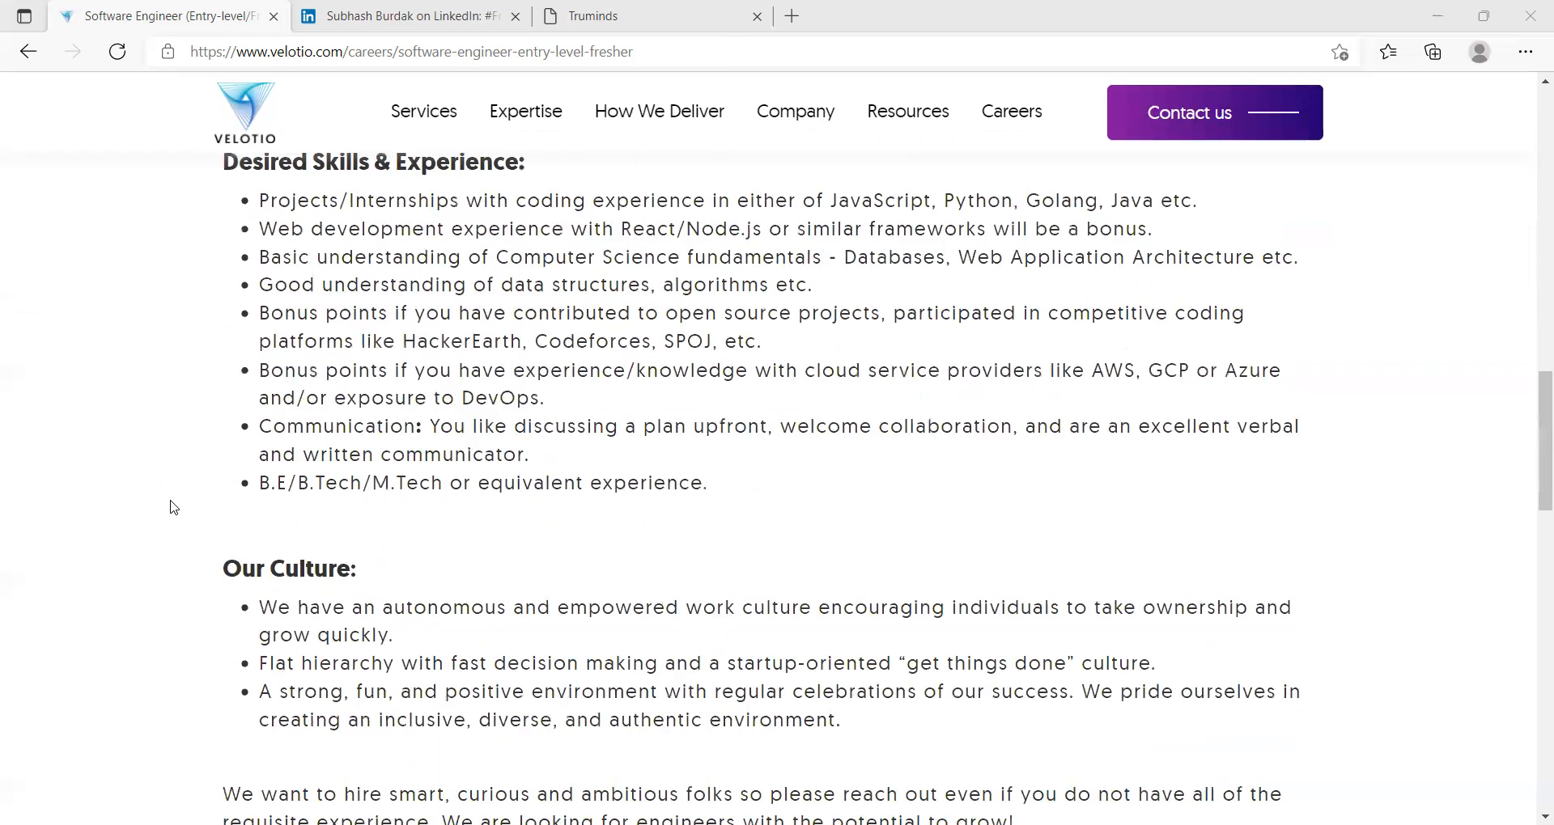
pyautogui.scroll(-3)
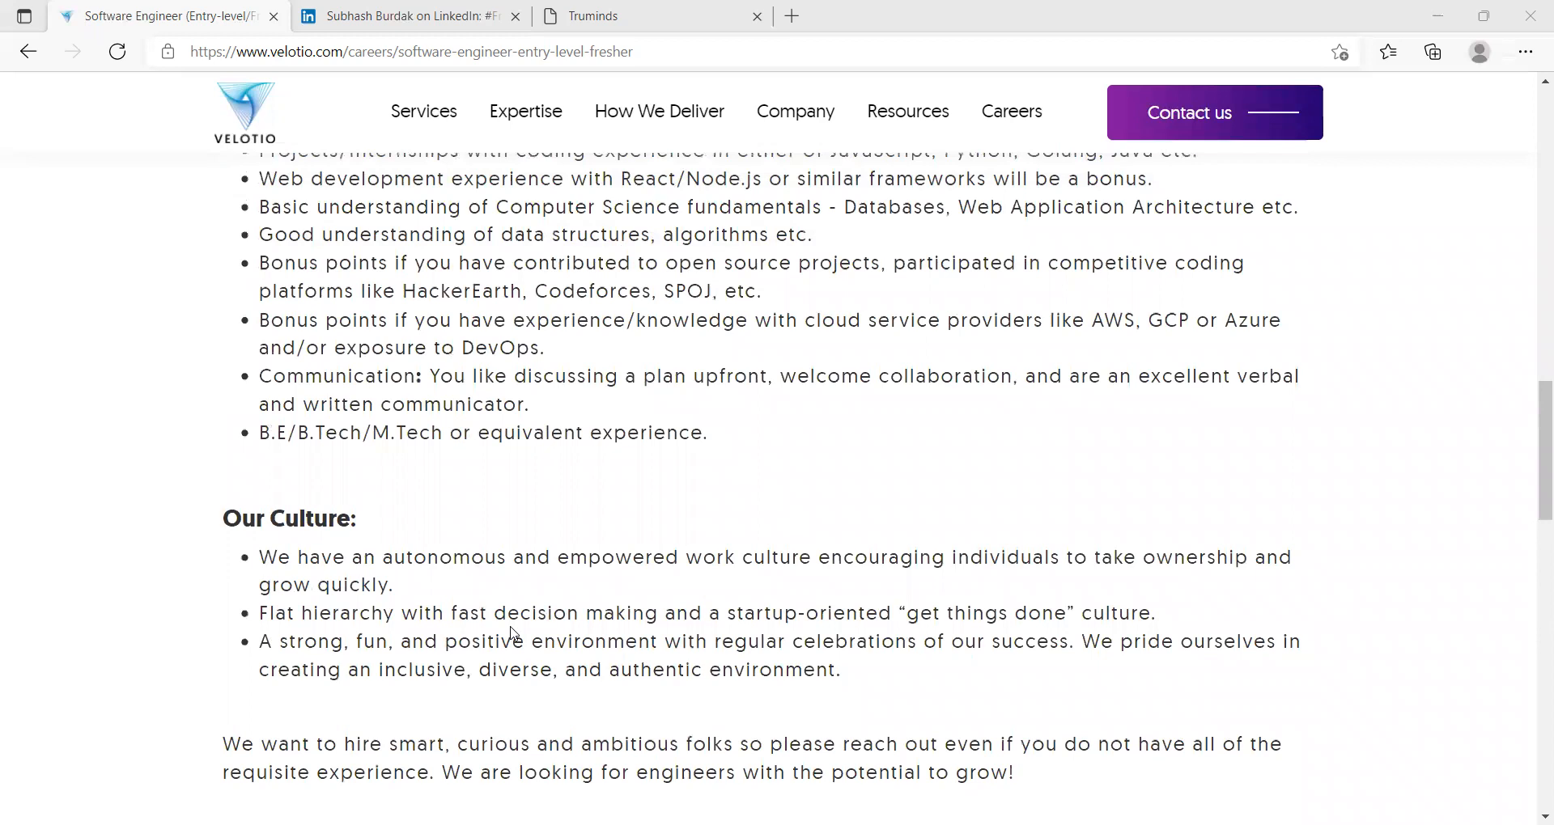
pyautogui.scroll(3)
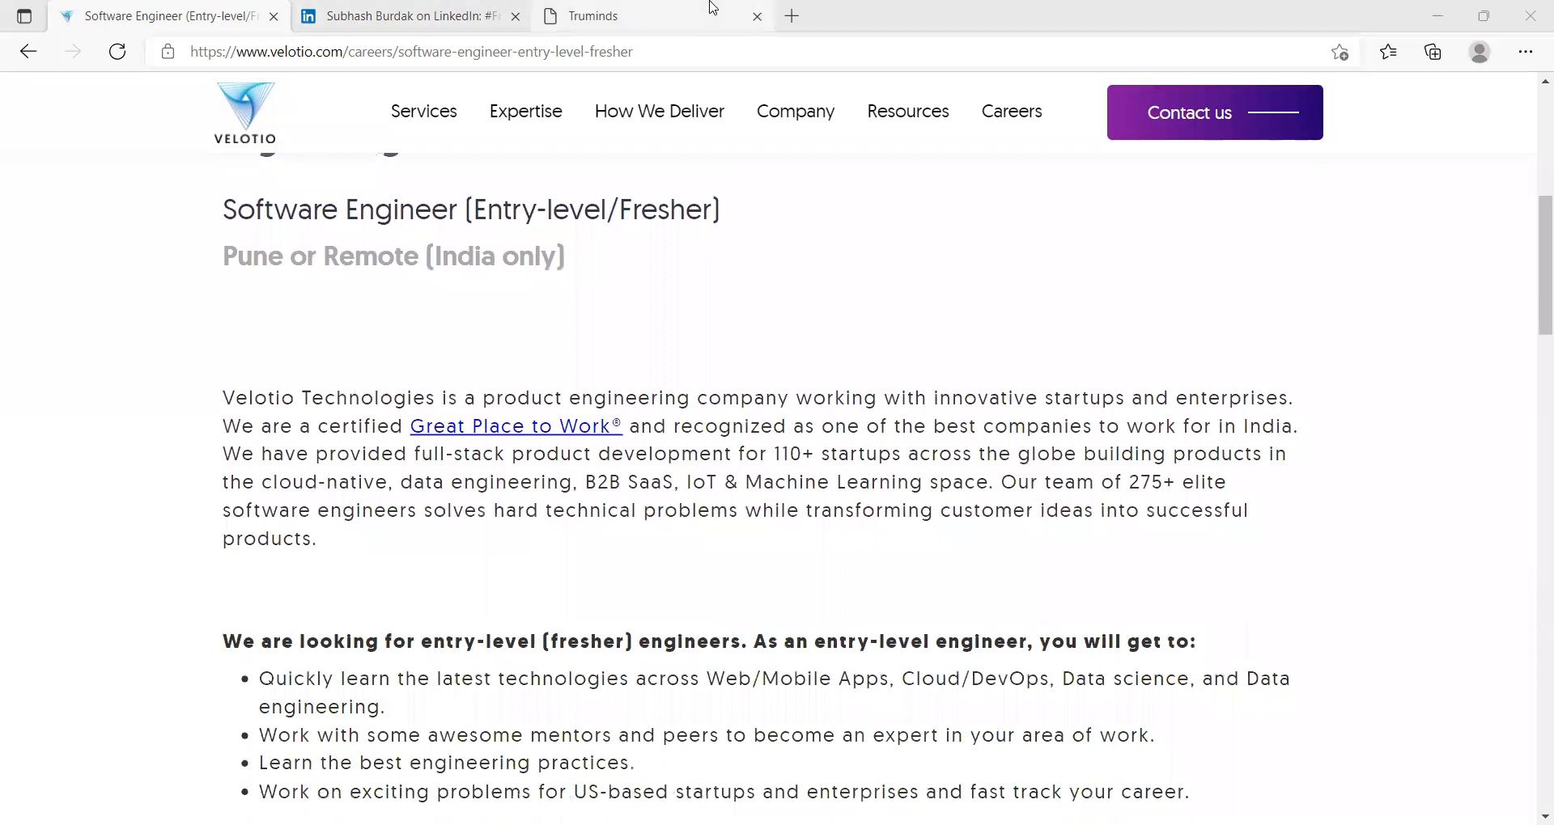
pyautogui.click(615, 16)
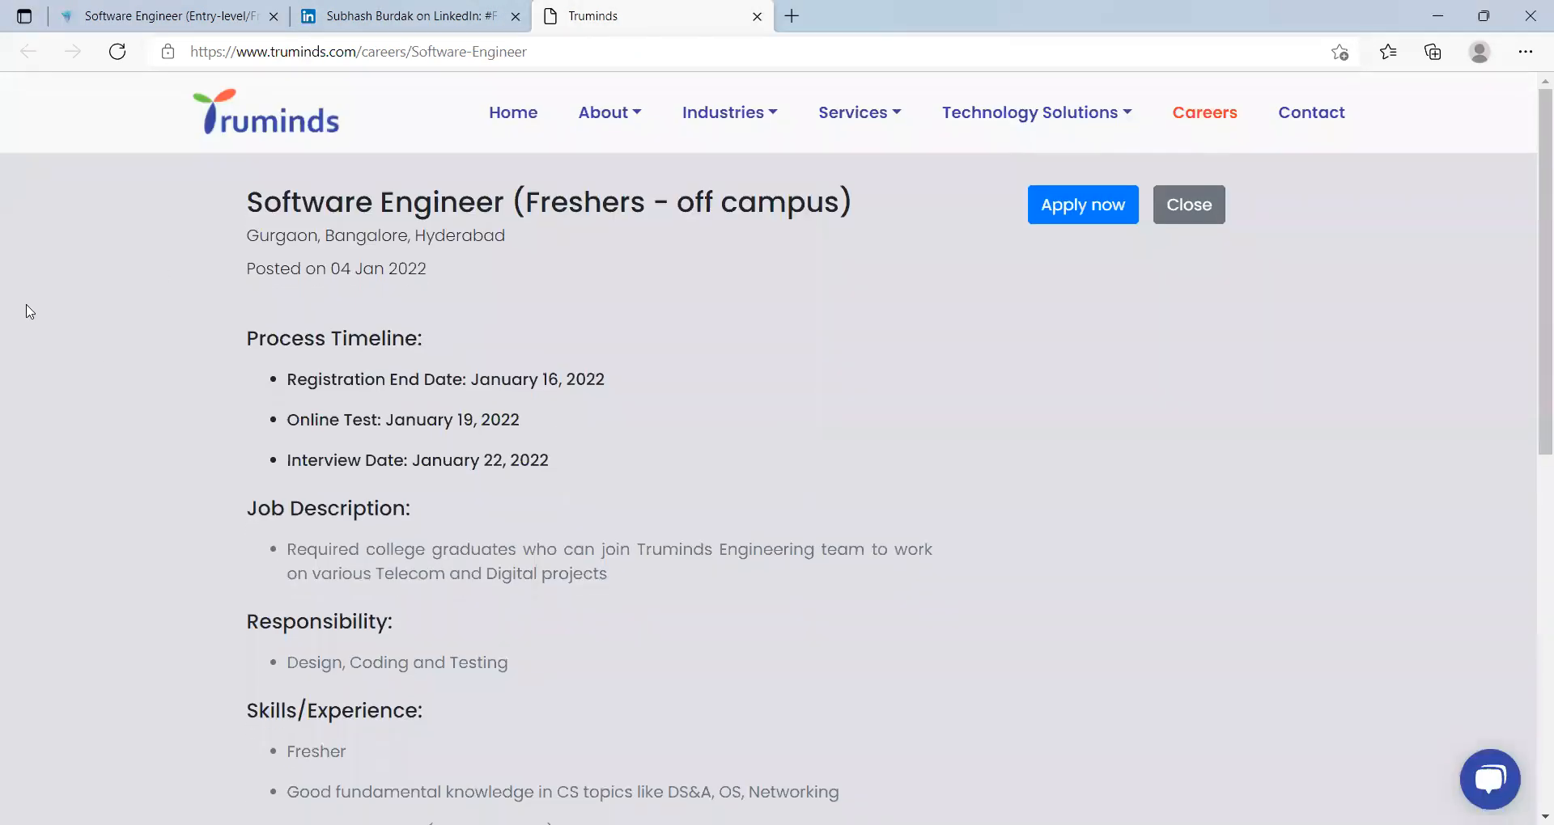
pyautogui.moveTo(513, 225)
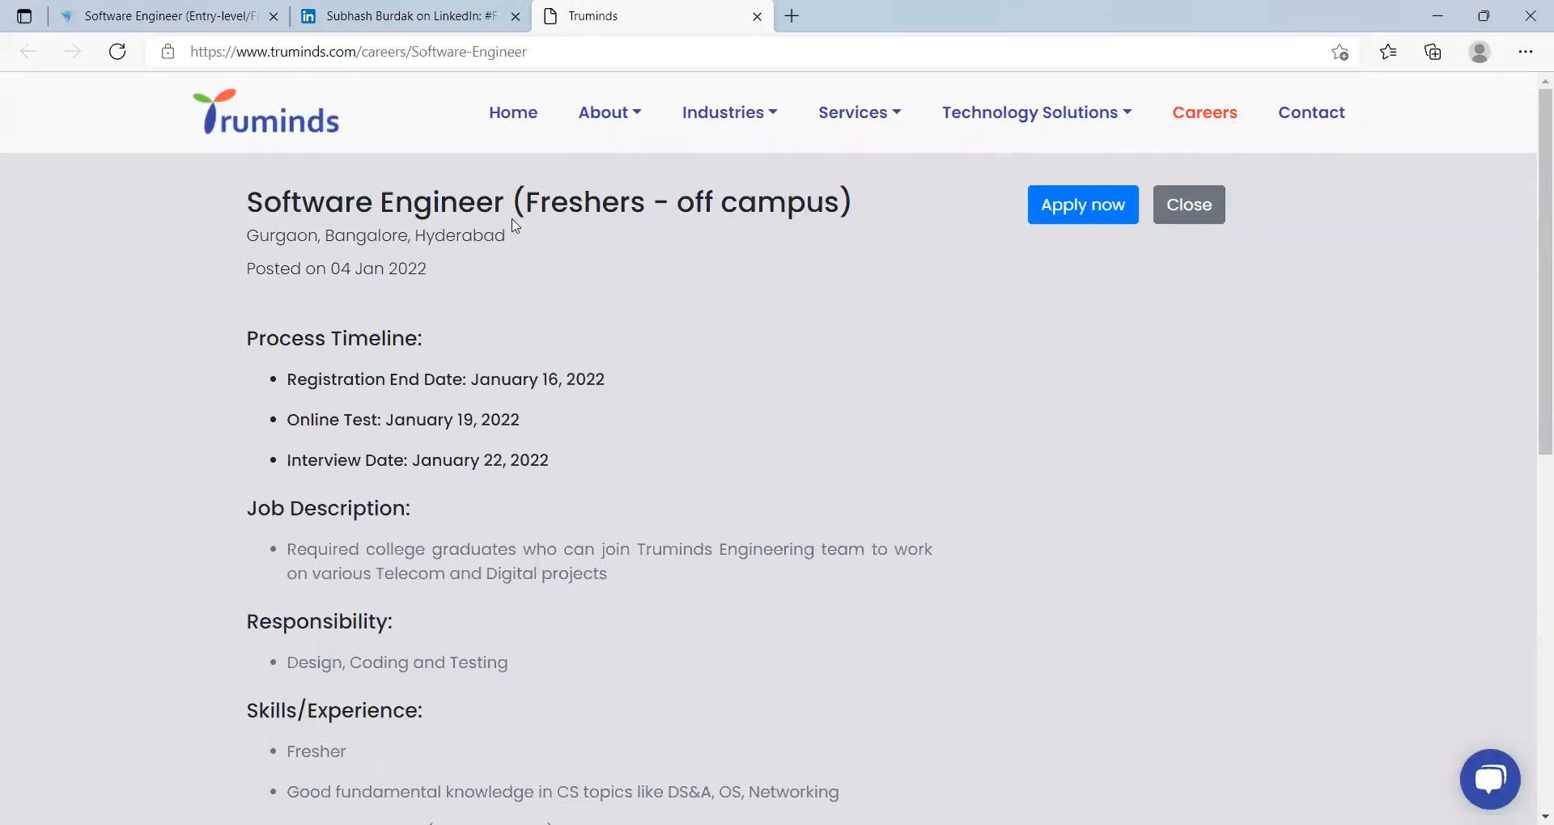
pyautogui.scroll(-3)
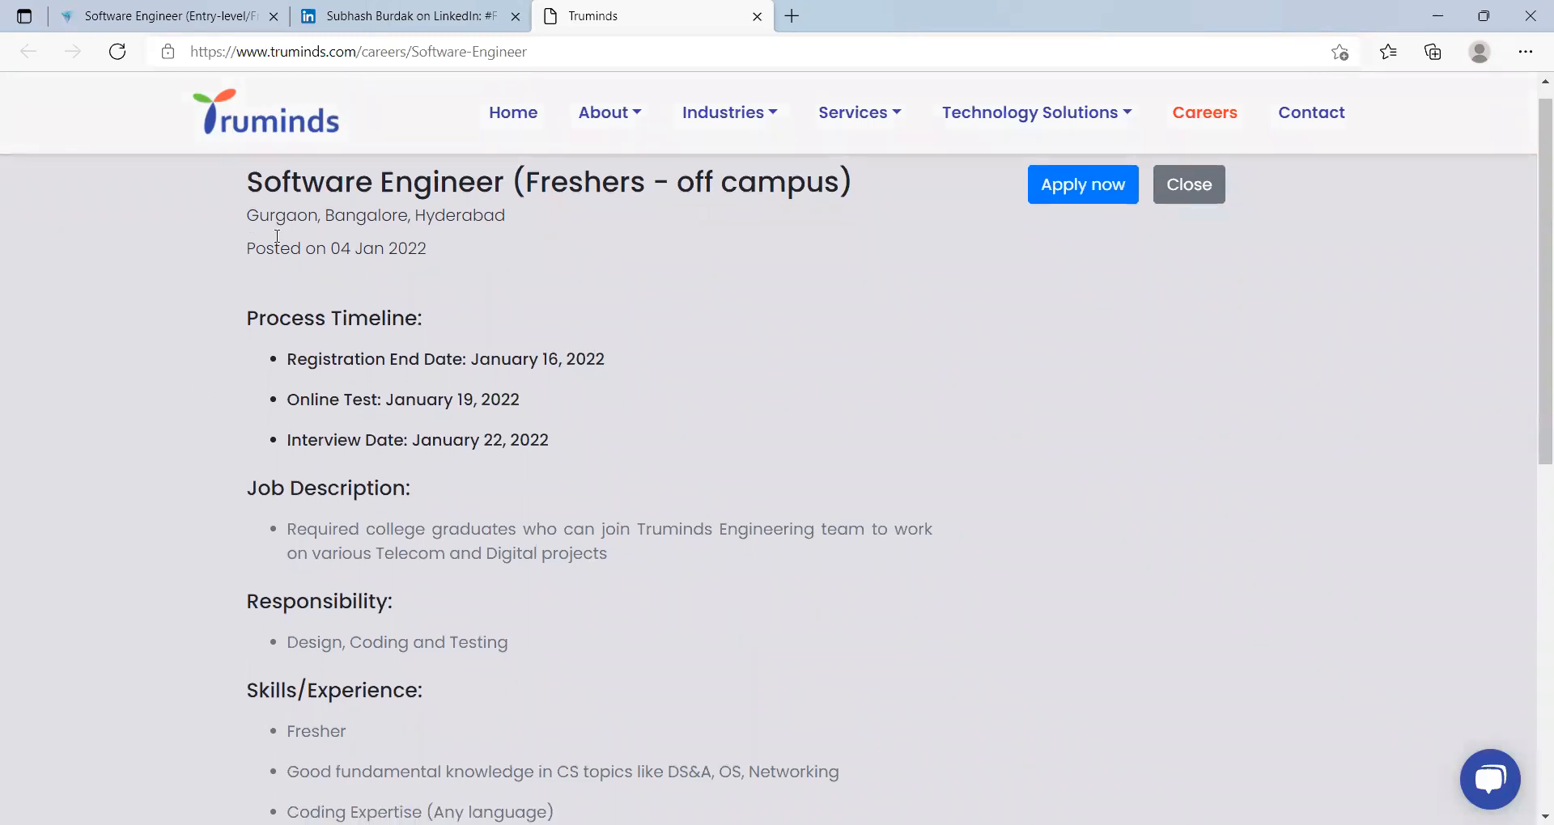
pyautogui.scroll(-3)
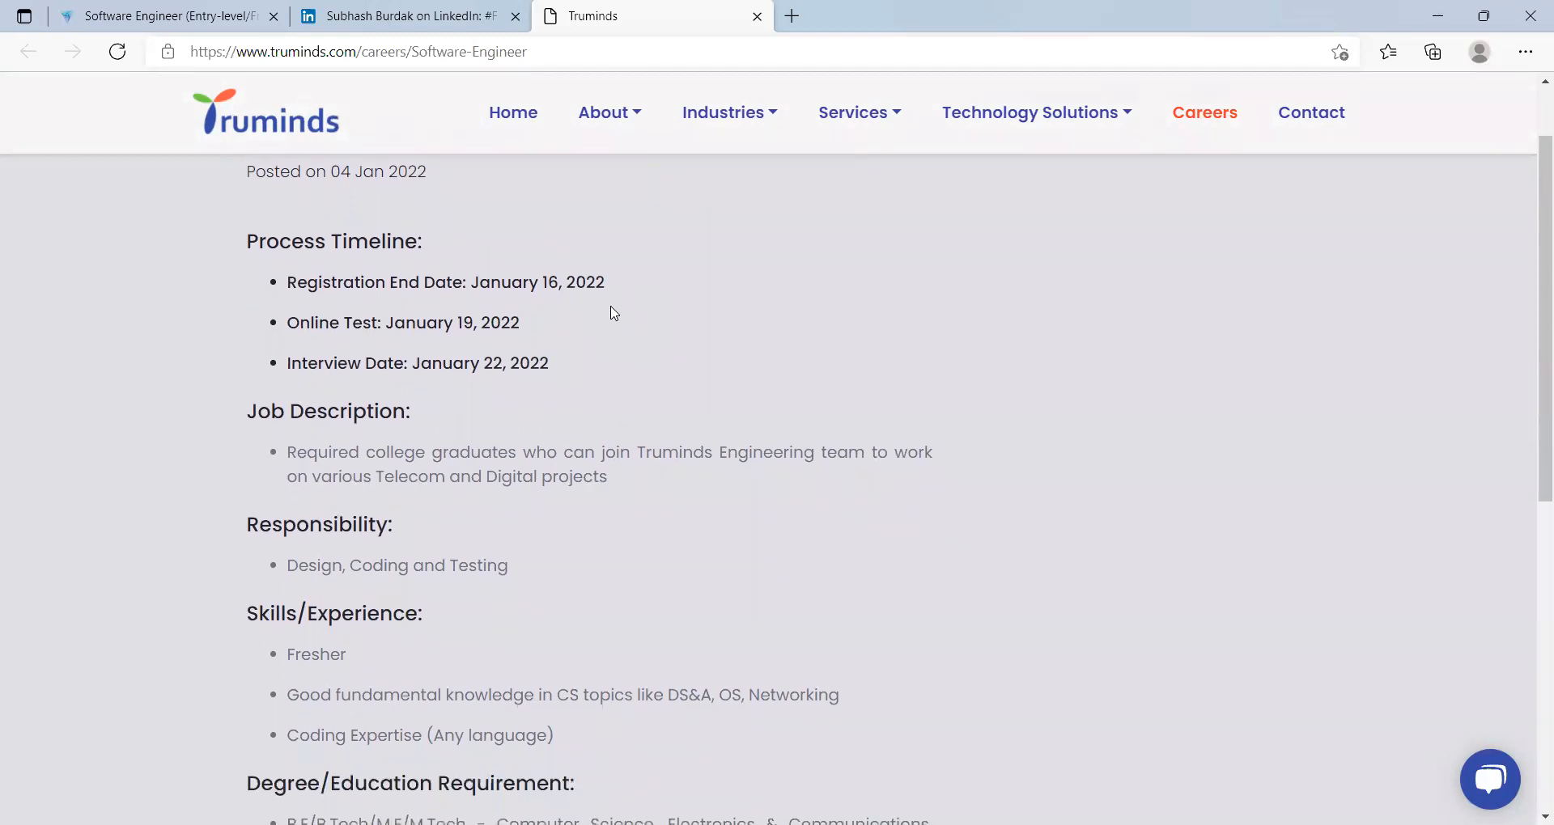
pyautogui.moveTo(542, 306)
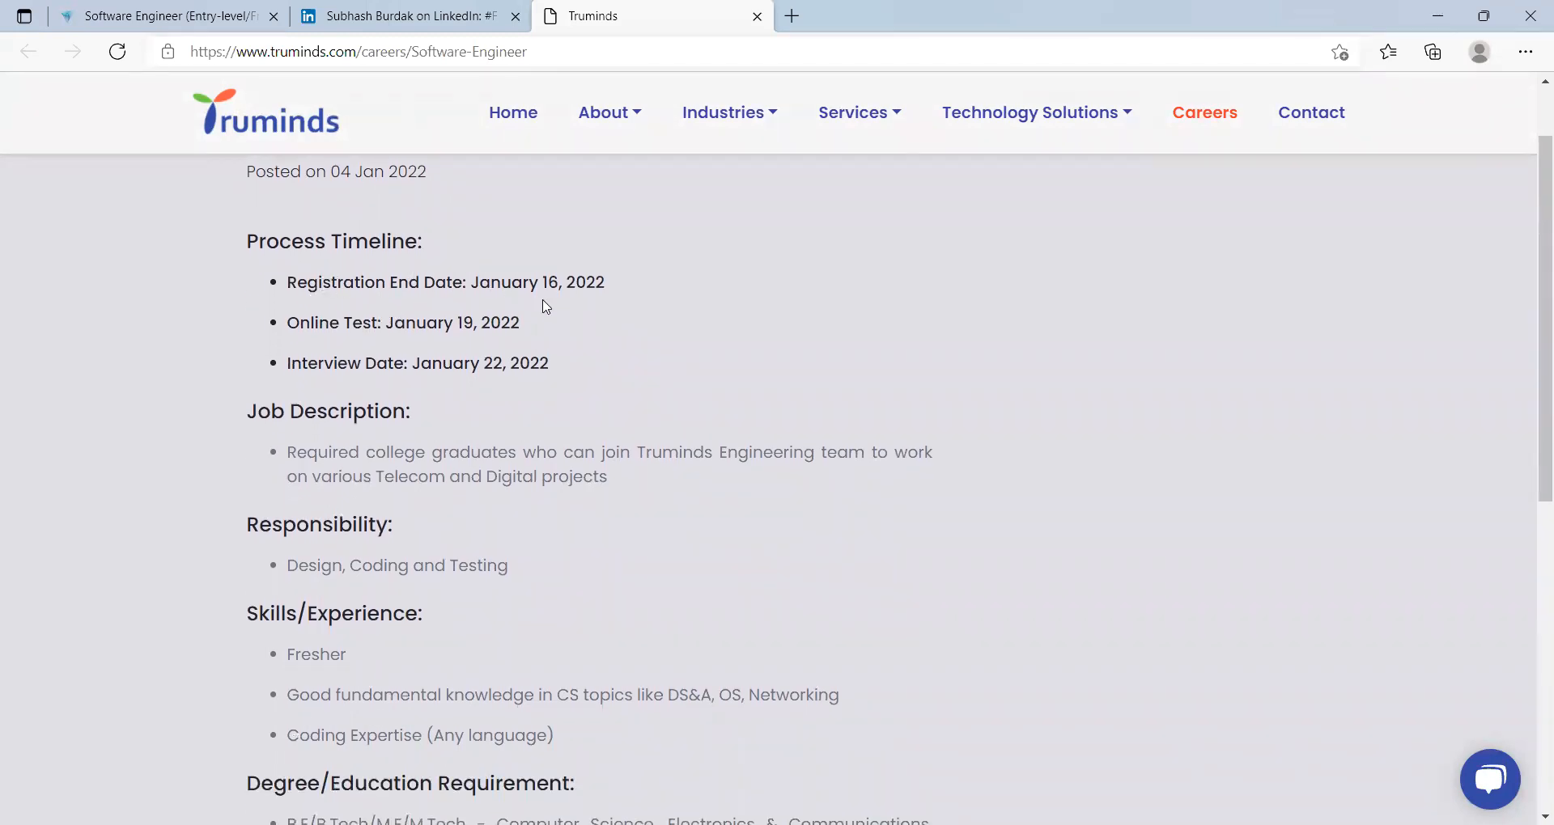
pyautogui.scroll(-3)
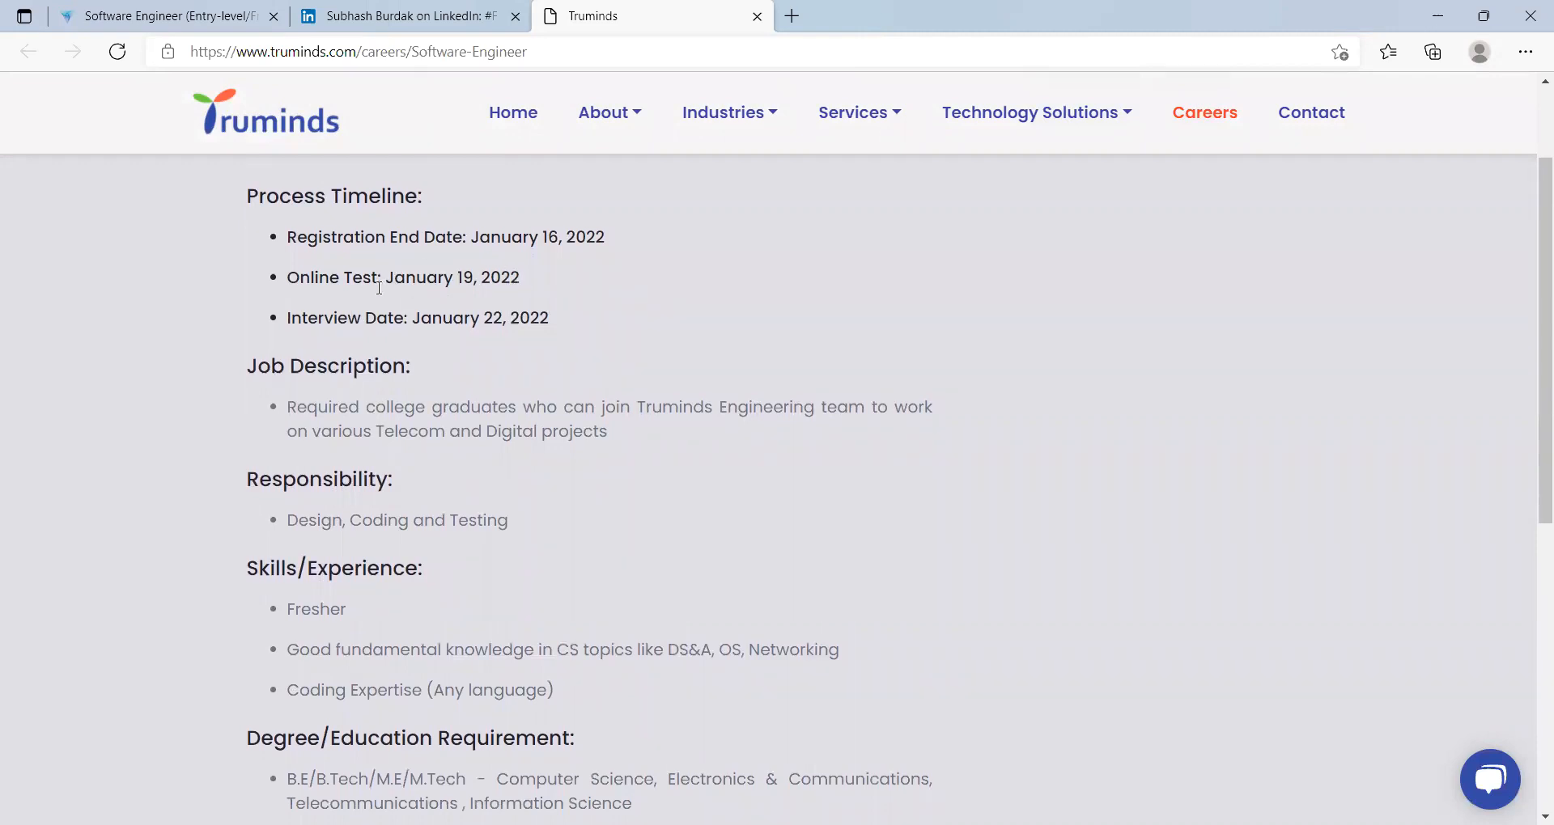
pyautogui.scroll(-3)
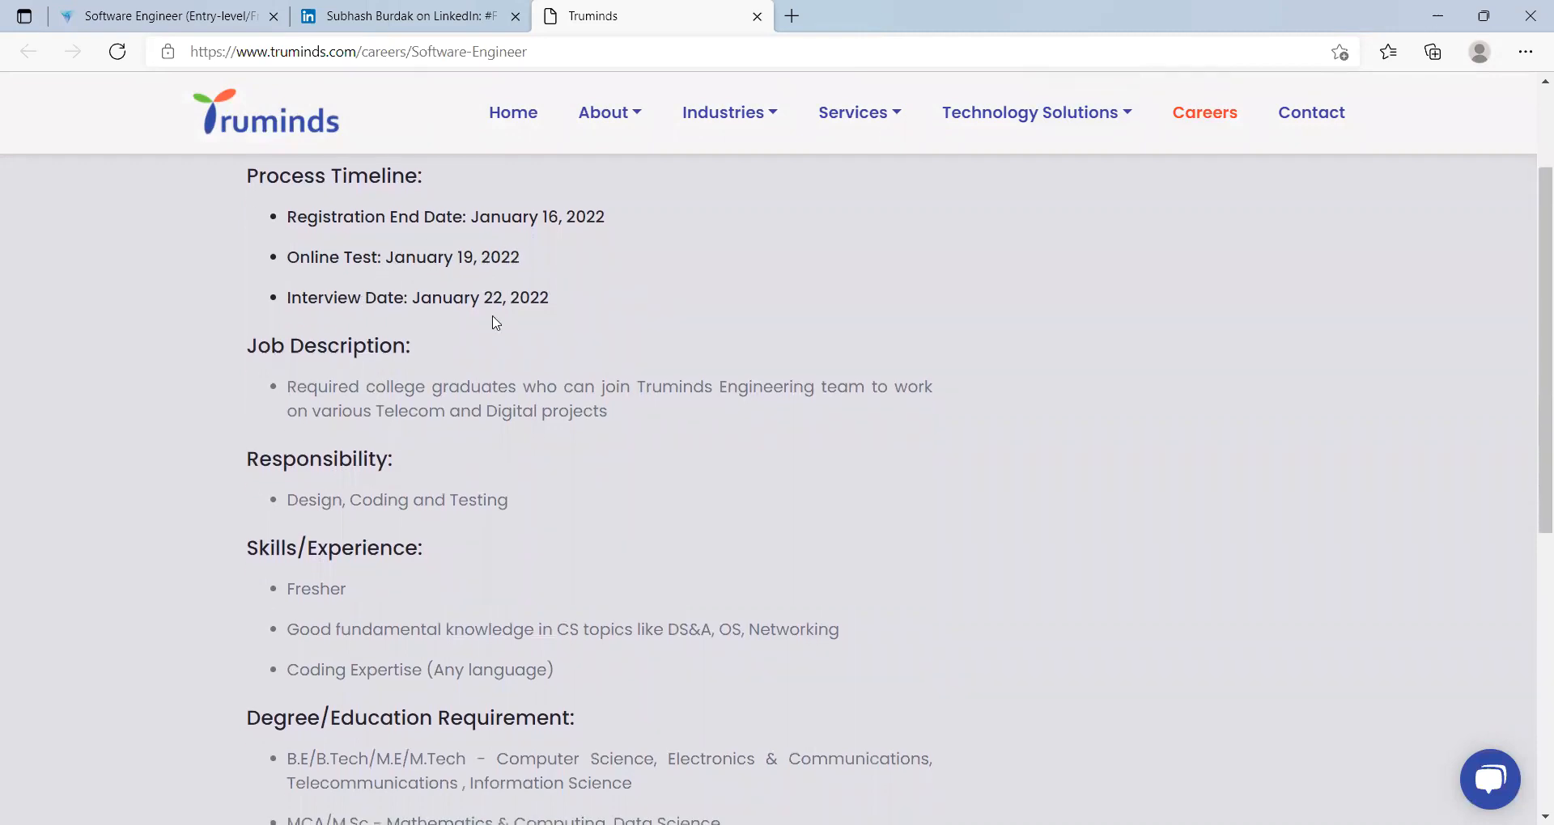
pyautogui.scroll(-3)
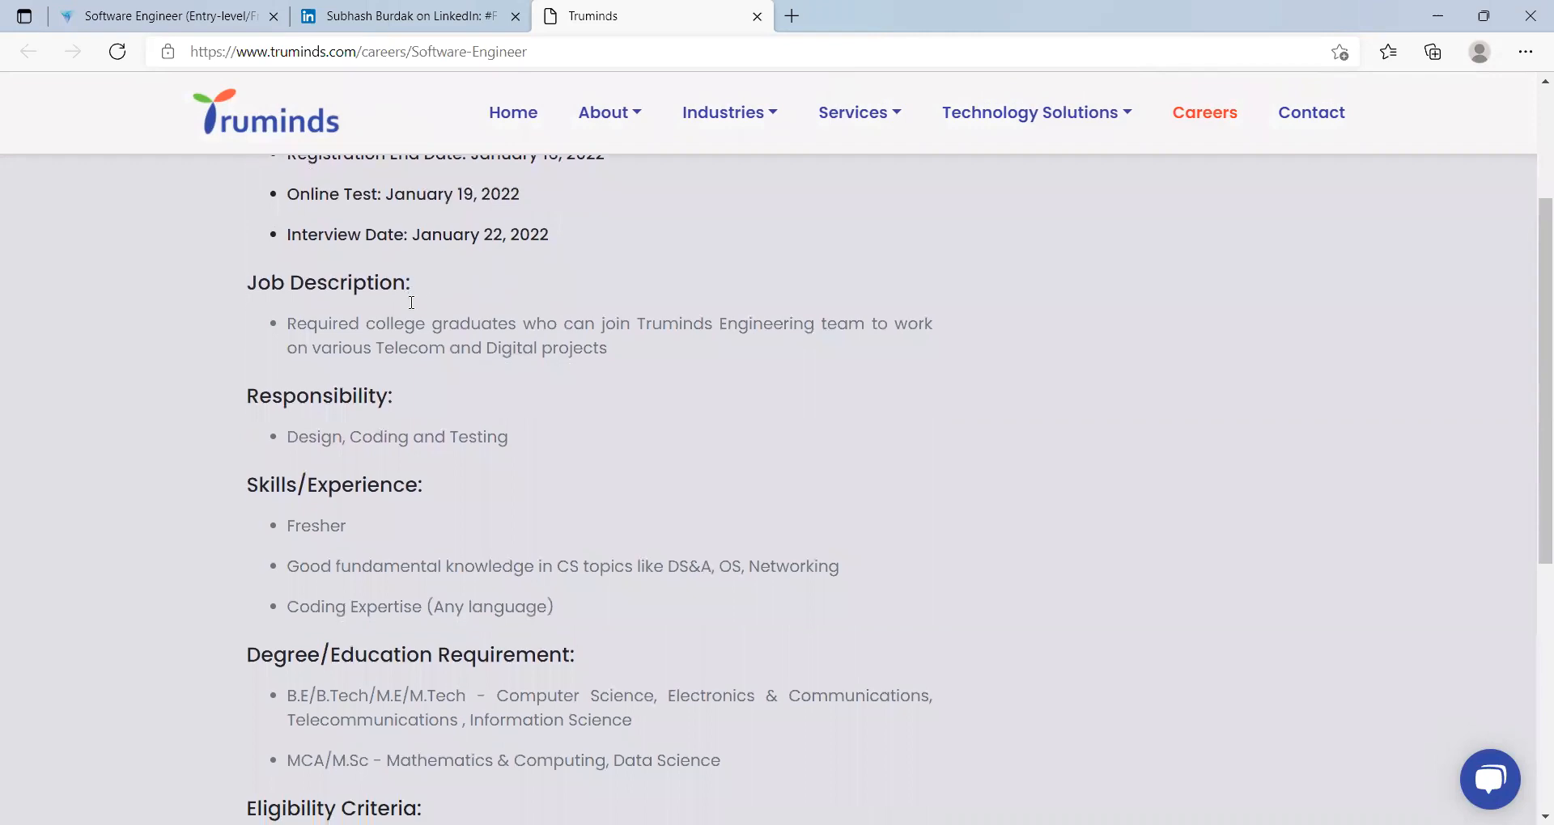
pyautogui.scroll(-3)
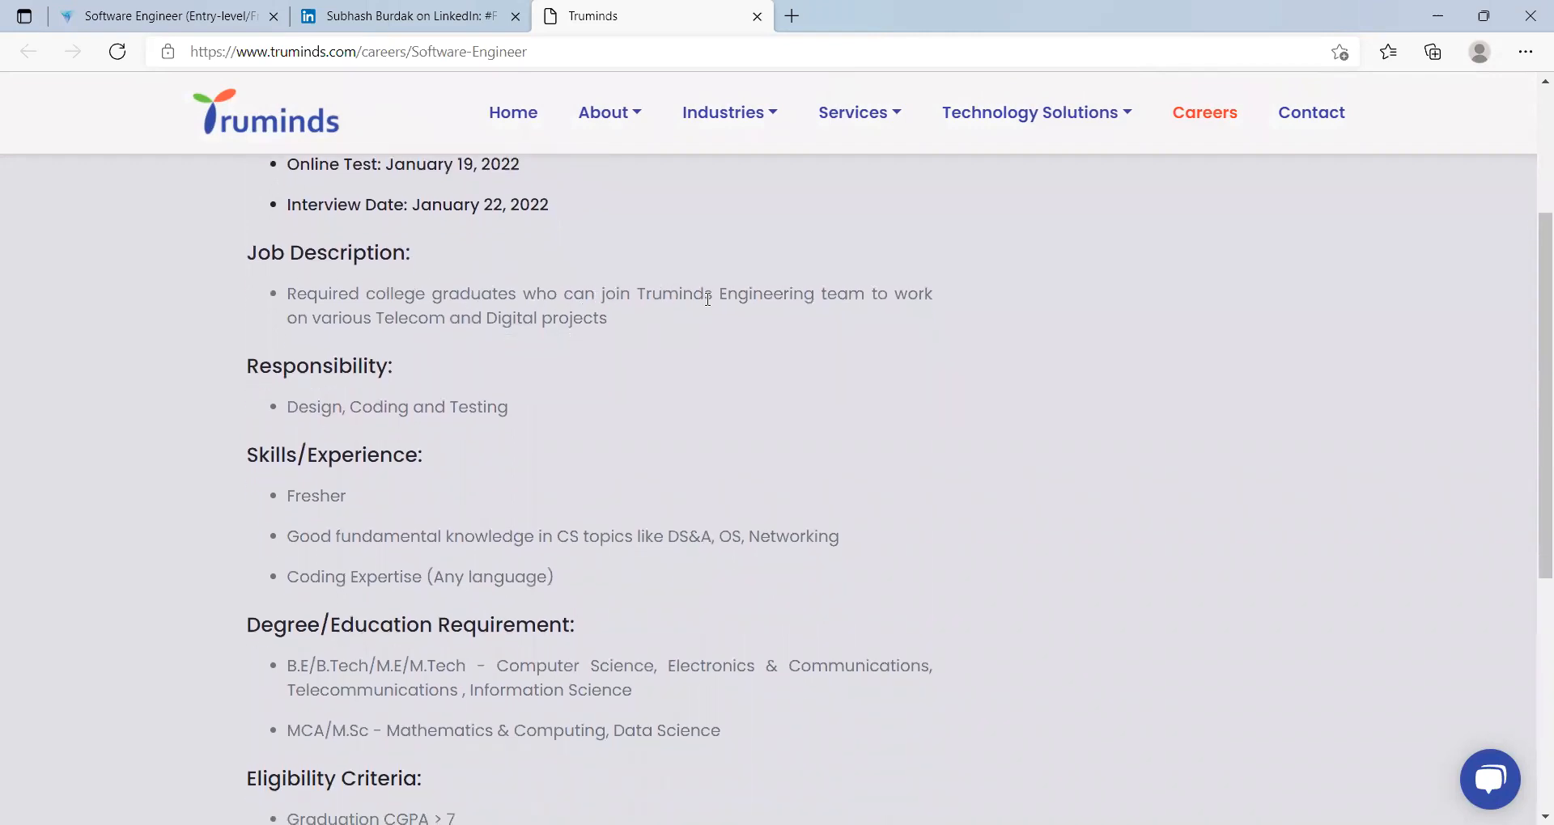
pyautogui.moveTo(406, 306)
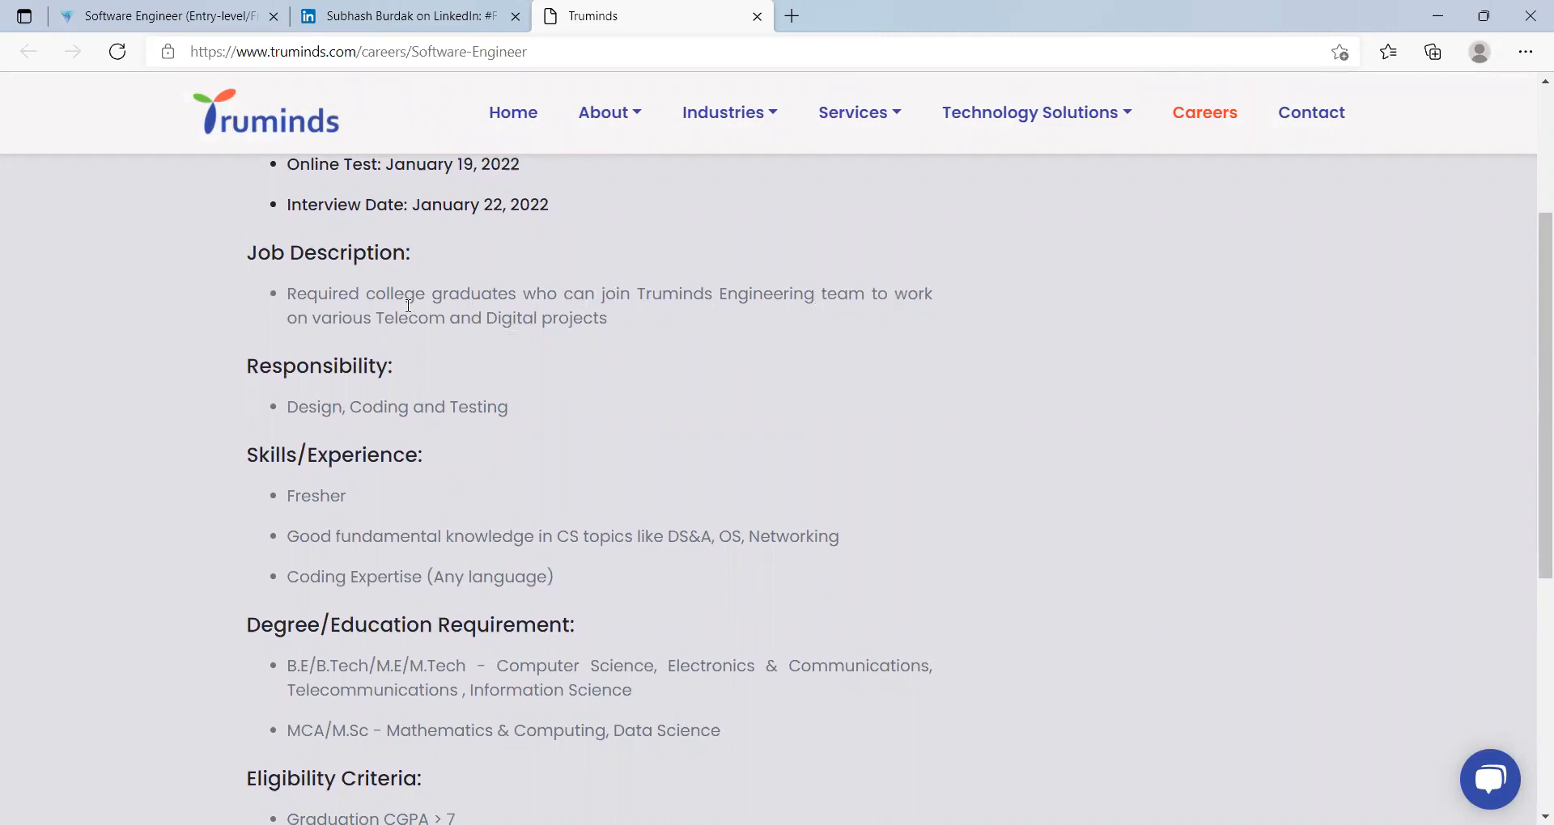
pyautogui.moveTo(427, 344)
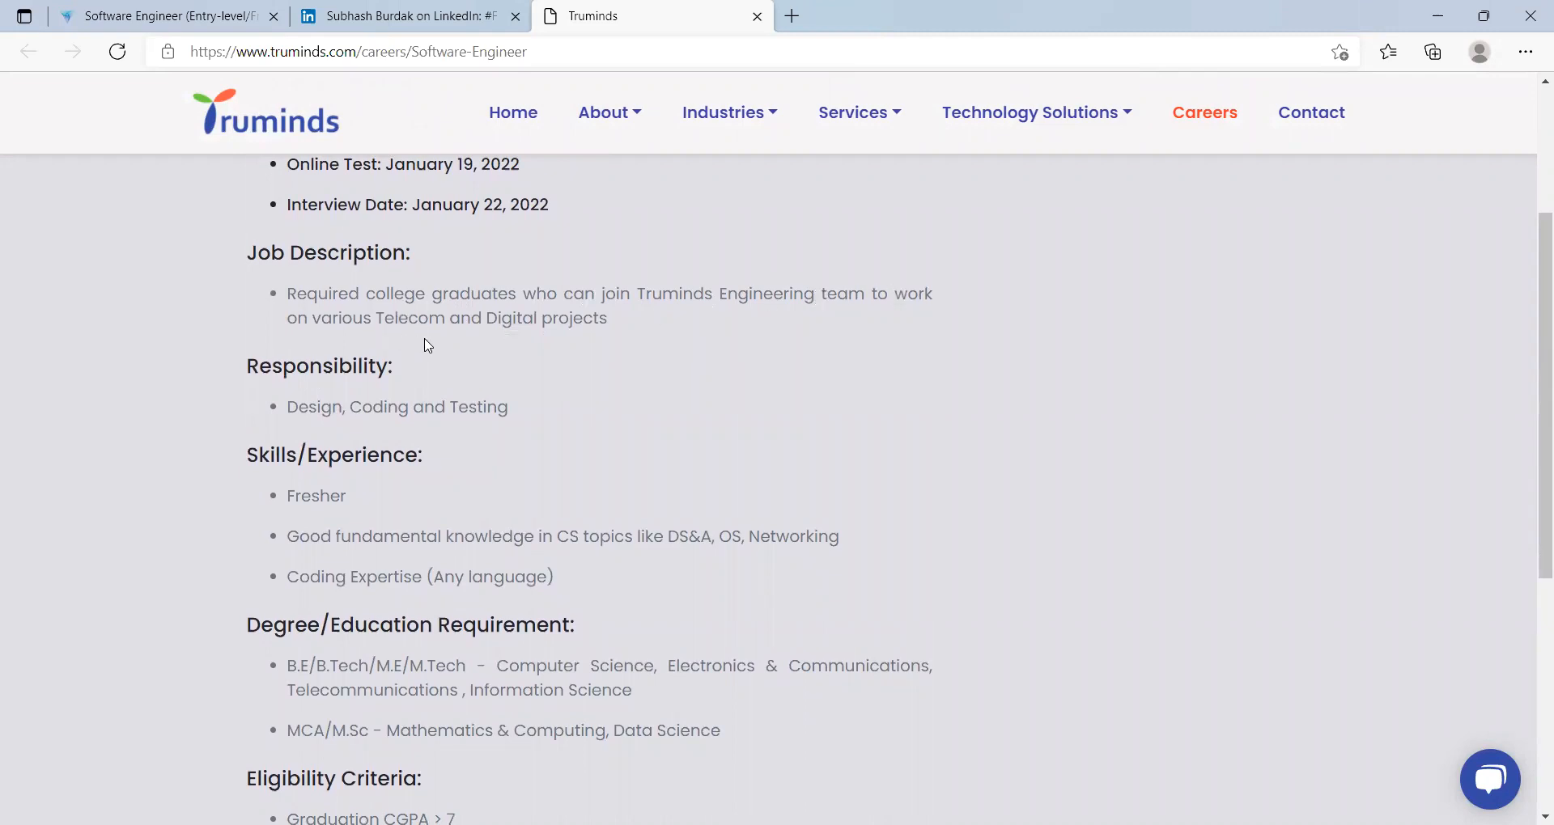
pyautogui.scroll(-3)
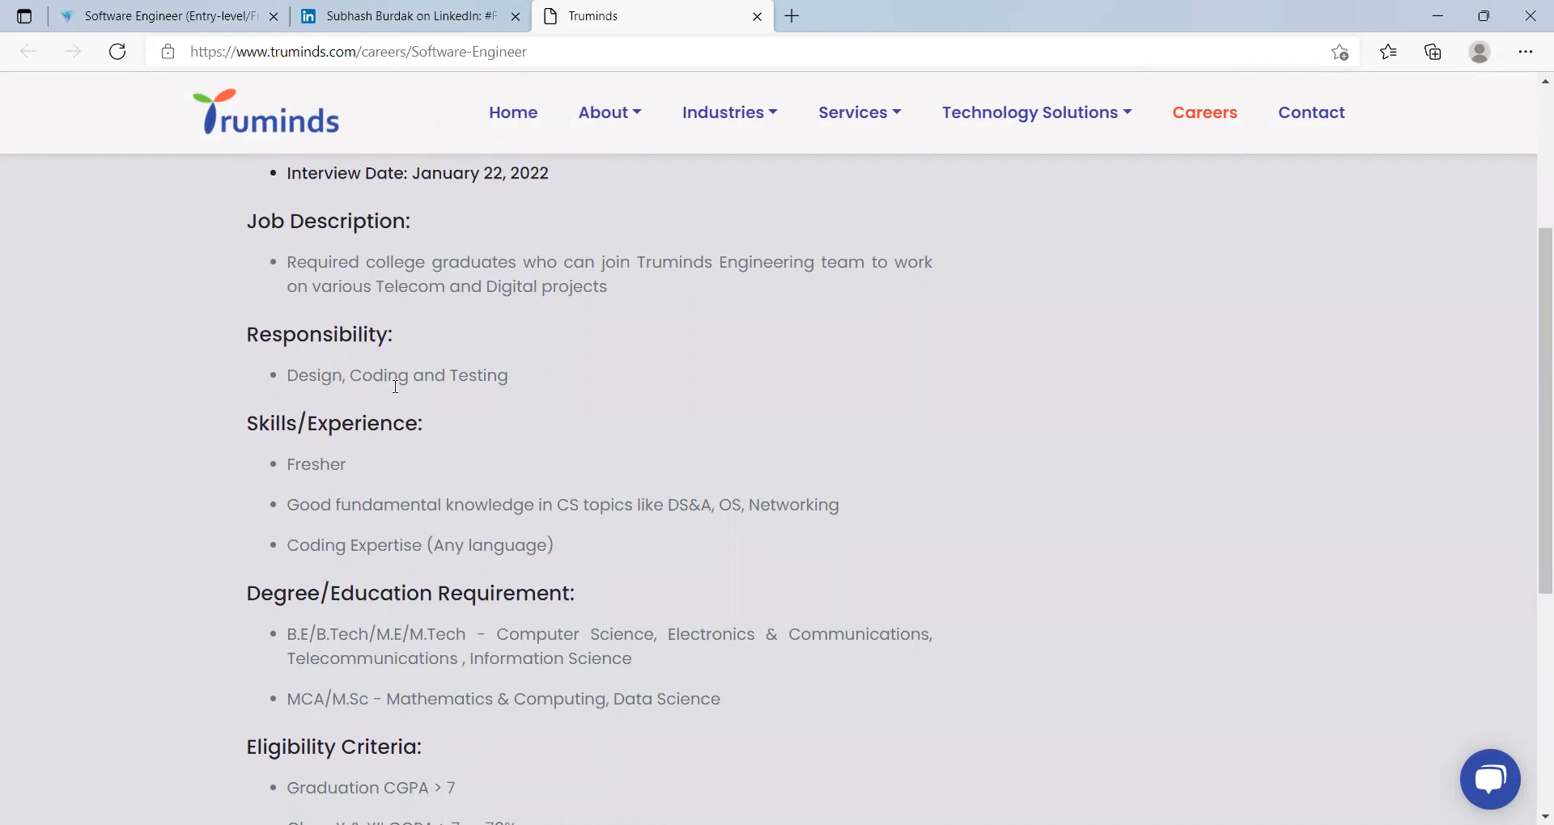
pyautogui.scroll(-3)
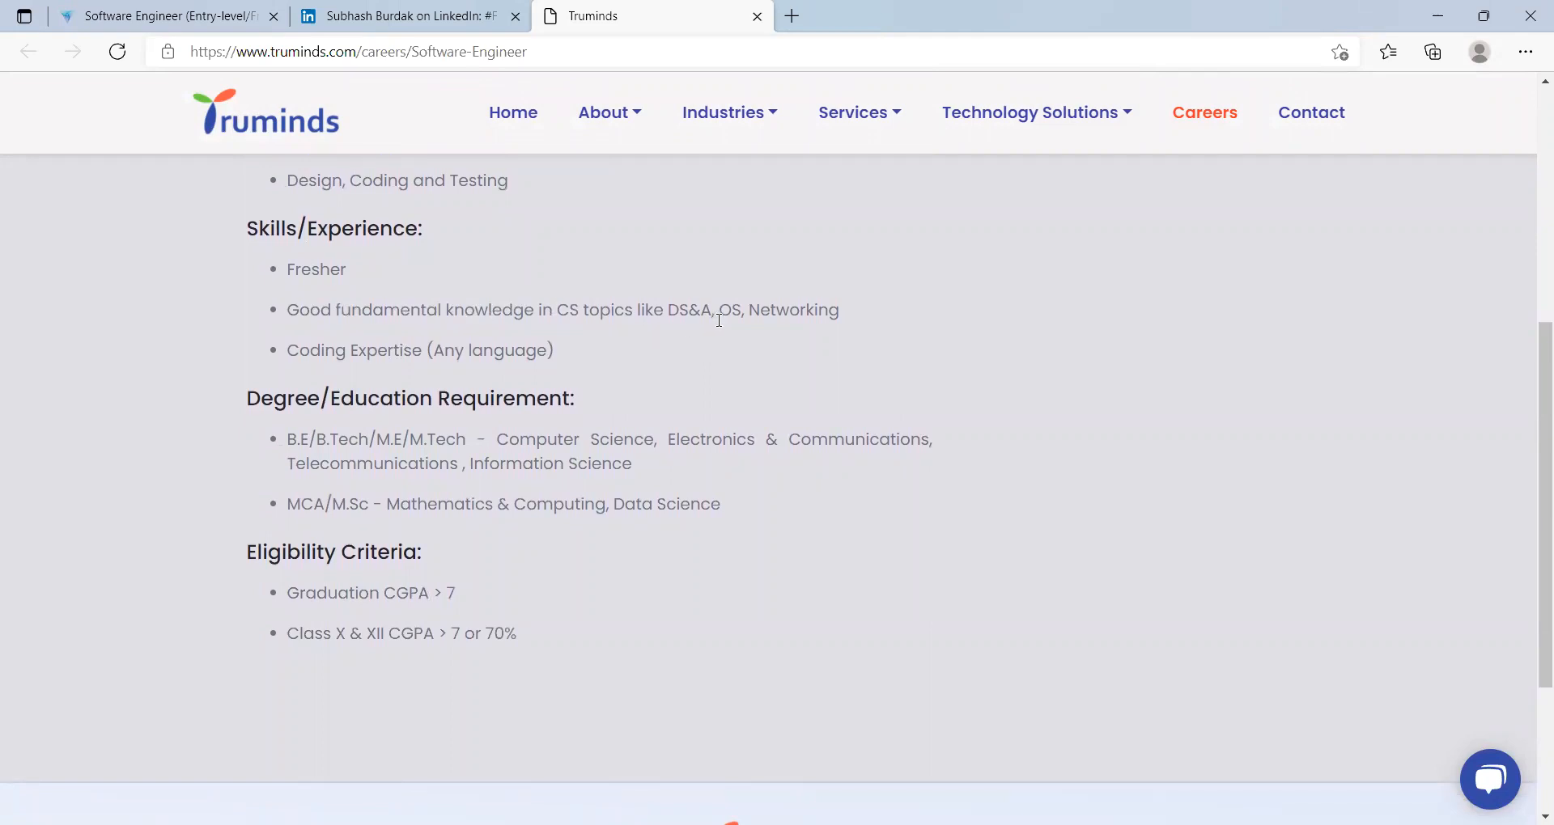
pyautogui.scroll(-3)
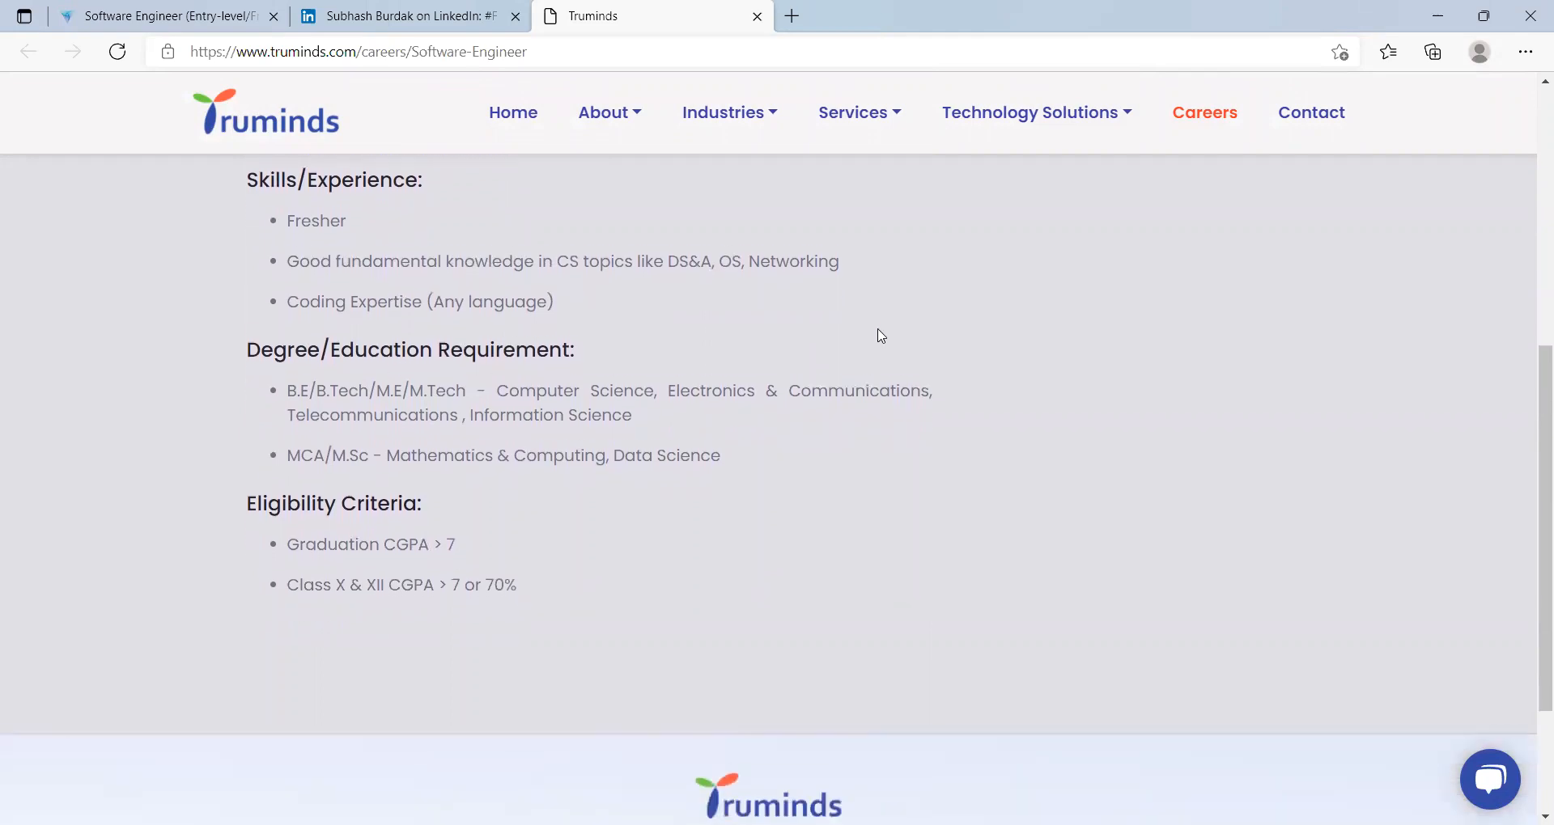
pyautogui.scroll(3)
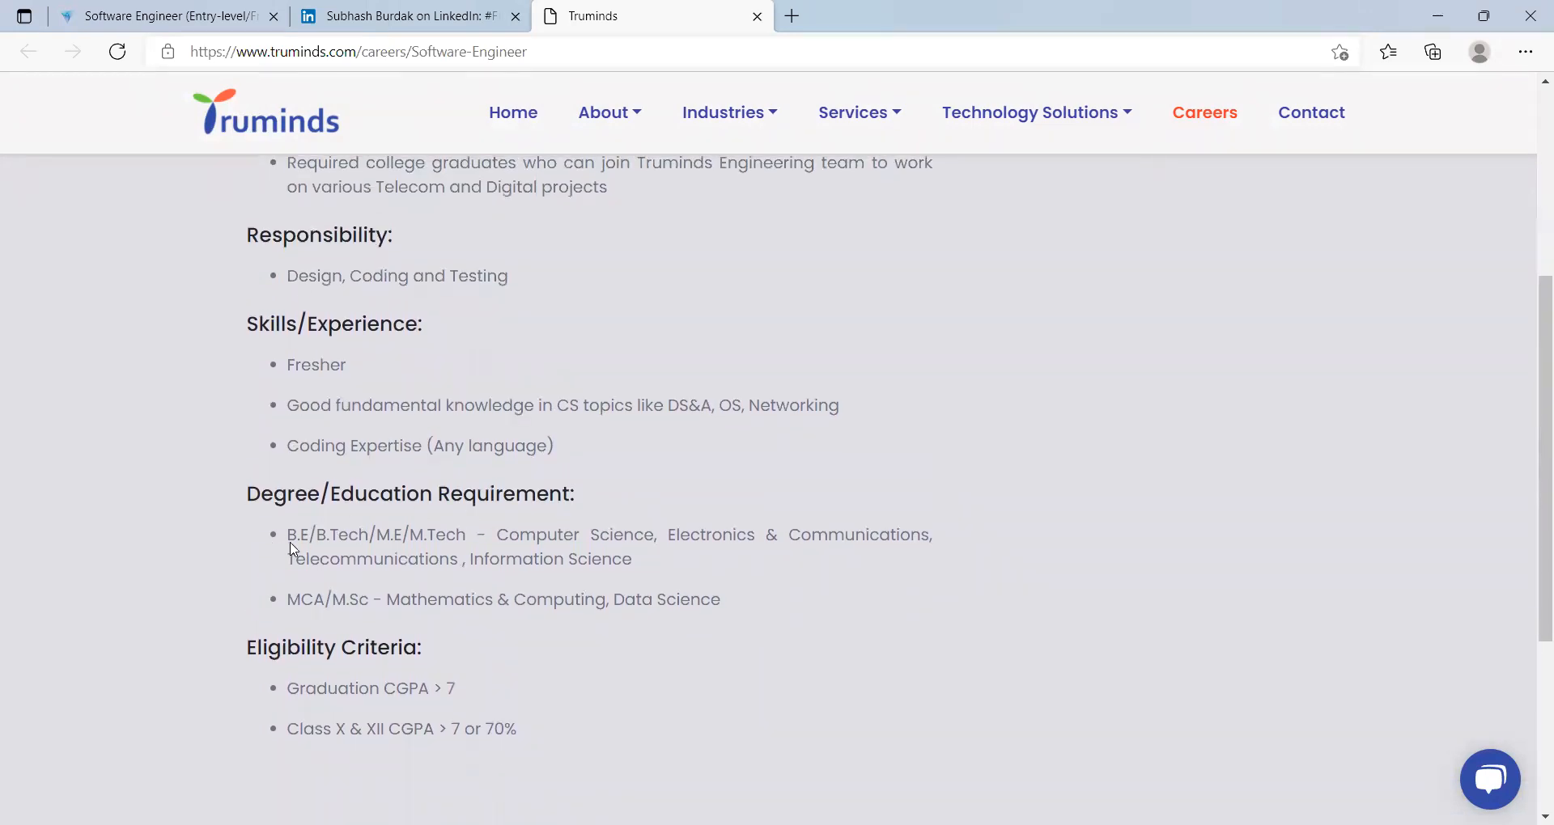
pyautogui.moveTo(675, 562)
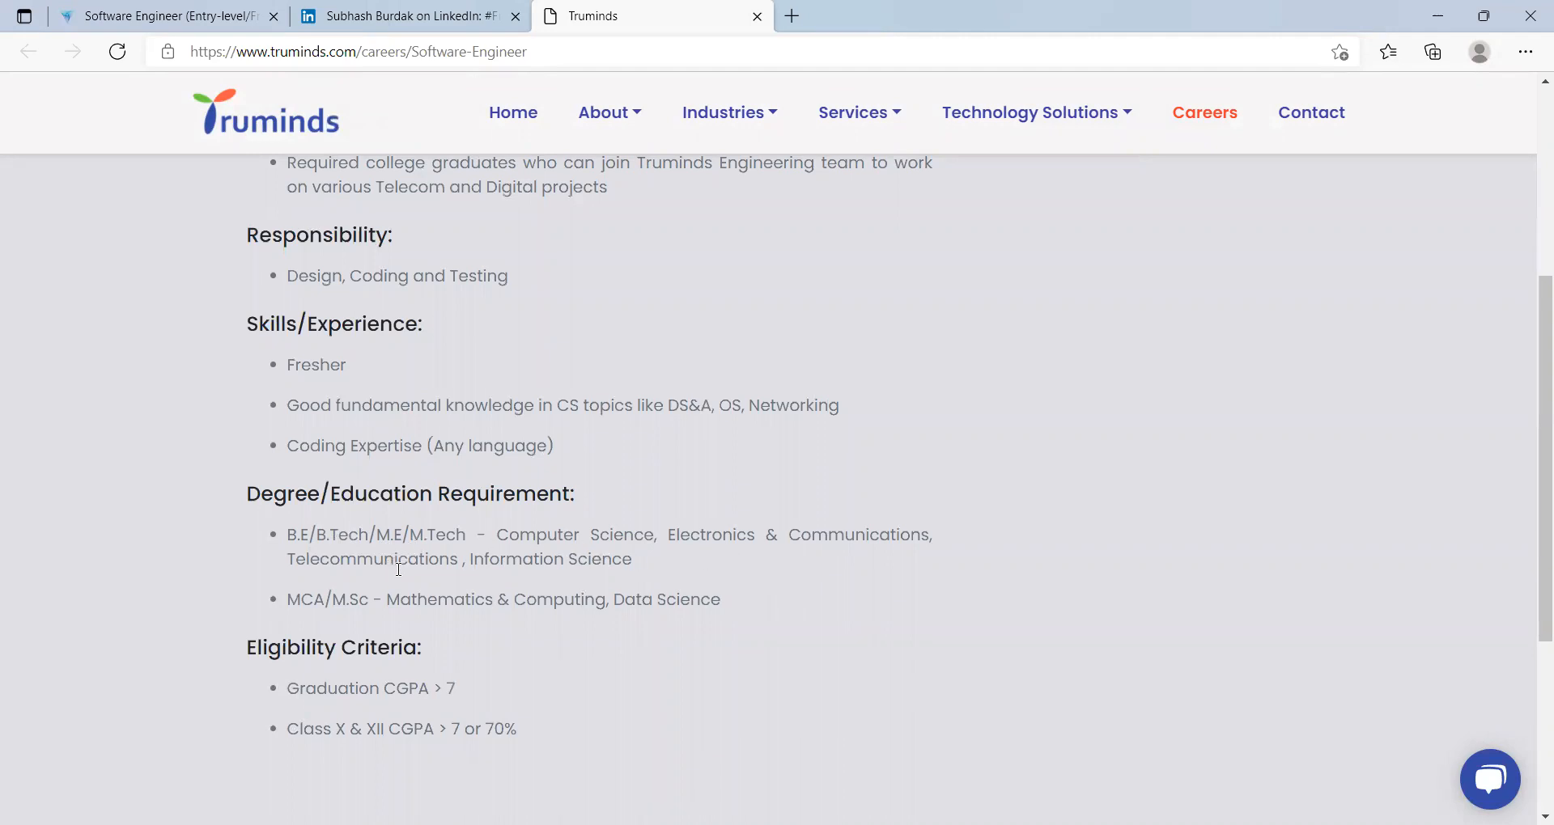
pyautogui.scroll(-3)
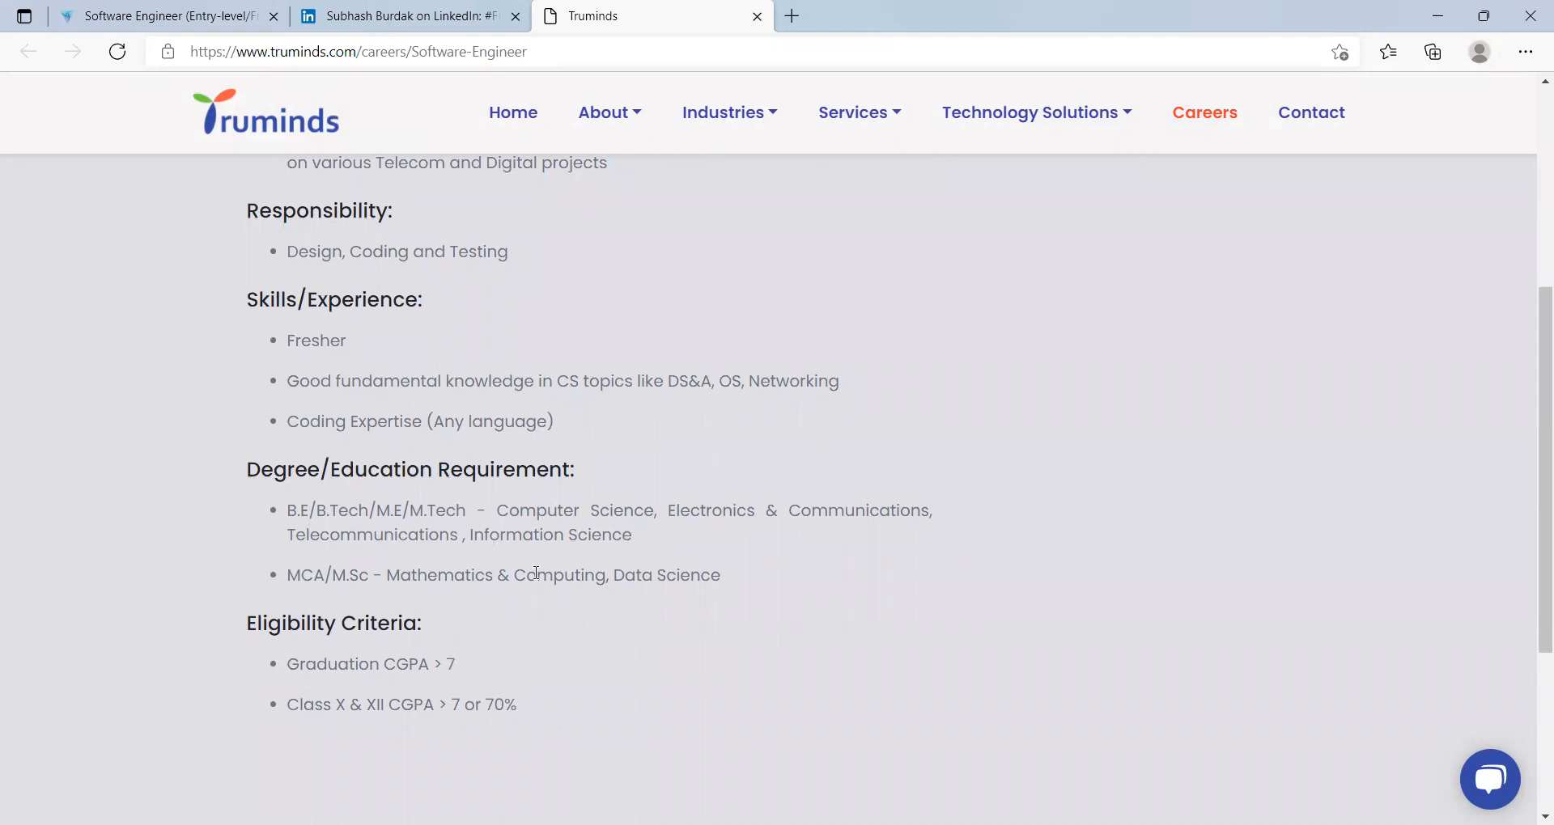
pyautogui.moveTo(754, 610)
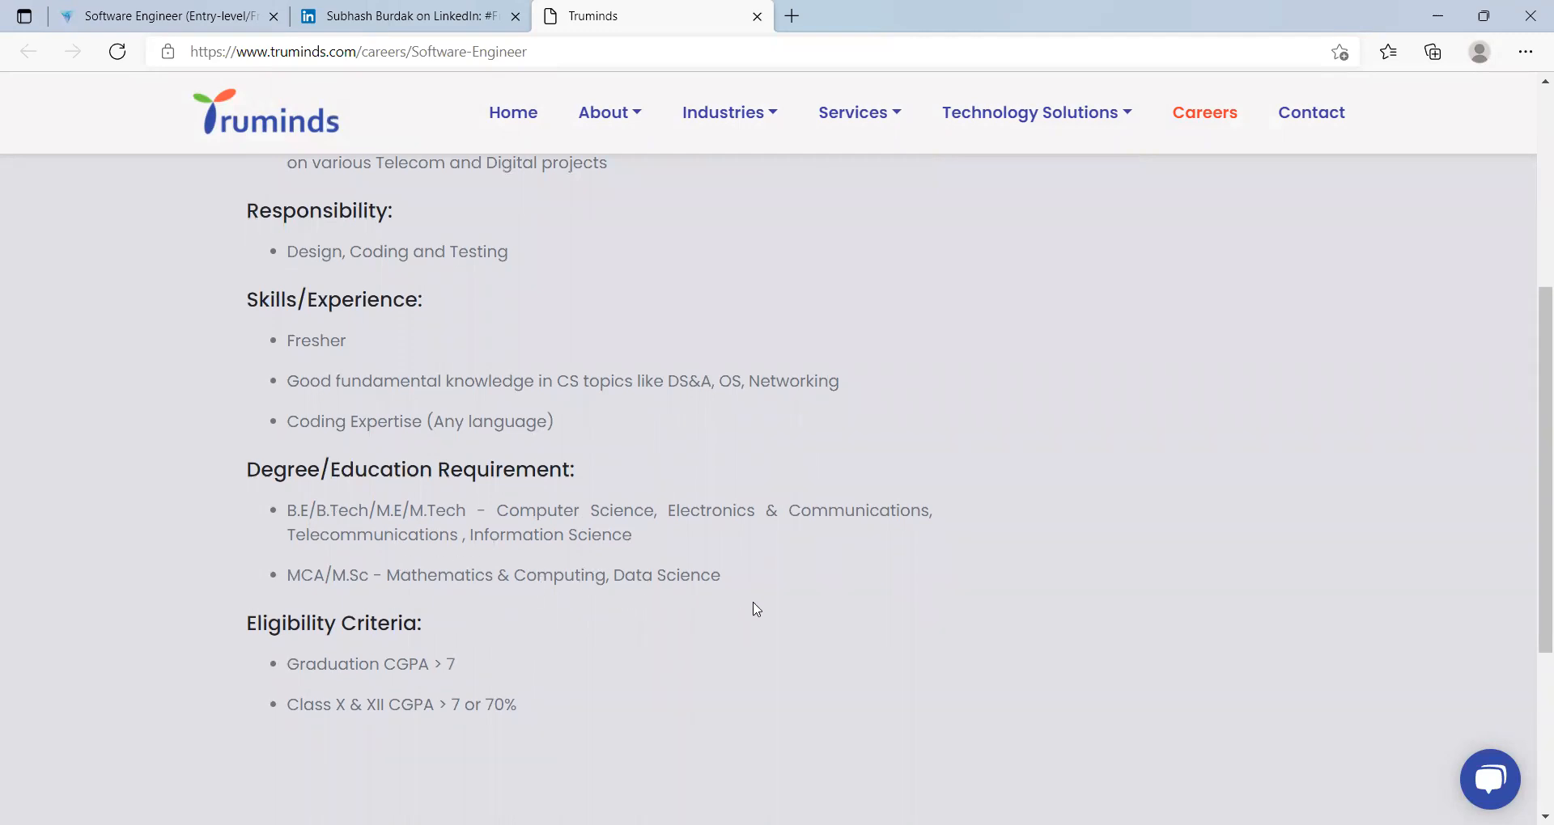
pyautogui.scroll(-3)
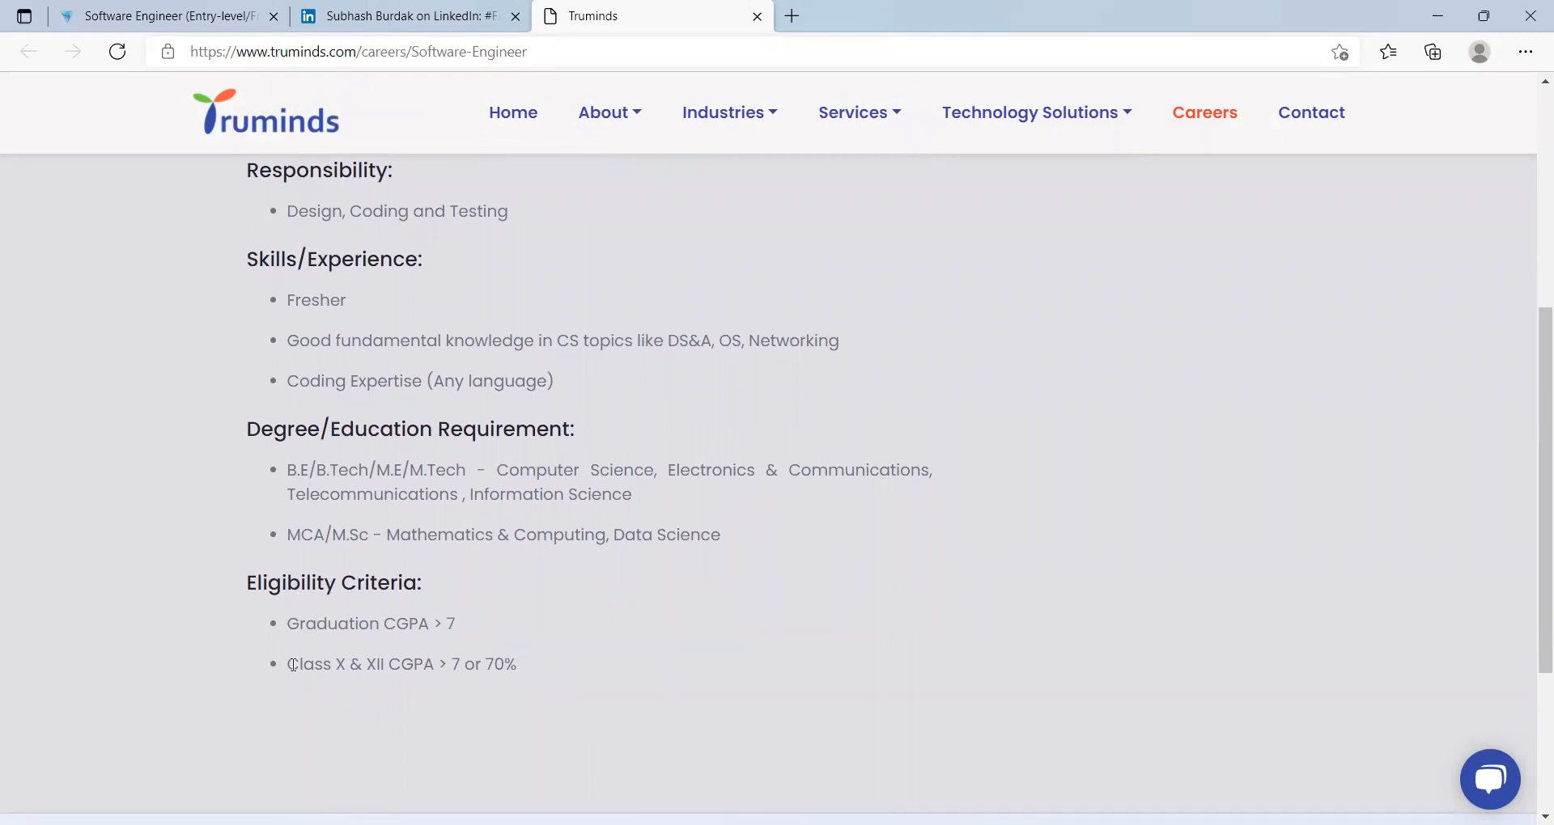
pyautogui.moveTo(532, 672)
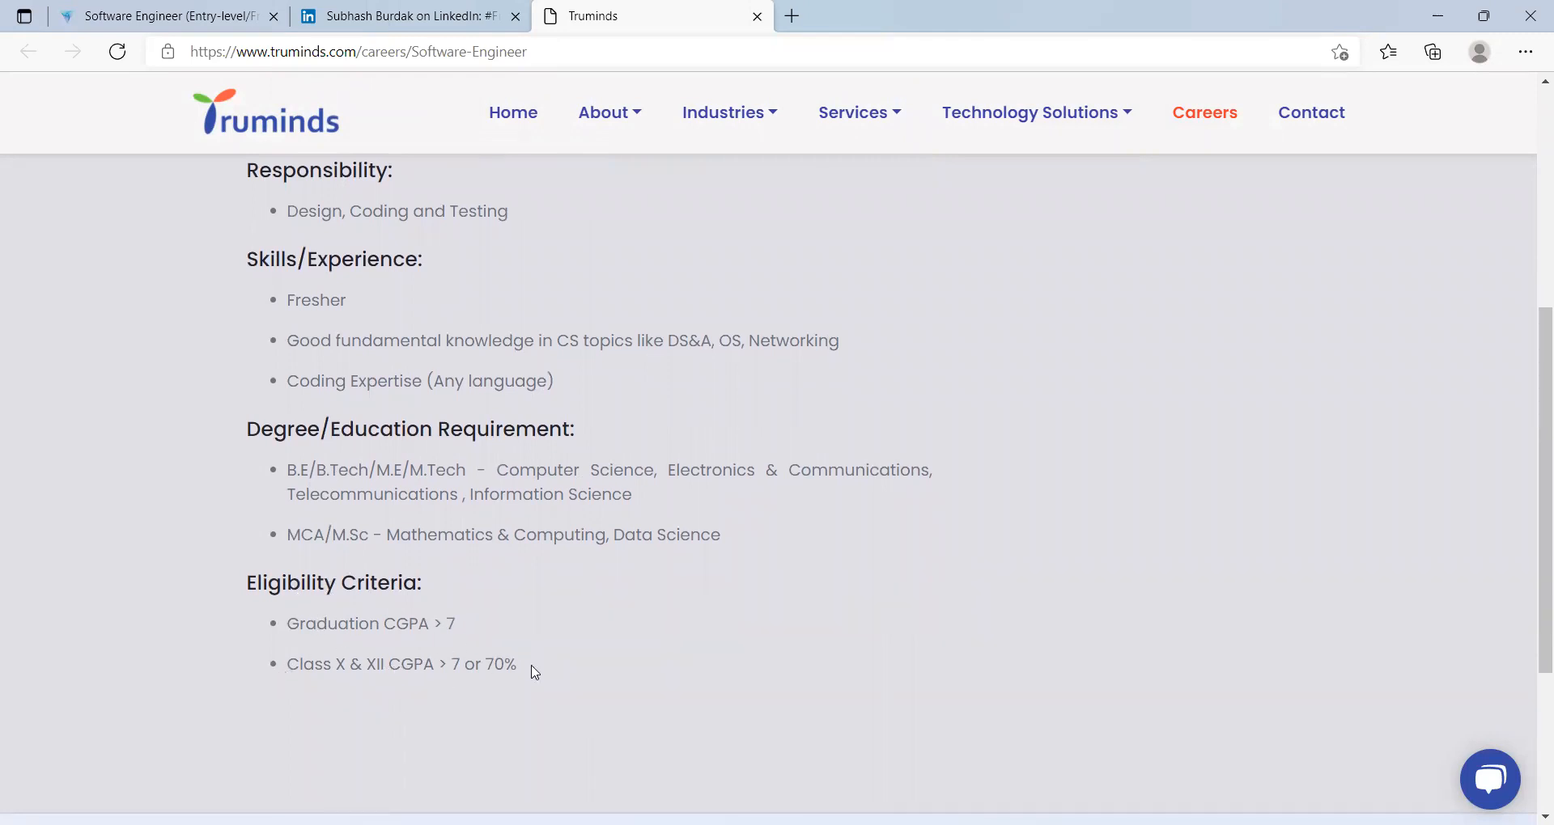
pyautogui.scroll(-3)
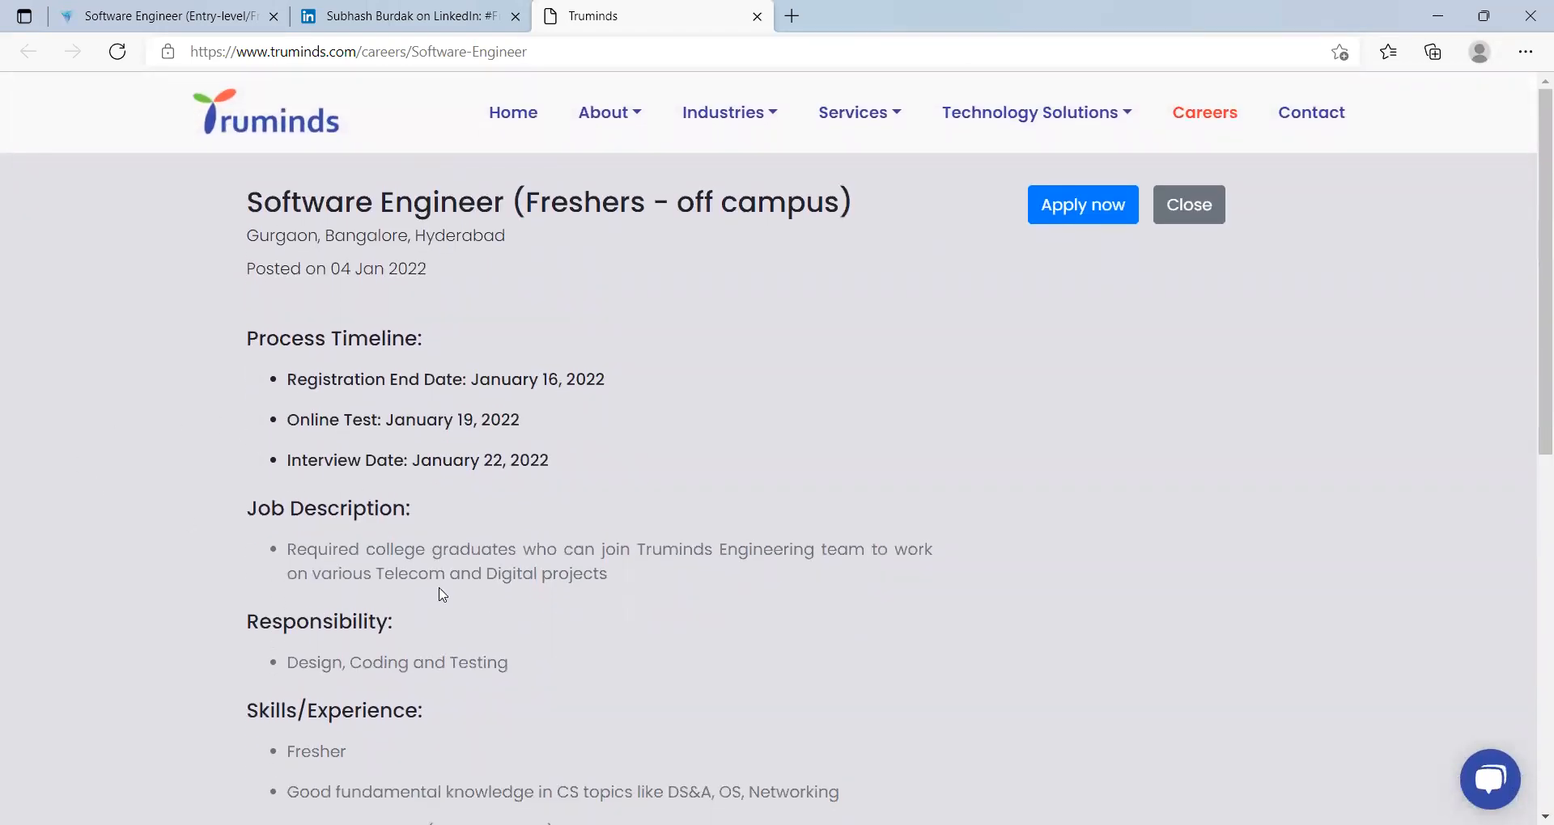
# Switch to the Samsung SRID LinkedIn post and read its CTC and eligibility criteria
pyautogui.click(406, 16)
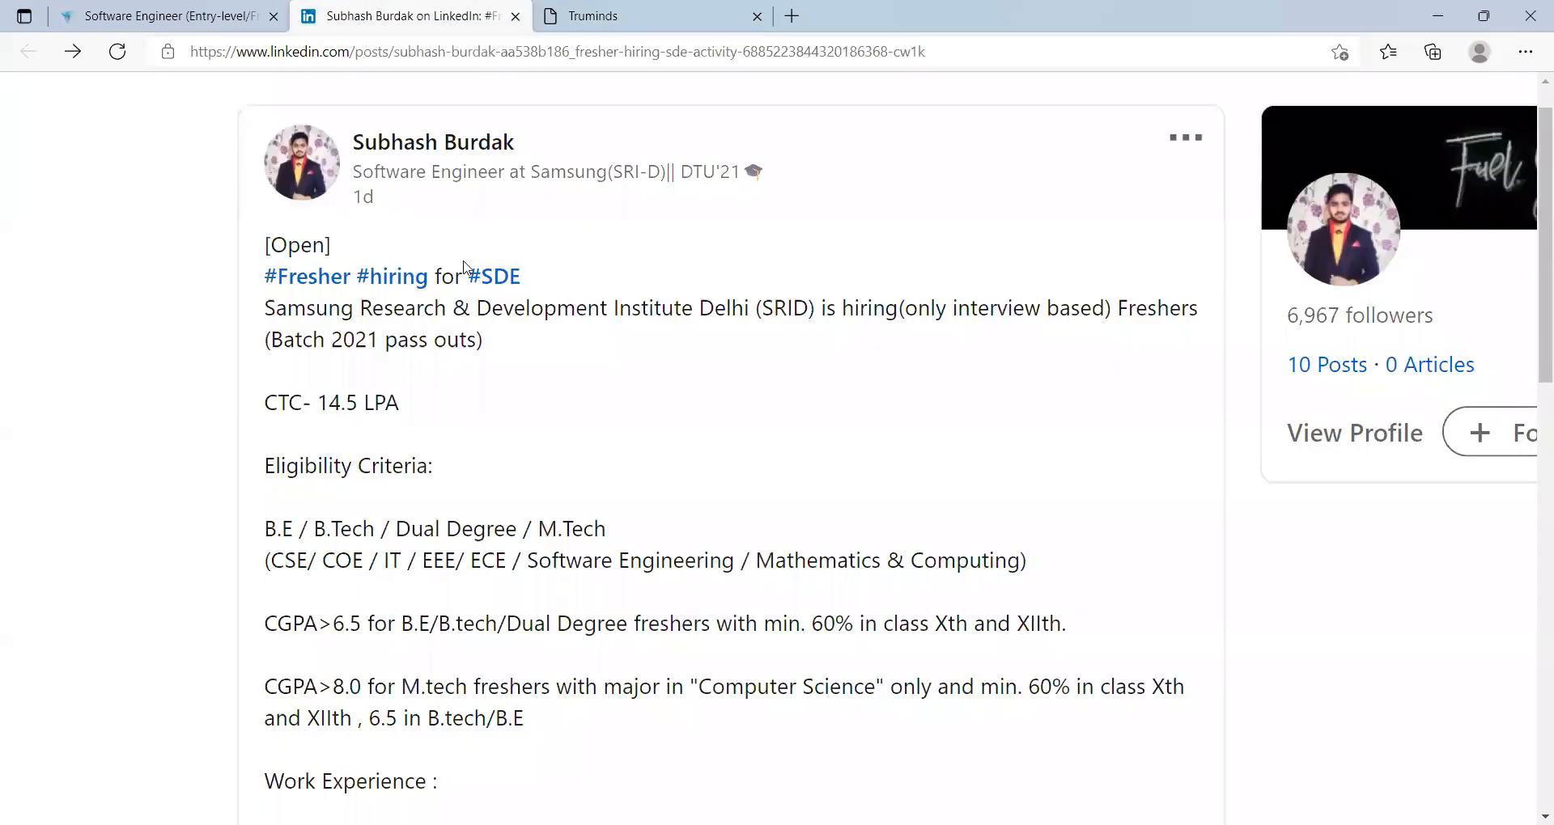
pyautogui.scroll(-3)
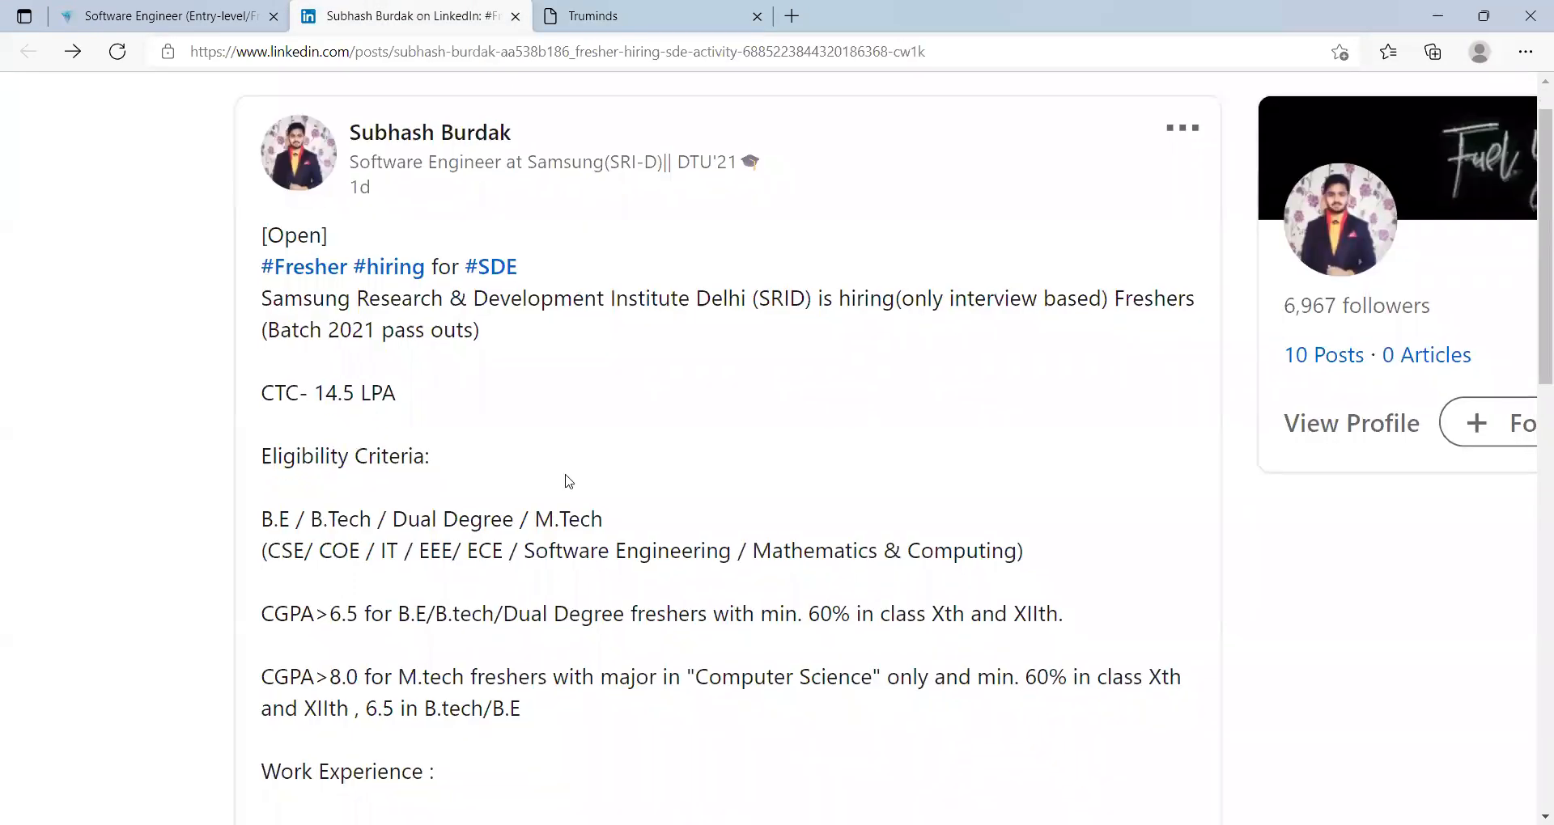
pyautogui.scroll(-3)
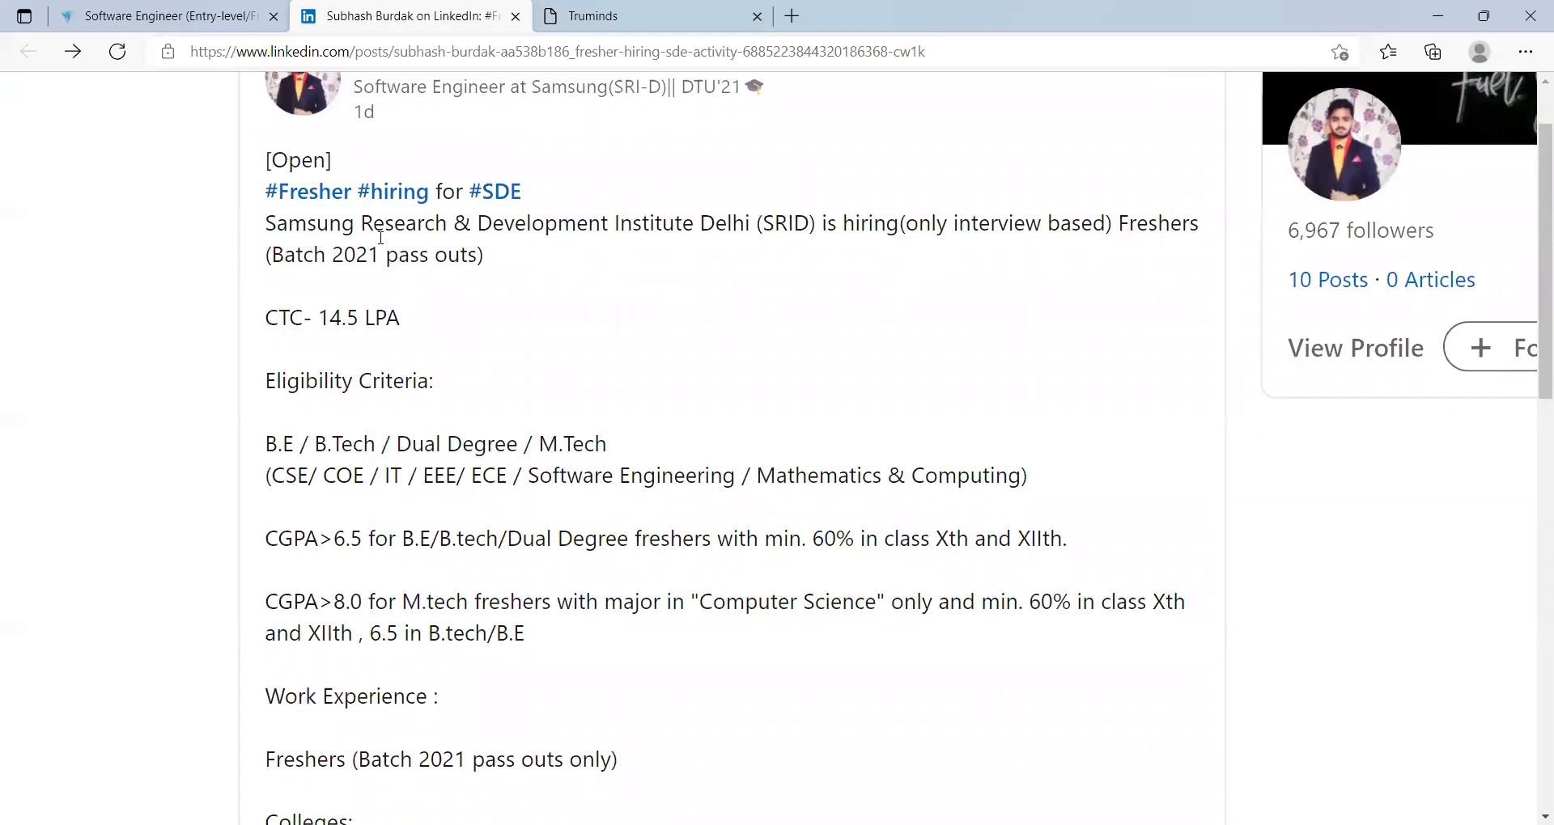
pyautogui.moveTo(746, 241)
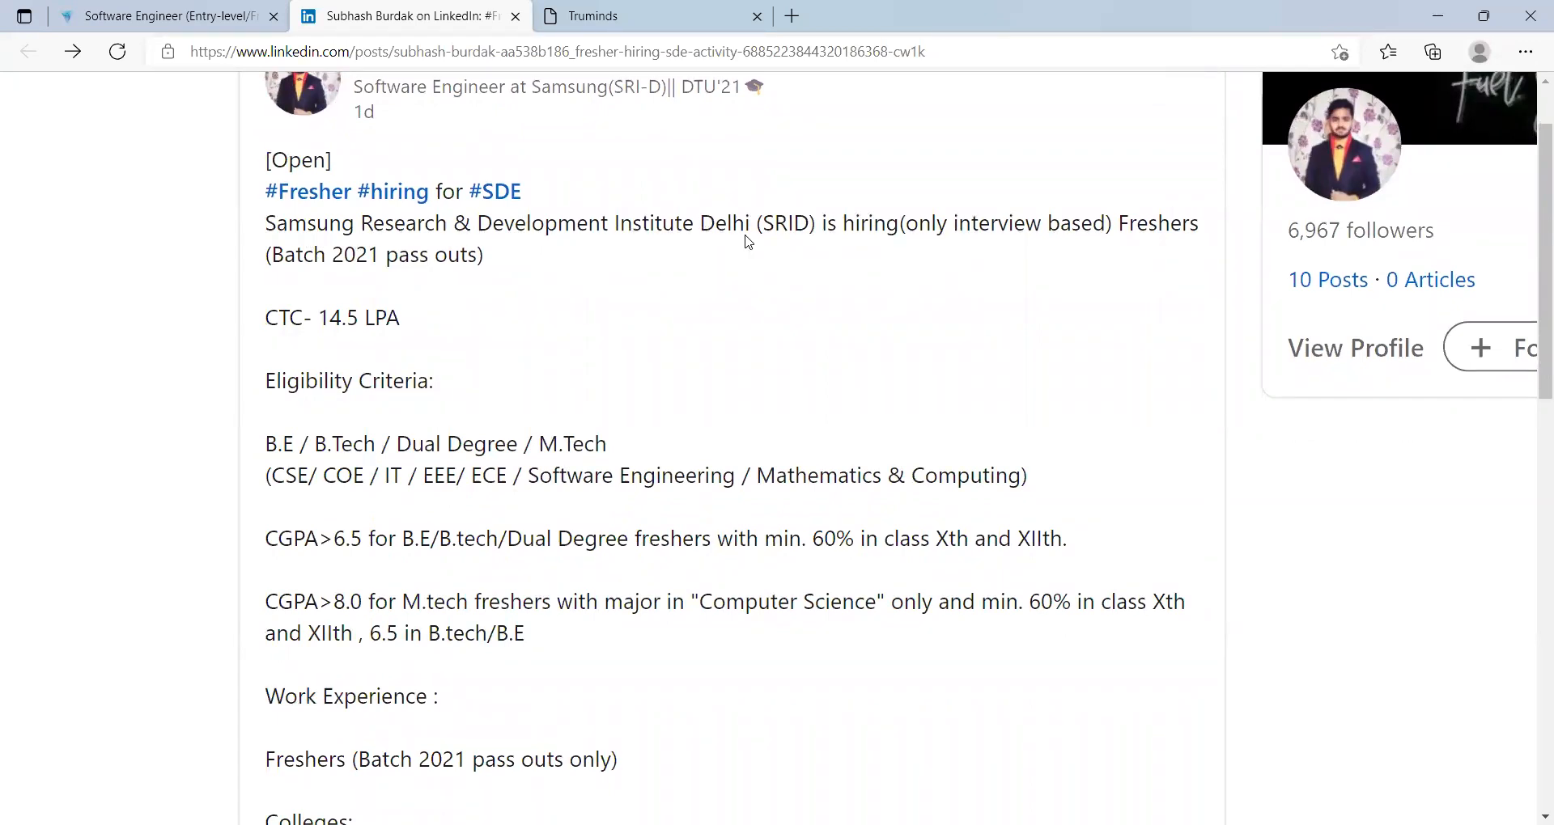
pyautogui.scroll(-3)
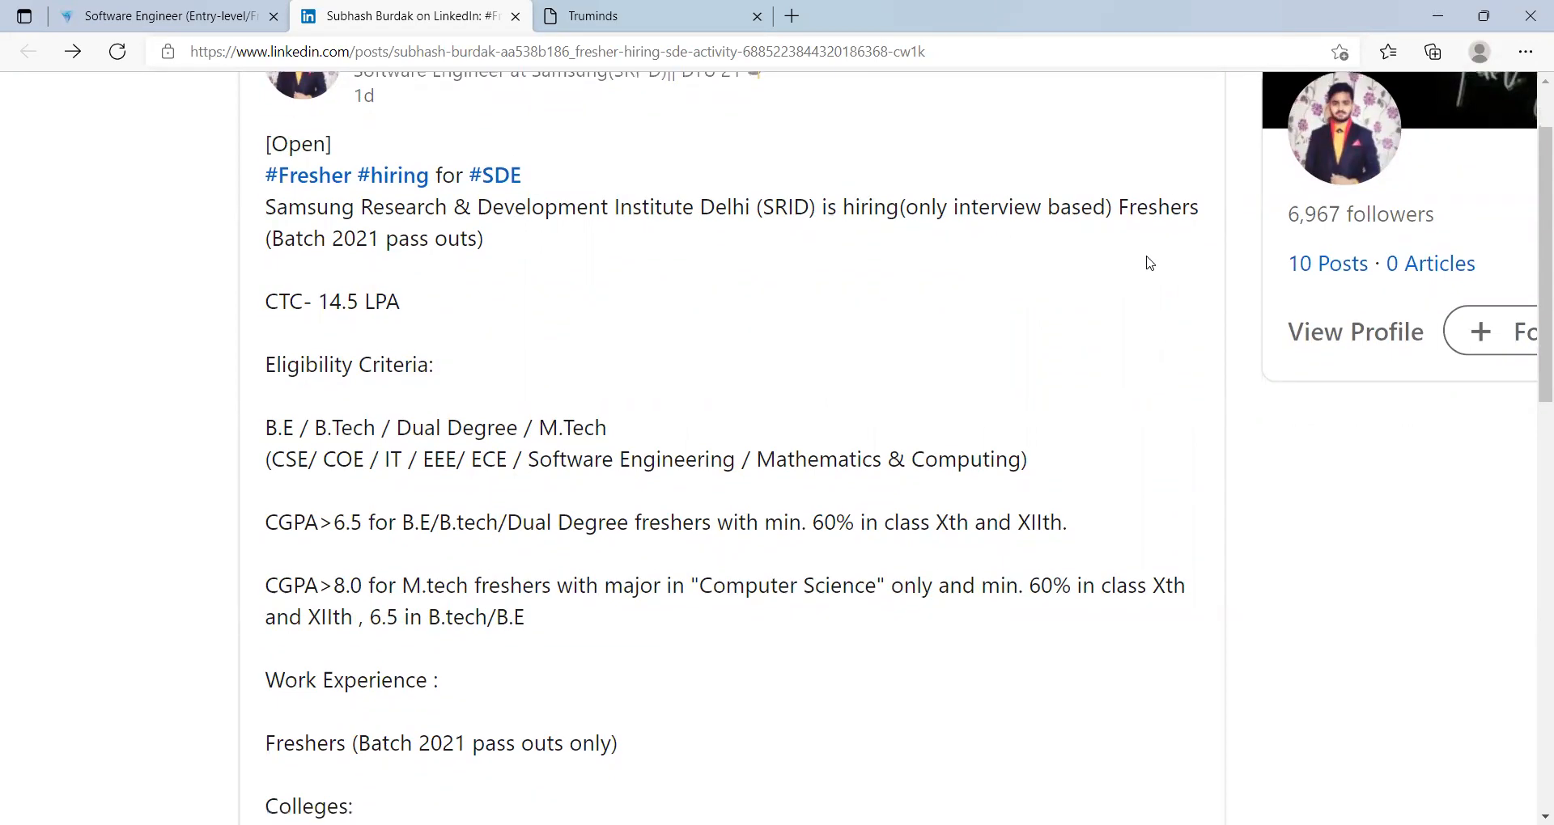
pyautogui.scroll(-3)
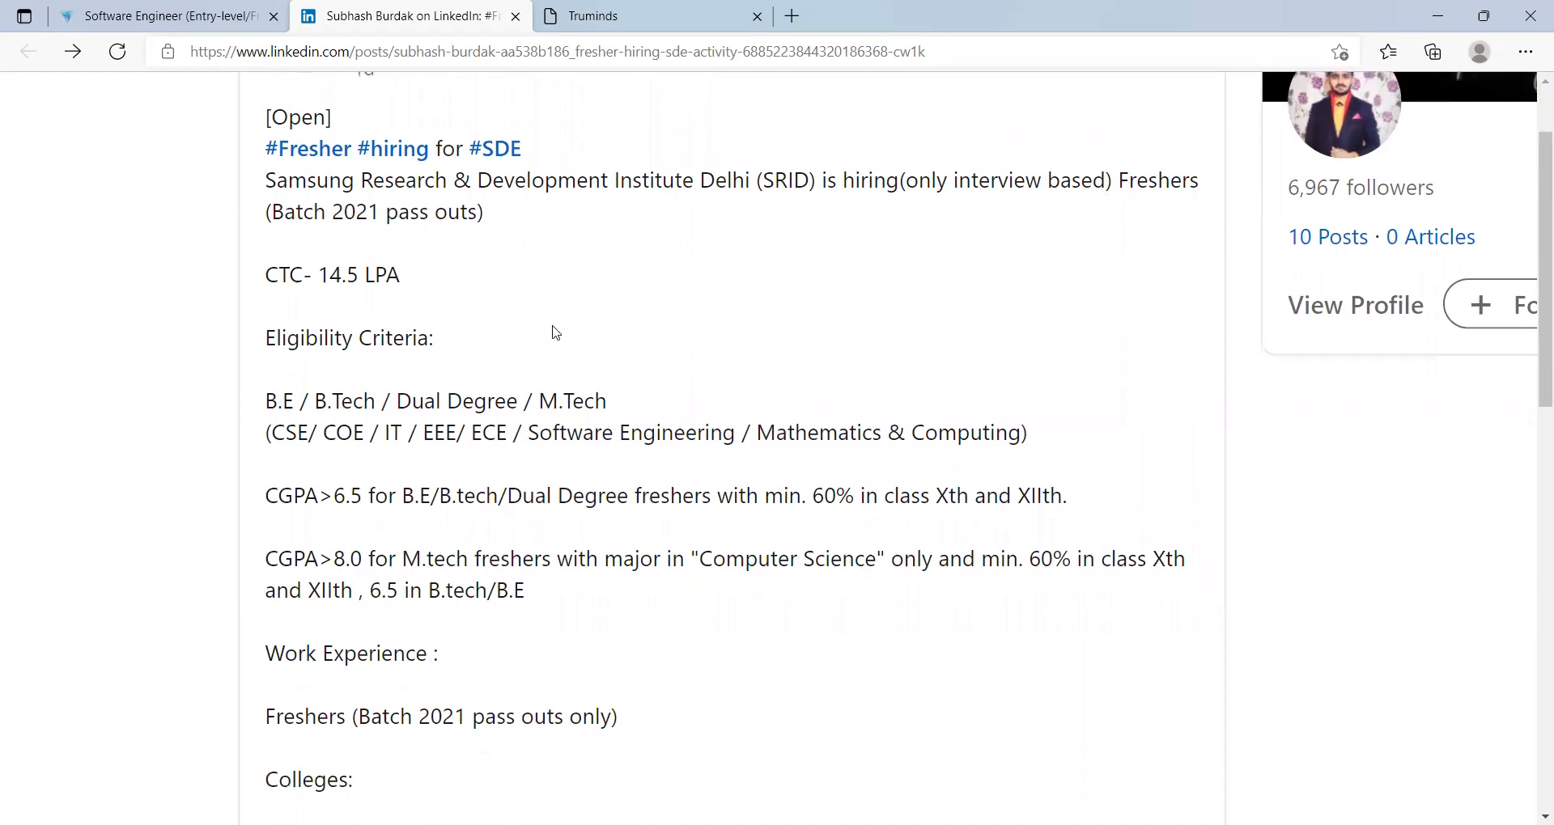
# Continue down the post through work experience, colleges and skills sections
pyautogui.scroll(-3)
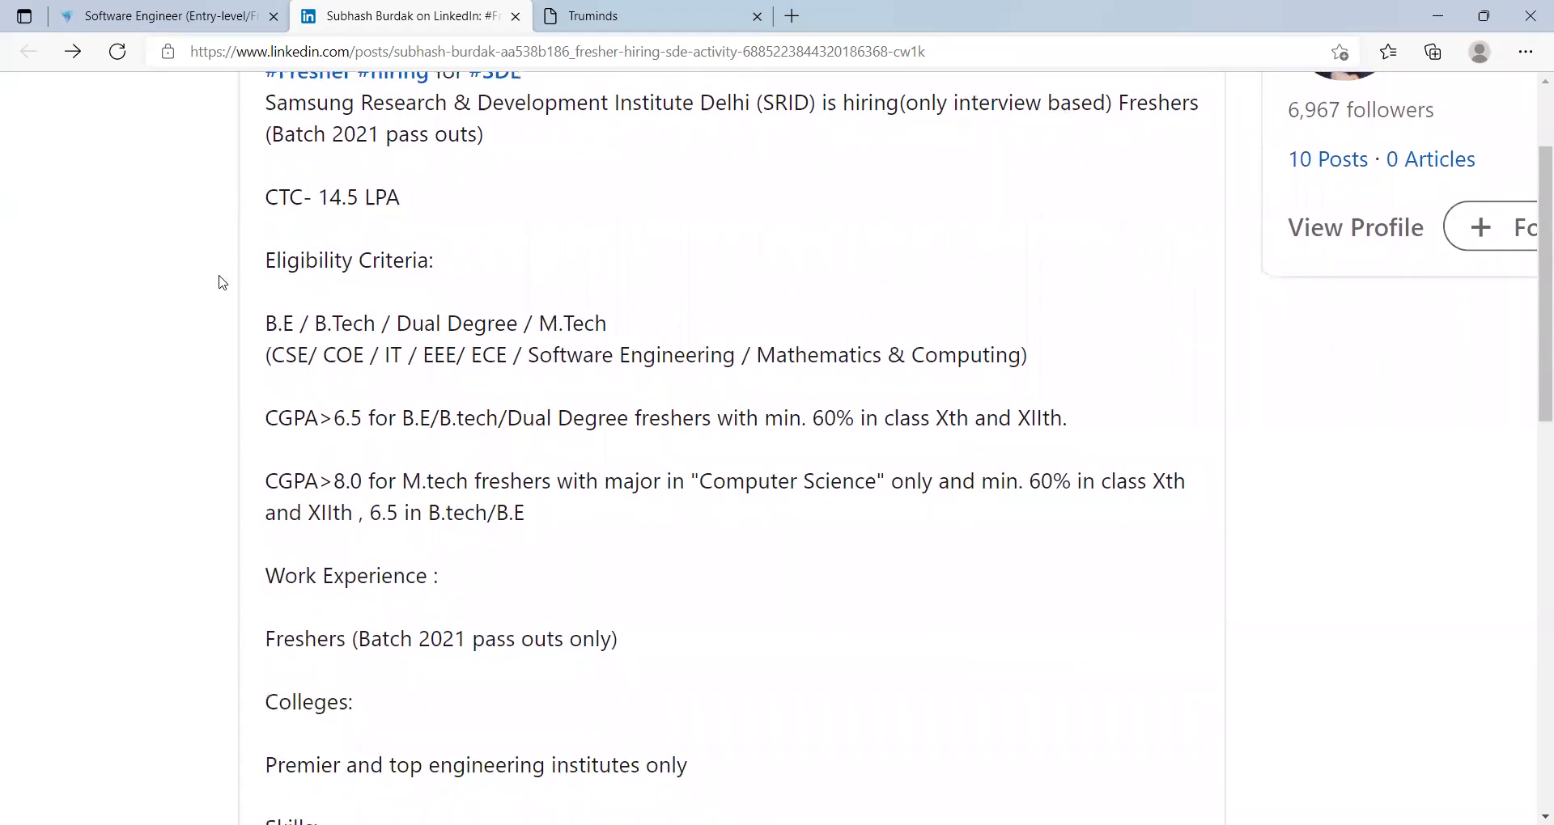
pyautogui.scroll(-3)
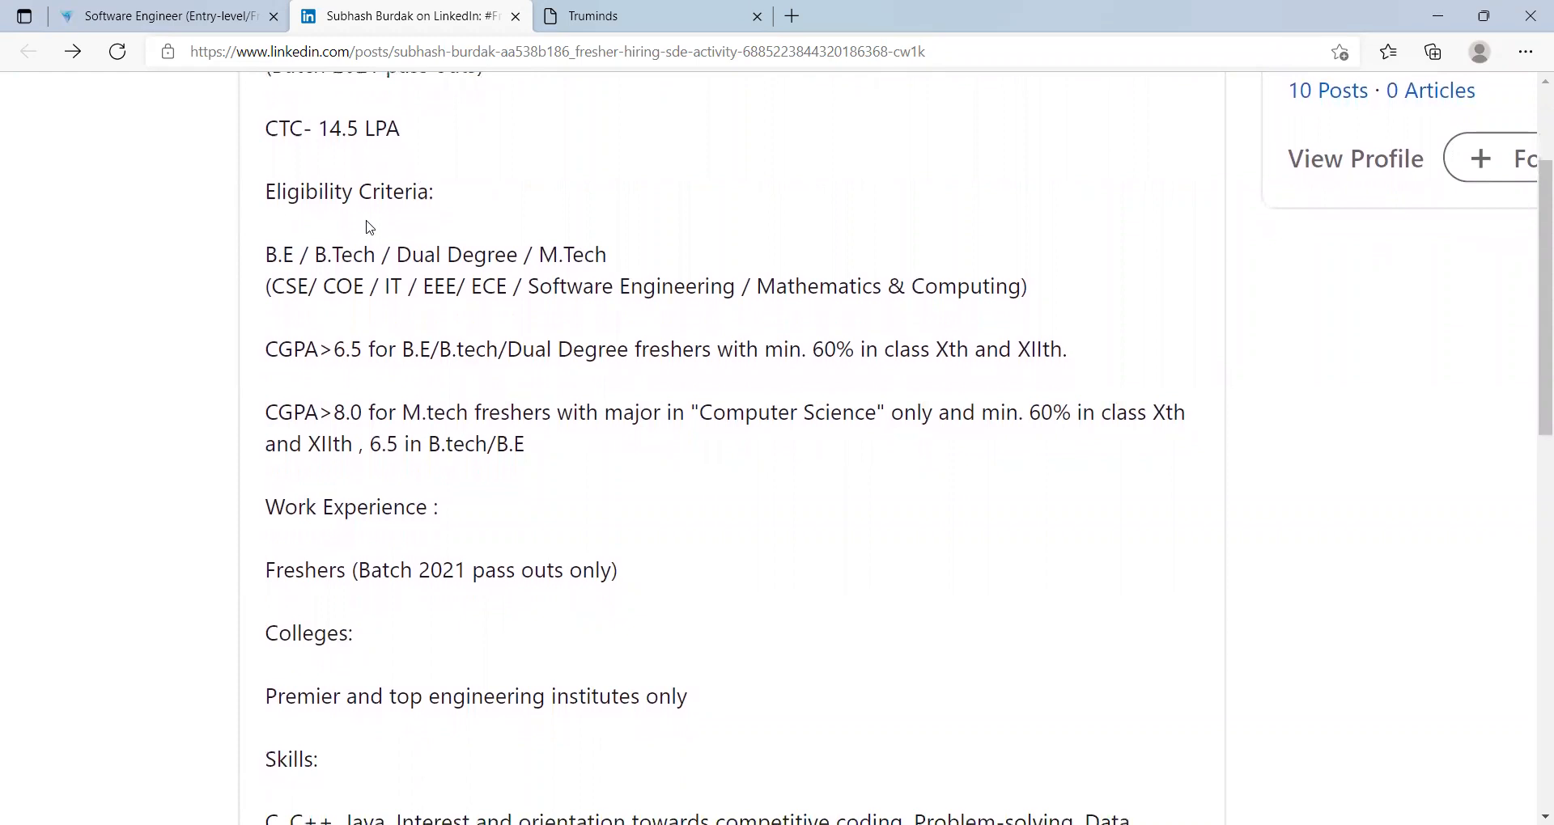
pyautogui.scroll(-3)
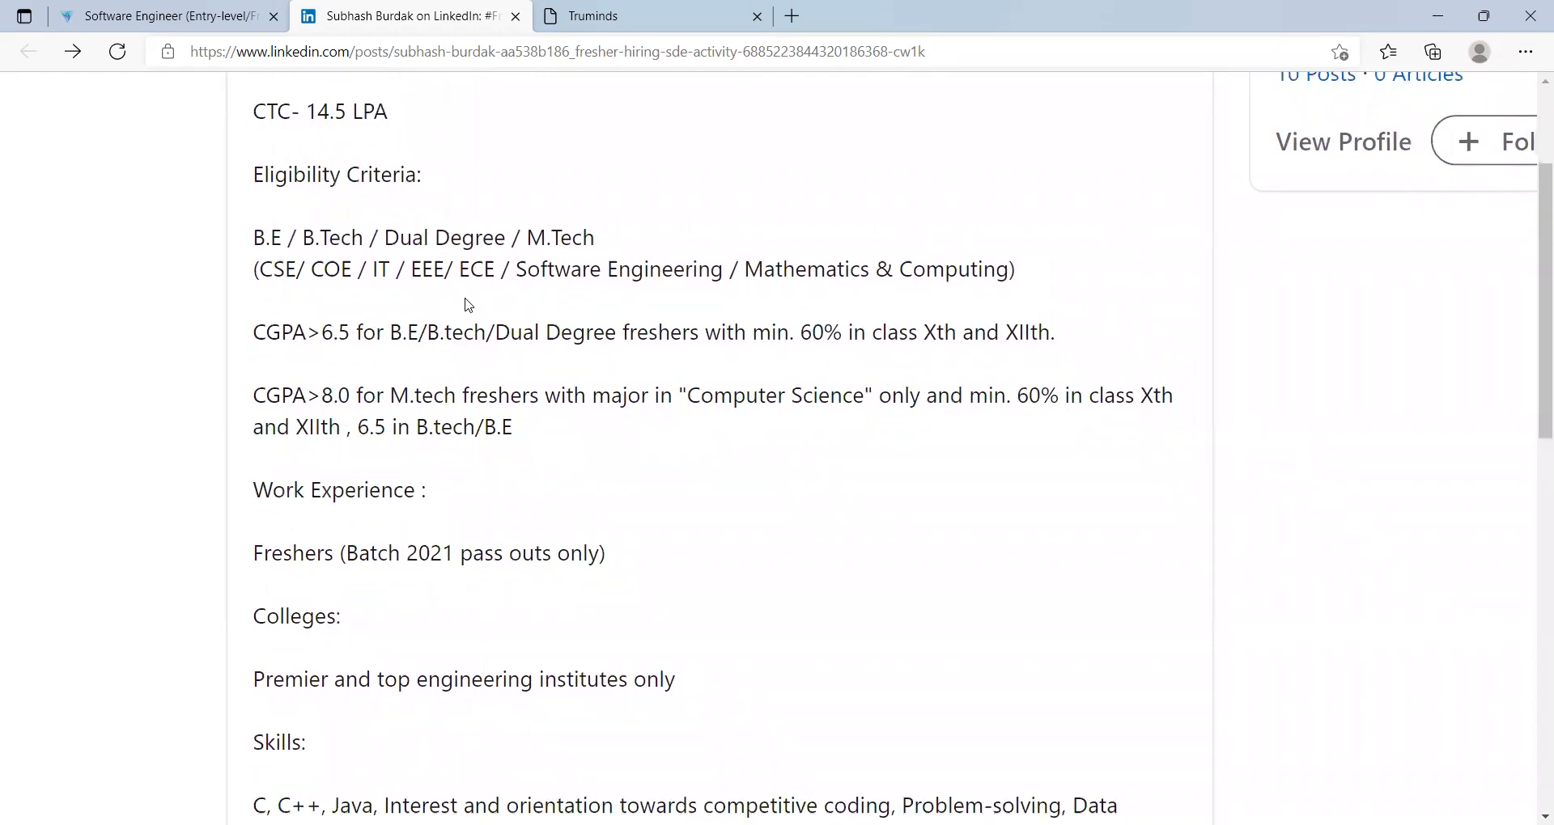
pyautogui.scroll(-3)
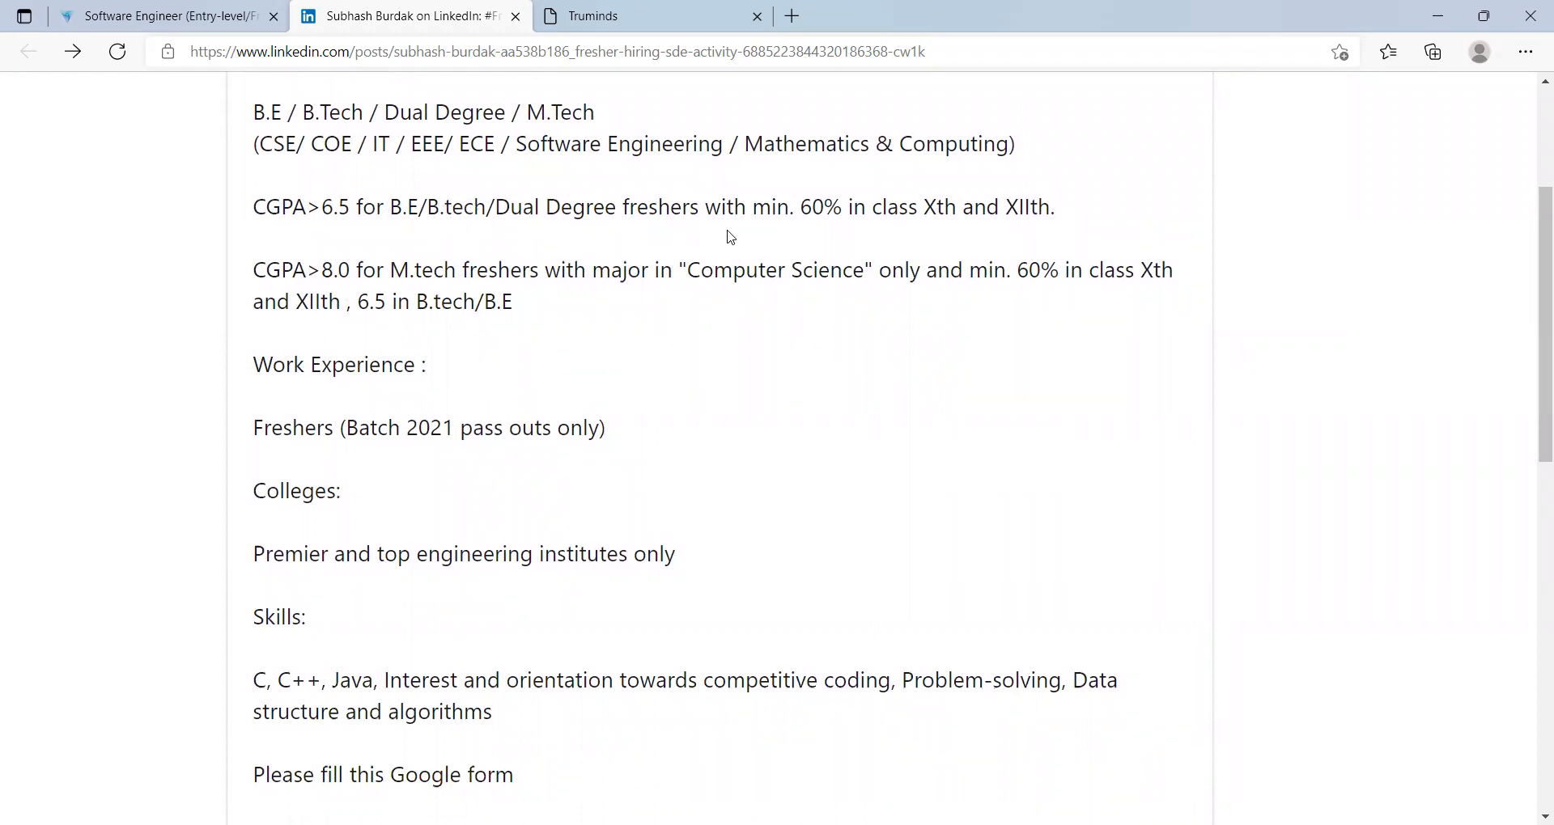
pyautogui.moveTo(933, 245)
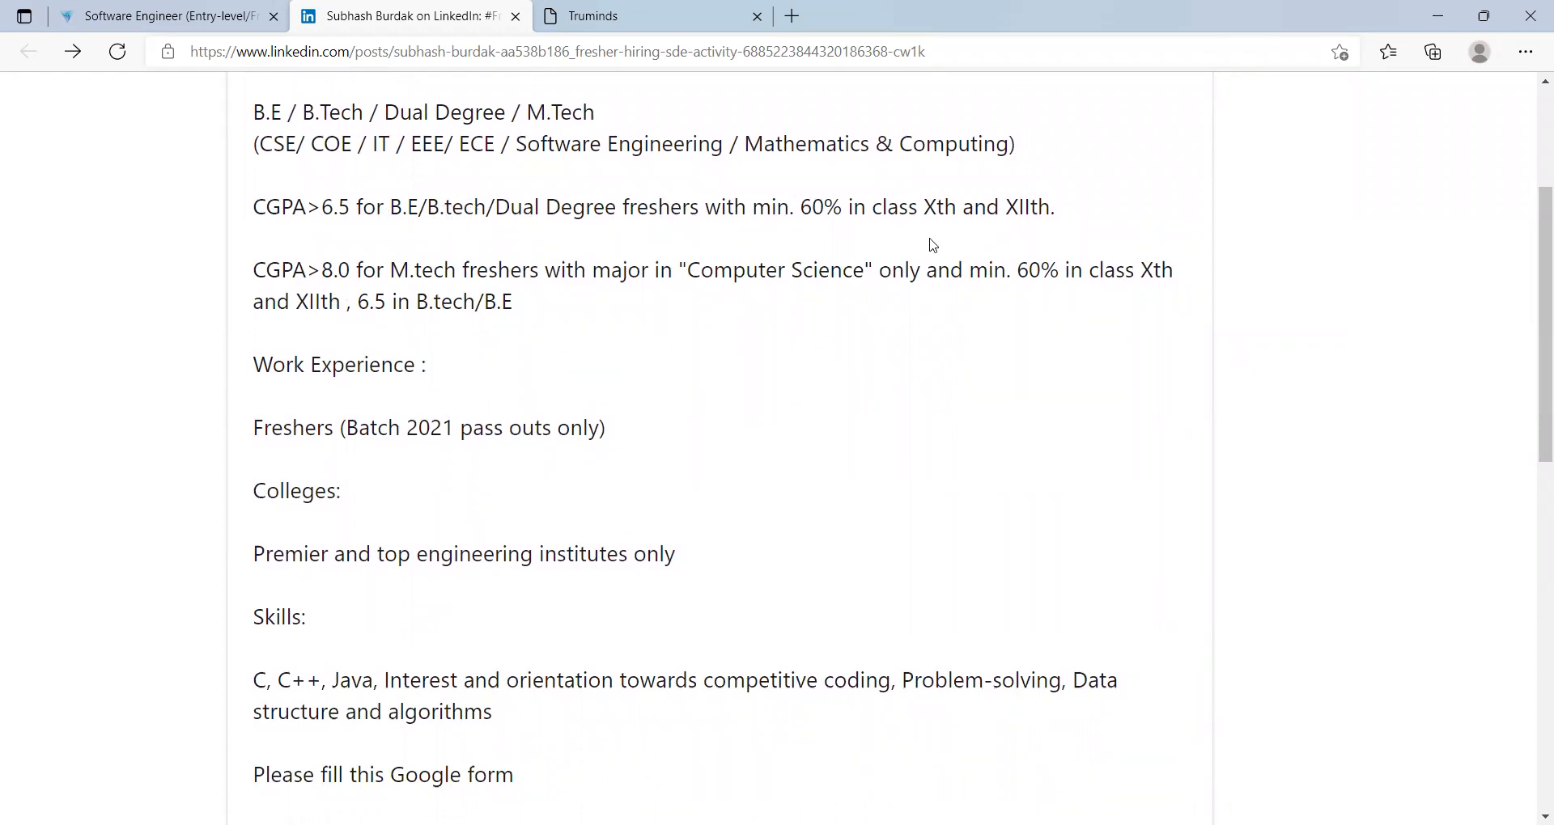
# Scroll until the lnkd.in Google form application link and hashtags come into view
pyautogui.scroll(-3)
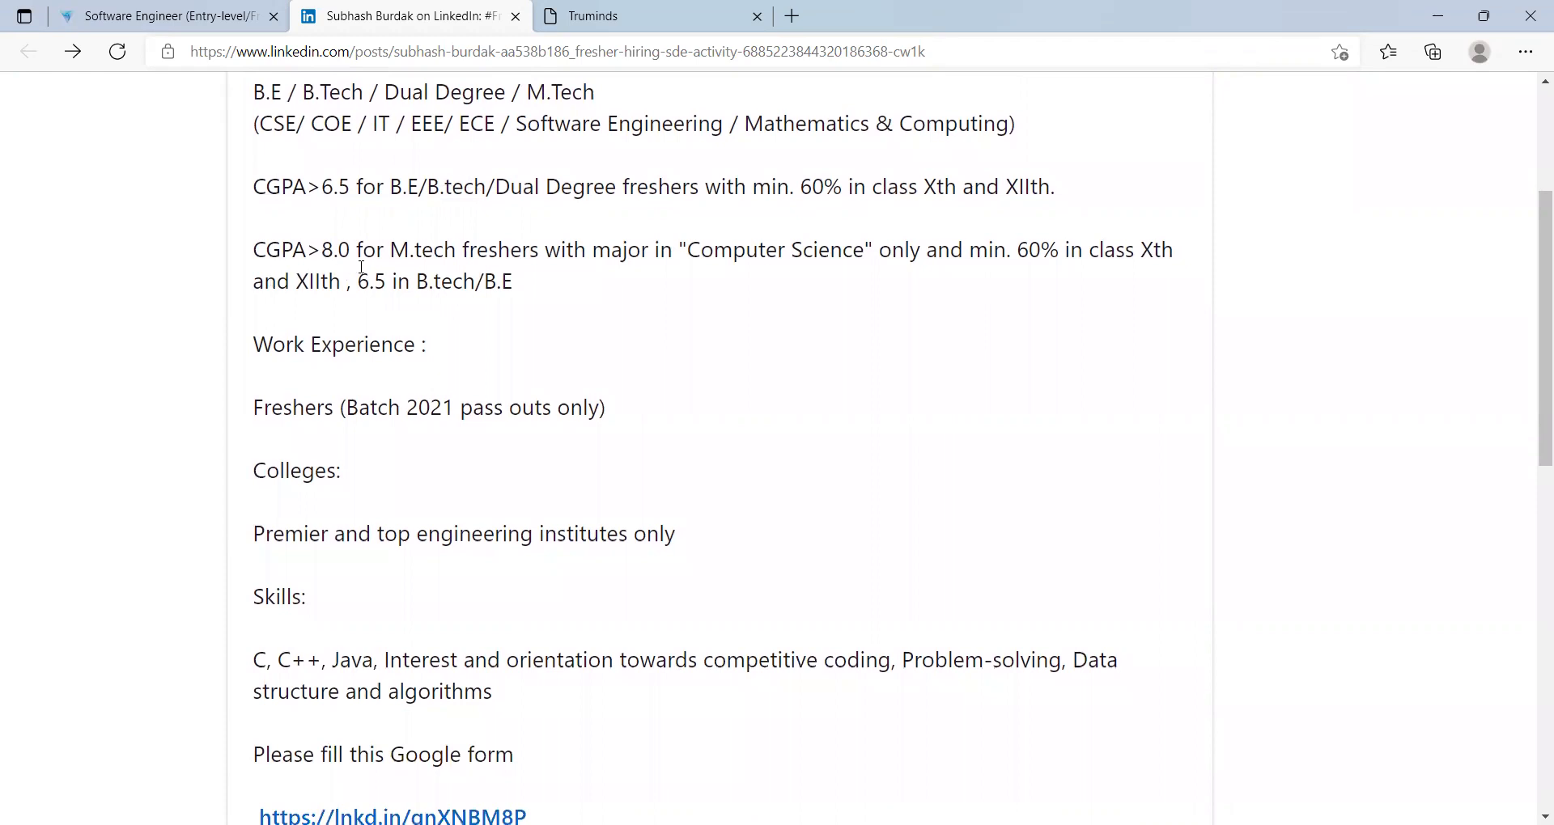
pyautogui.moveTo(565, 275)
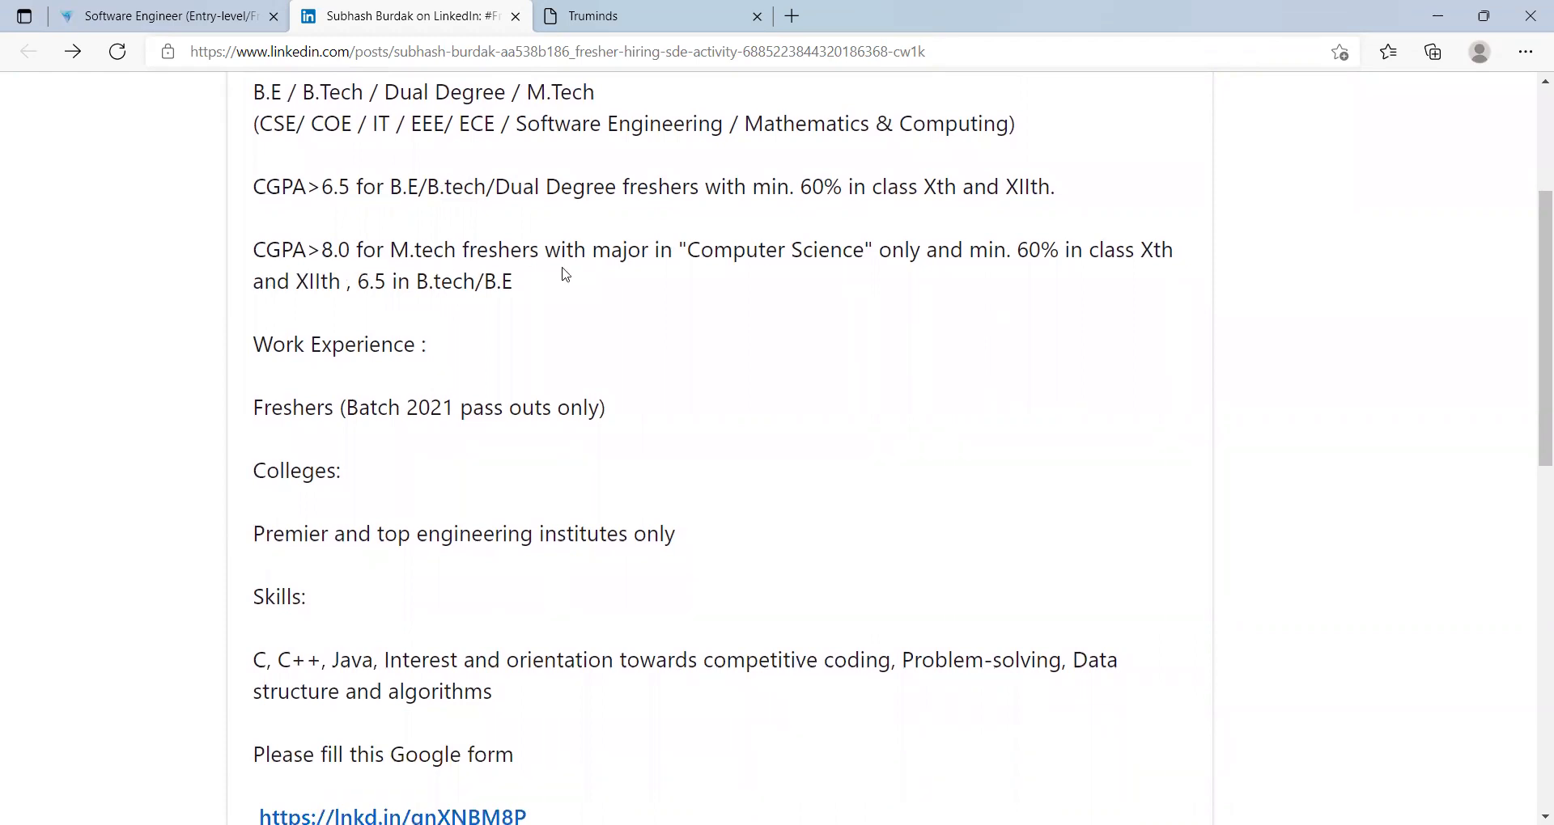
pyautogui.moveTo(957, 261)
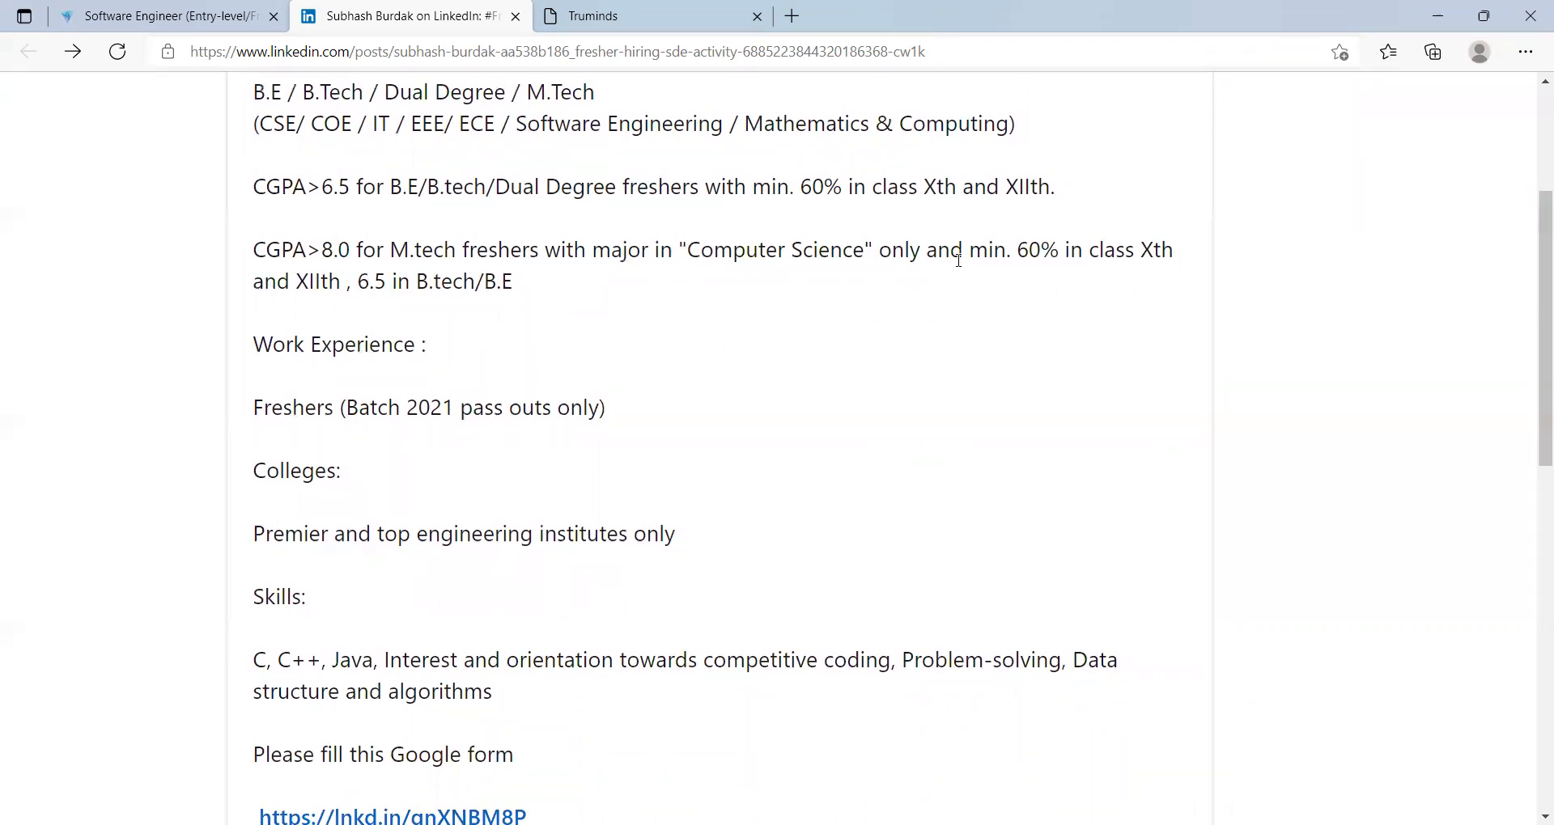
pyautogui.moveTo(1089, 277)
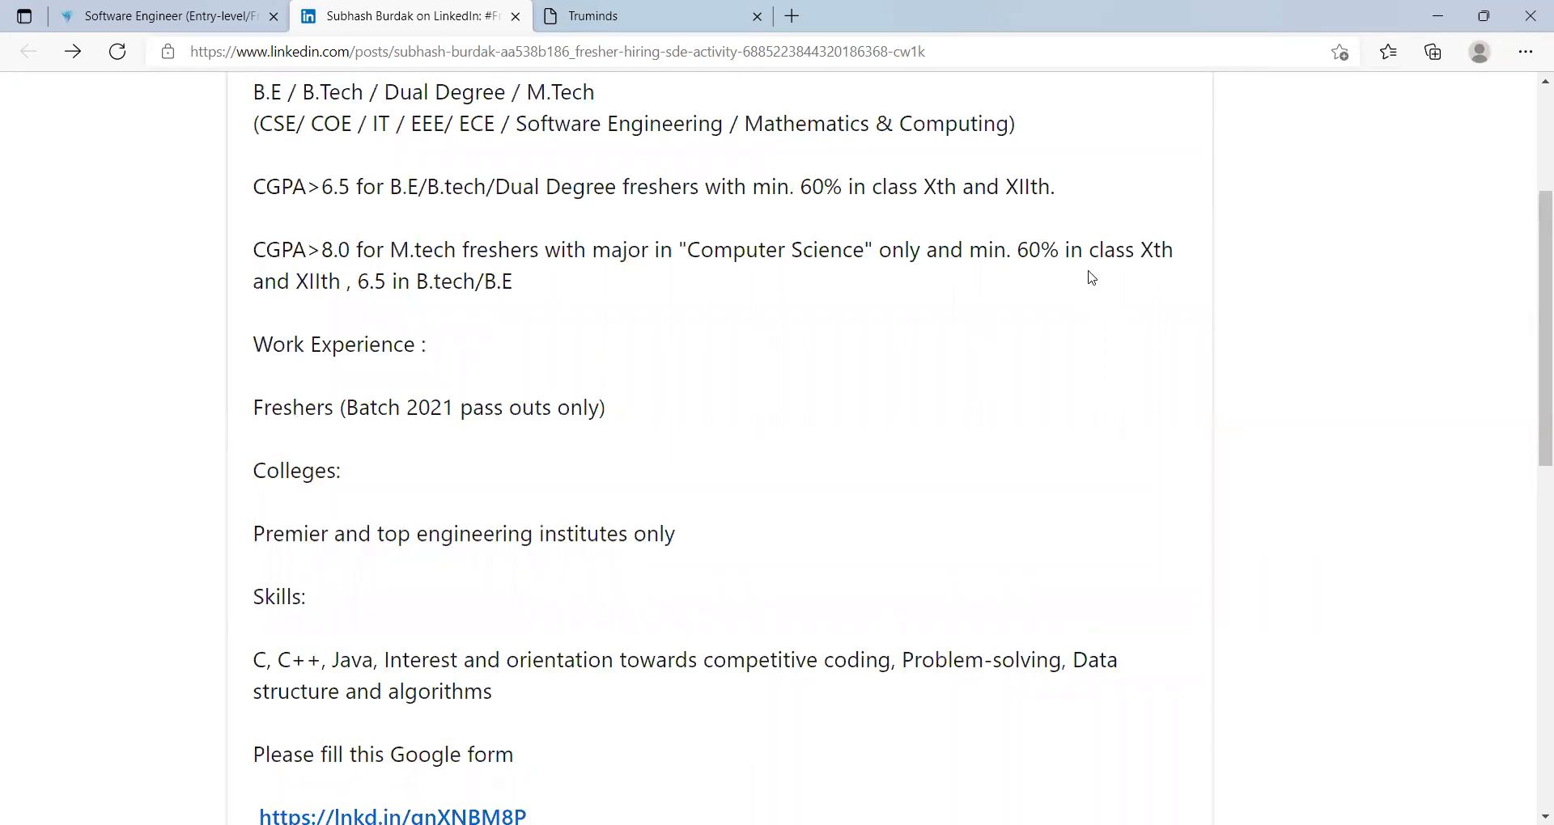
pyautogui.moveTo(461, 288)
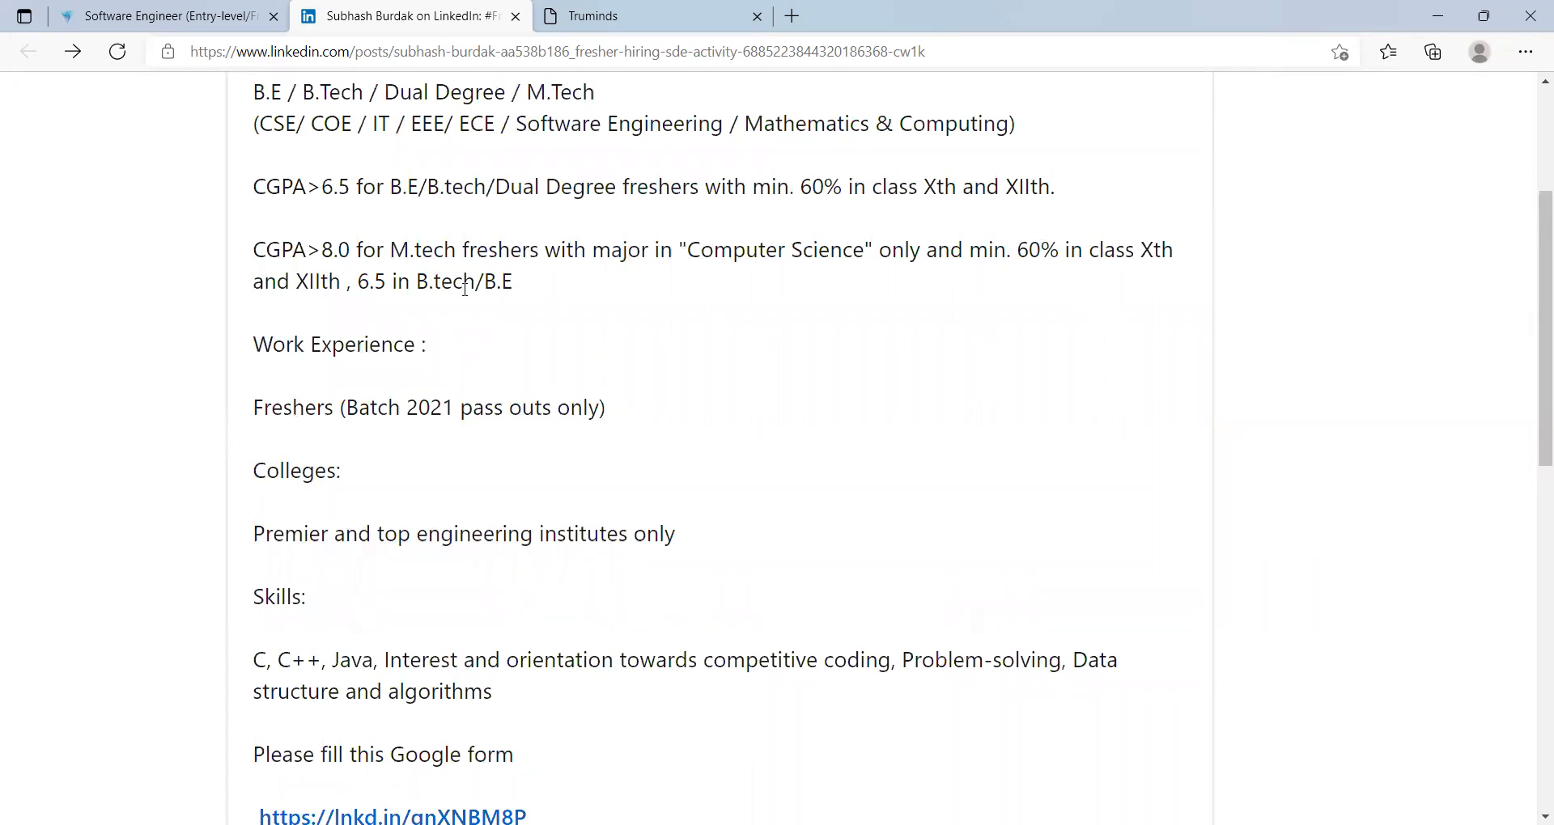
pyautogui.scroll(-3)
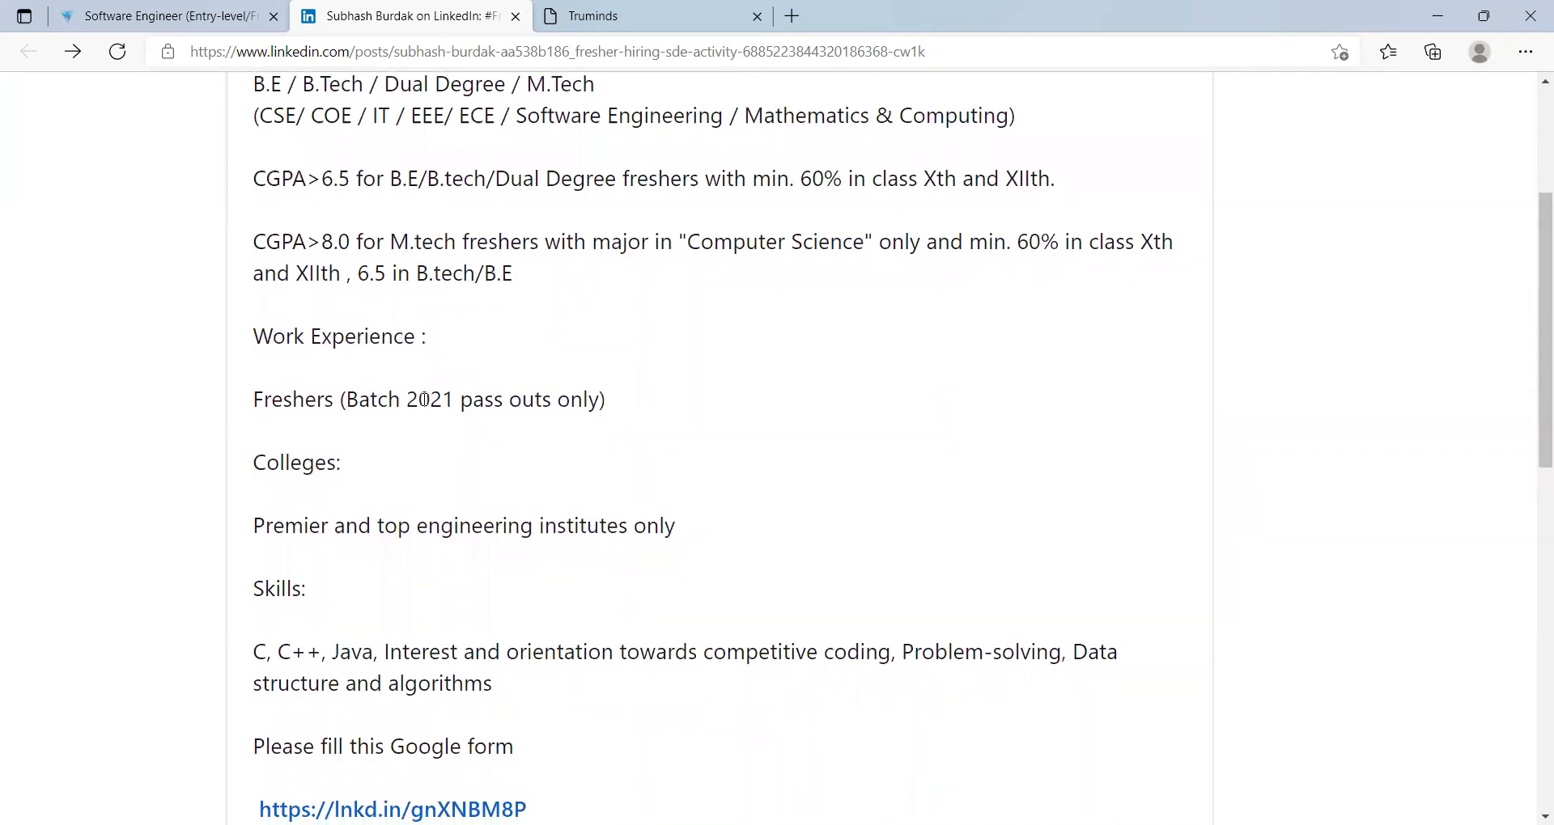
pyautogui.moveTo(569, 439)
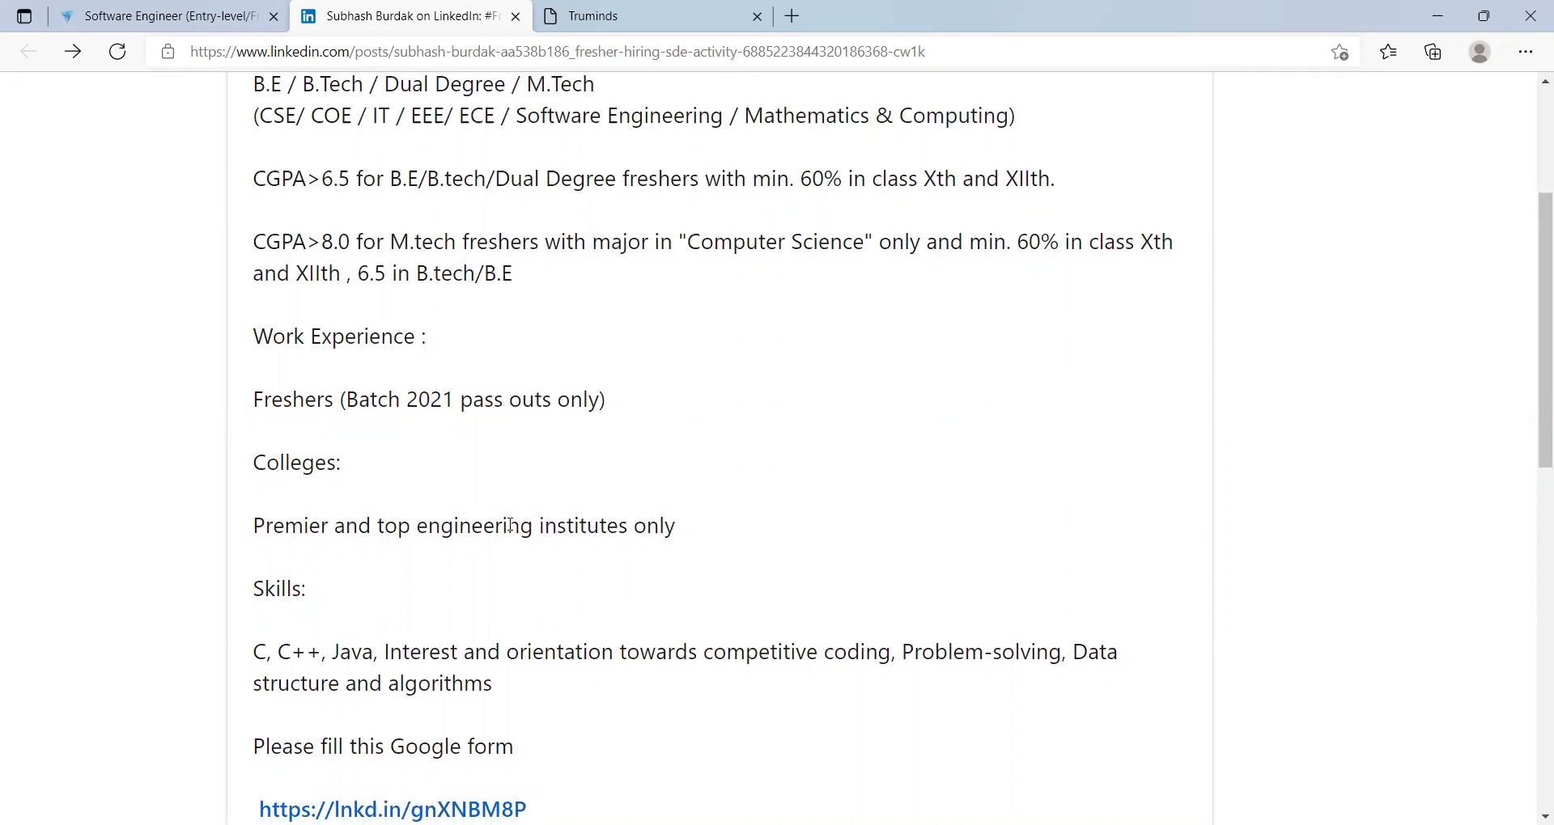
pyautogui.moveTo(514, 564)
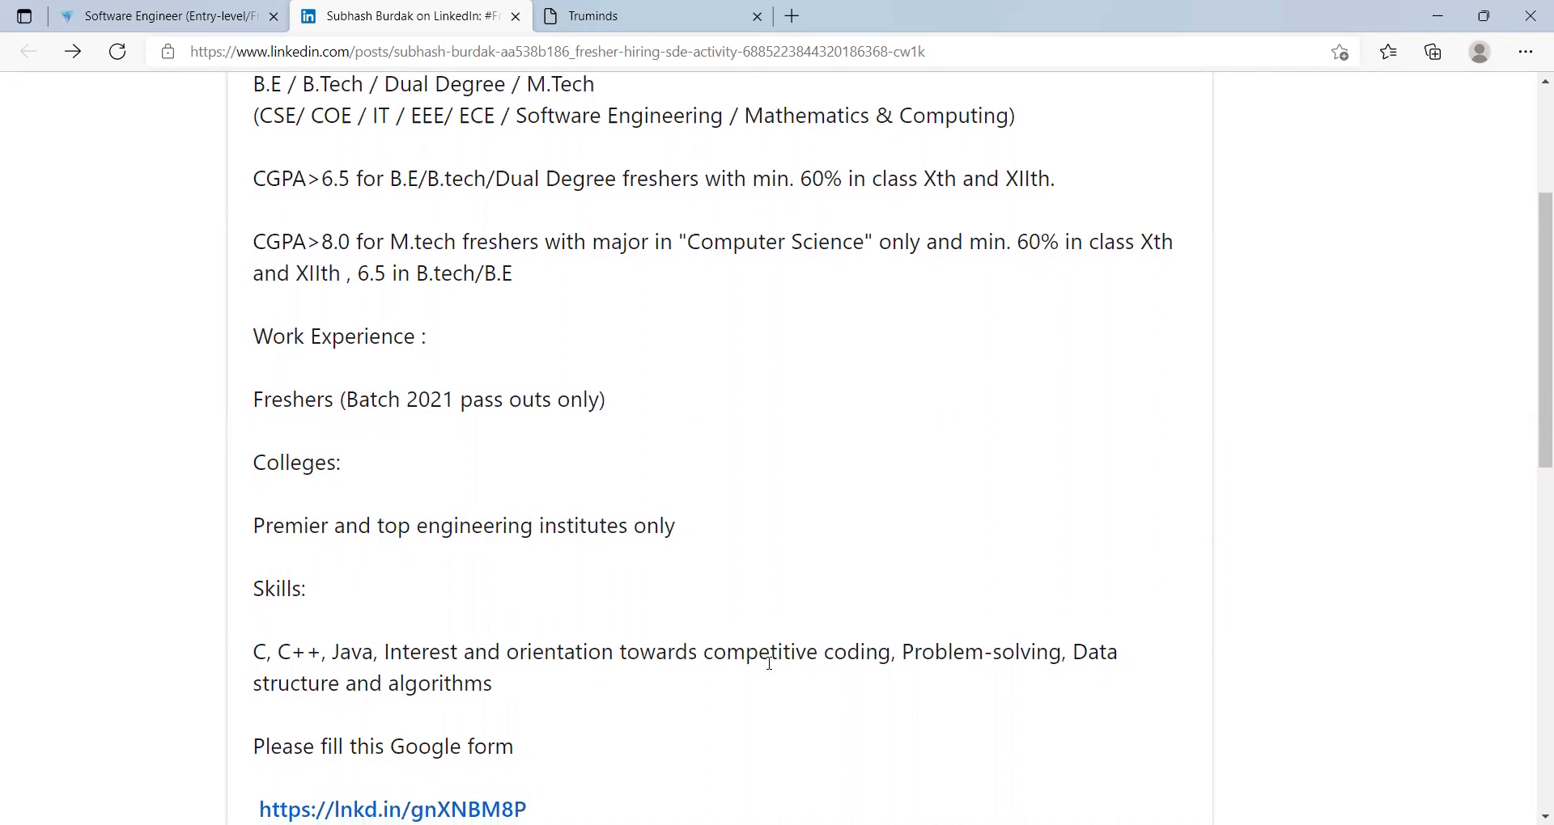
pyautogui.moveTo(913, 682)
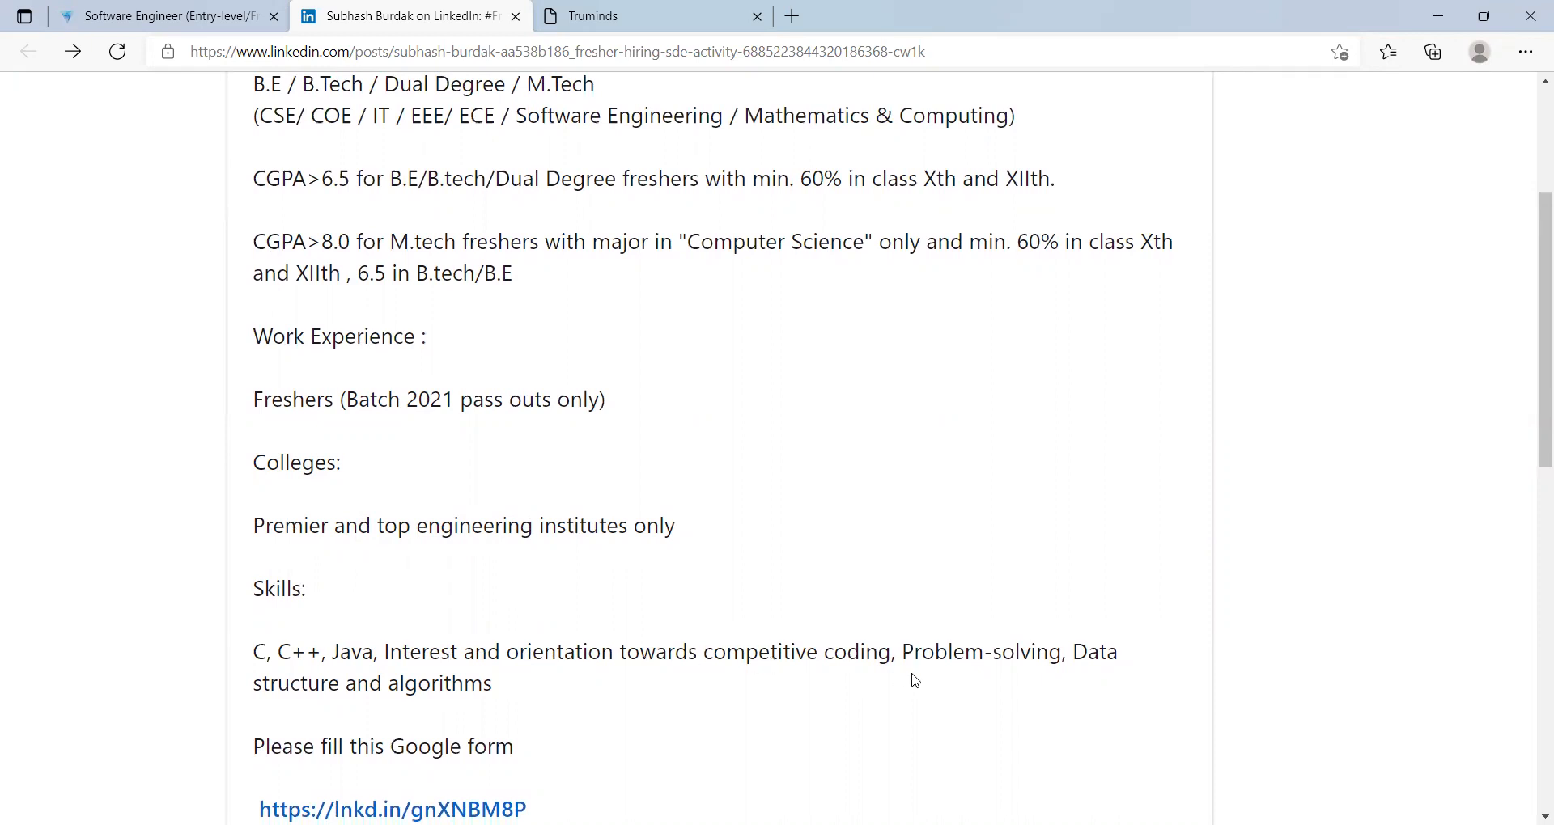
pyautogui.moveTo(513, 704)
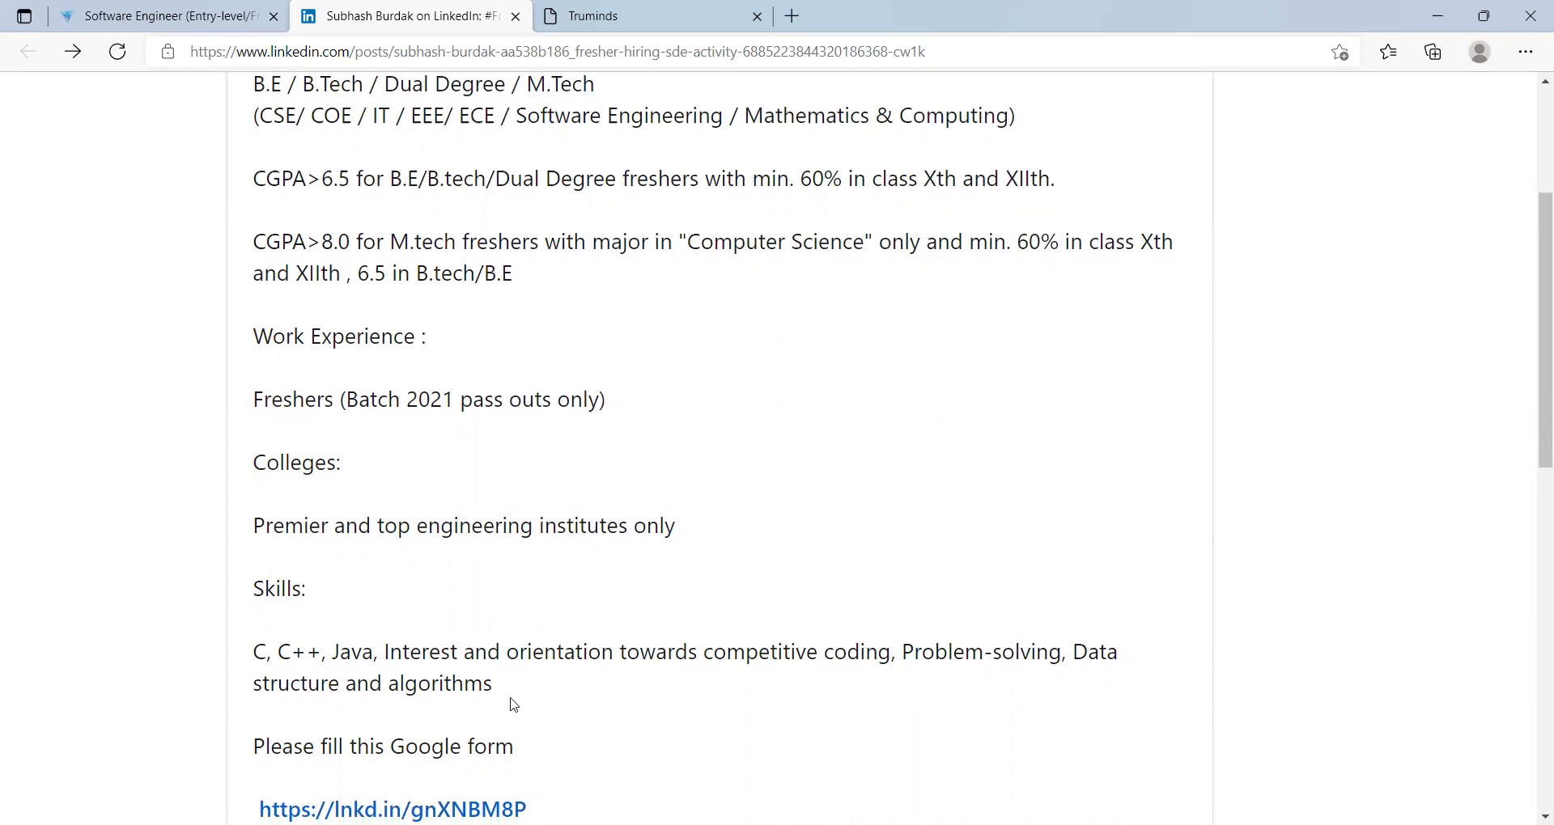
pyautogui.scroll(-3)
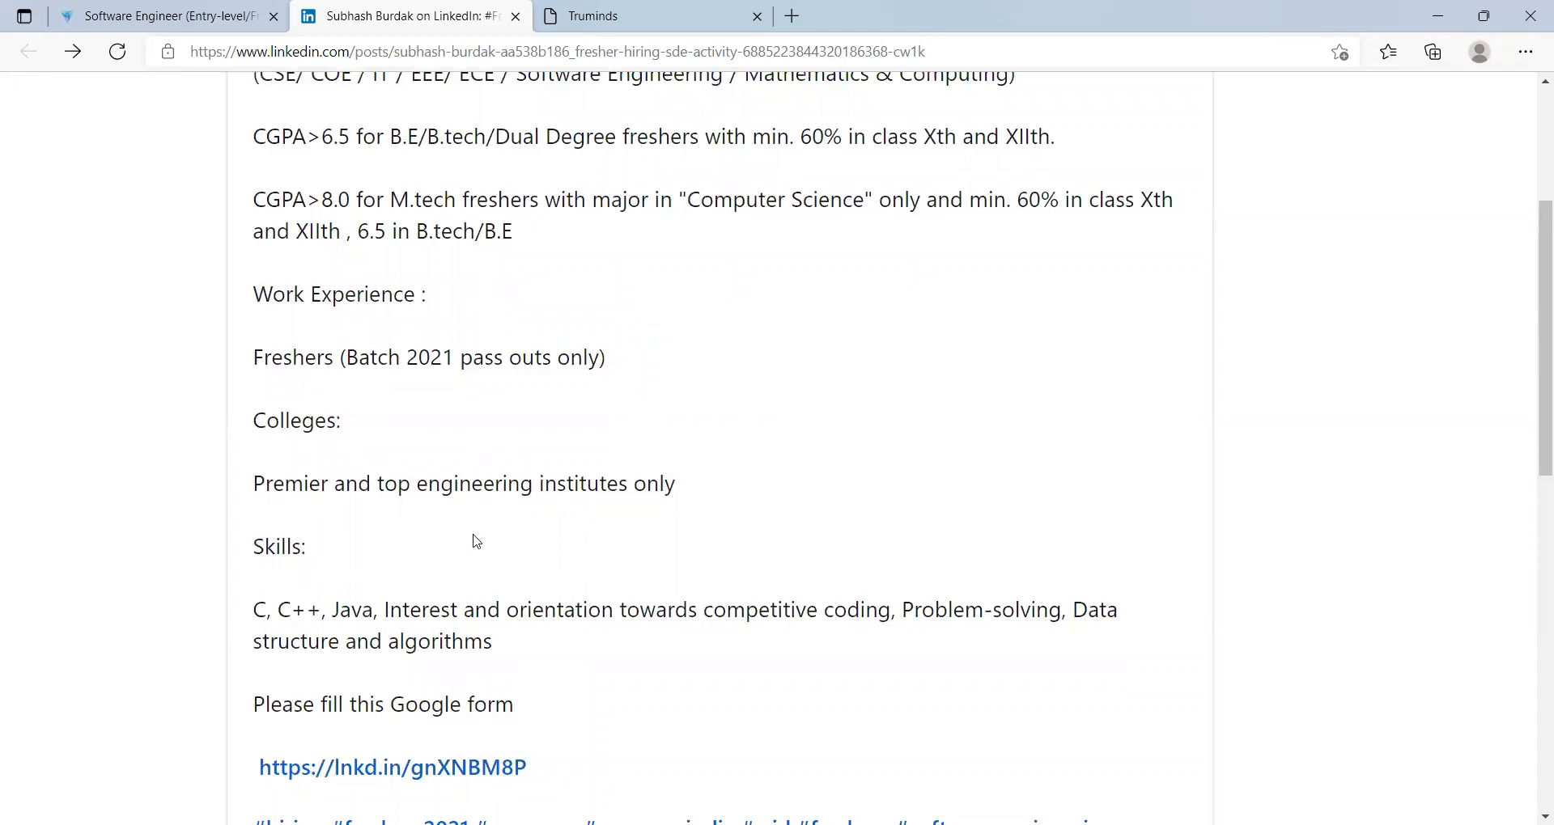
# Pass through the Truminds tab and return to the Velotio entry-level posting tab
pyautogui.click(652, 17)
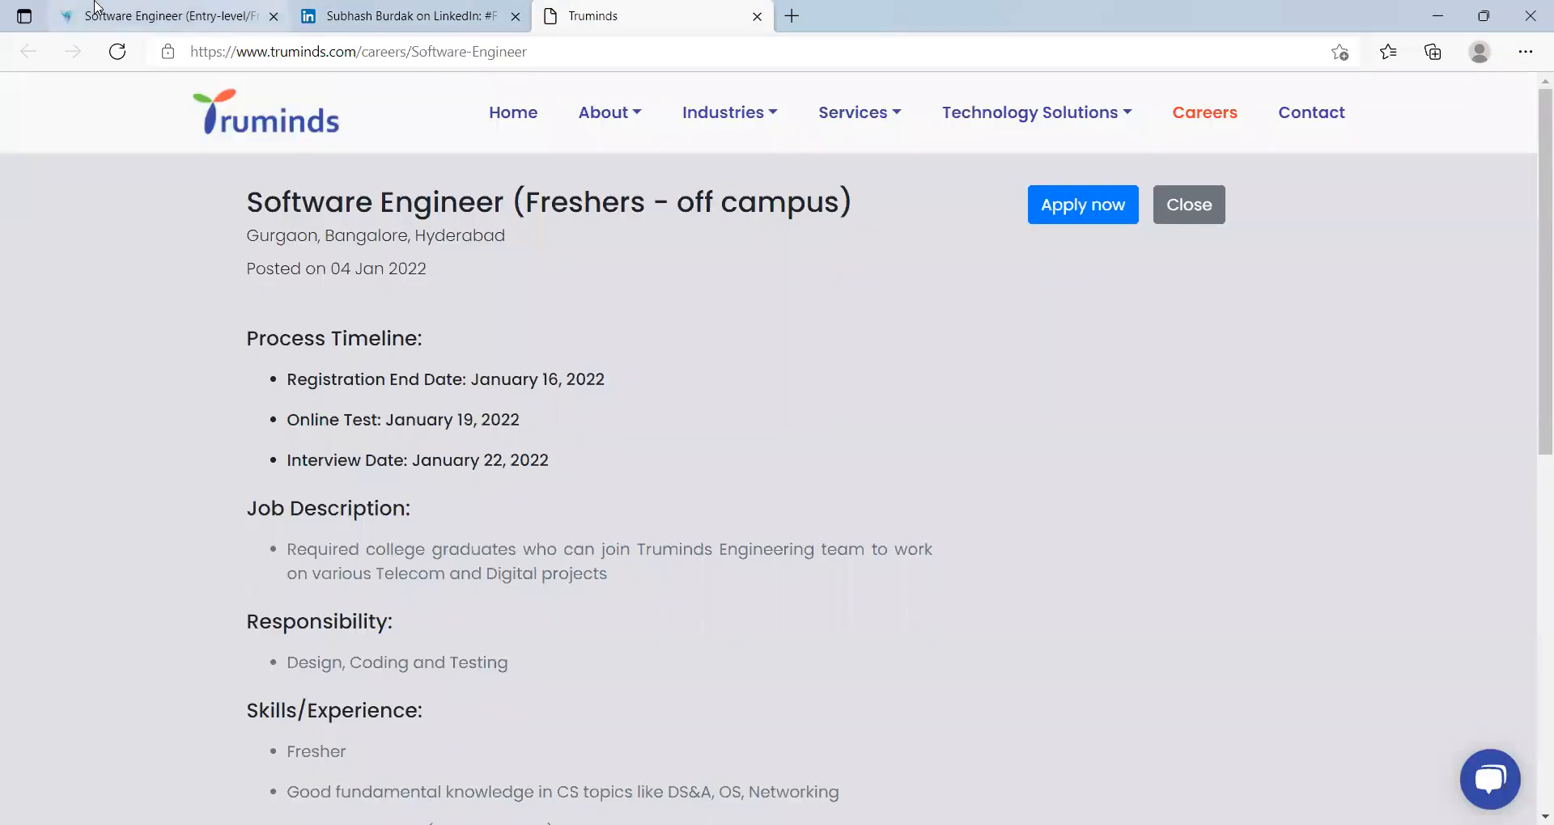
pyautogui.click(164, 16)
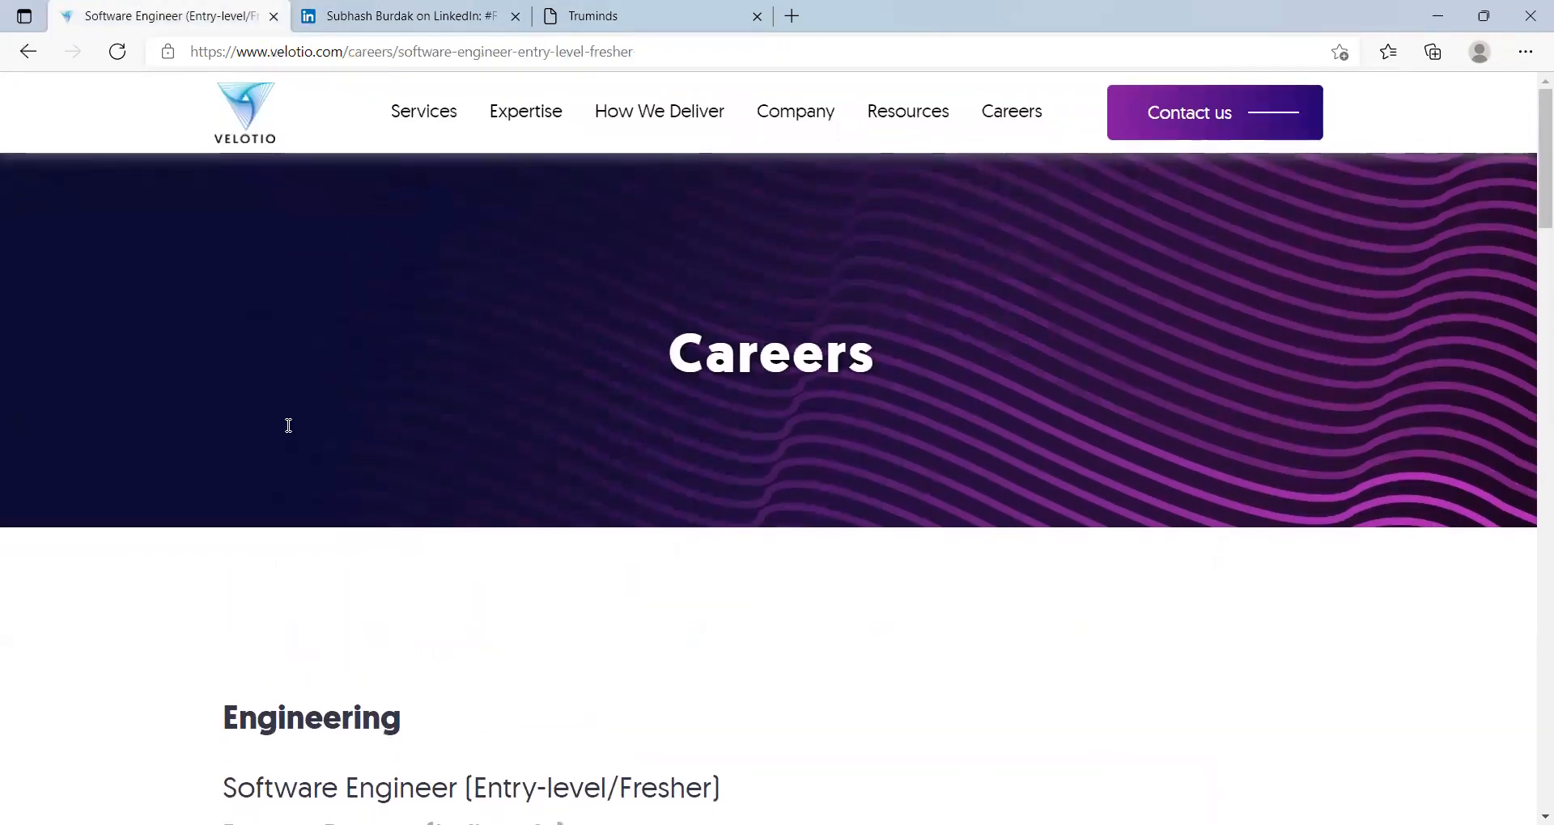
pyautogui.moveTo(290, 430)
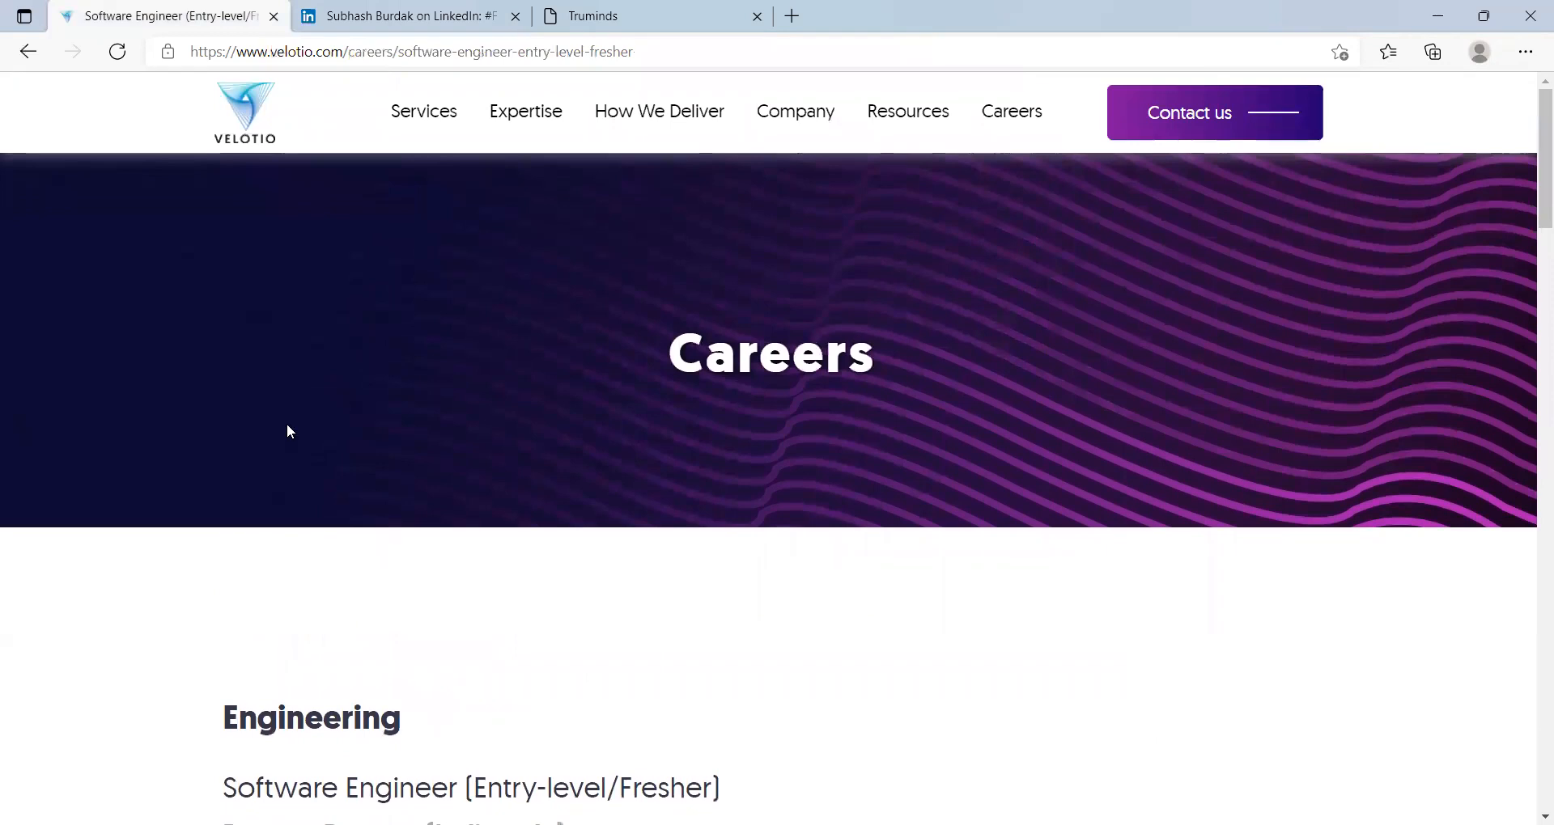
pyautogui.moveTo(717, 502)
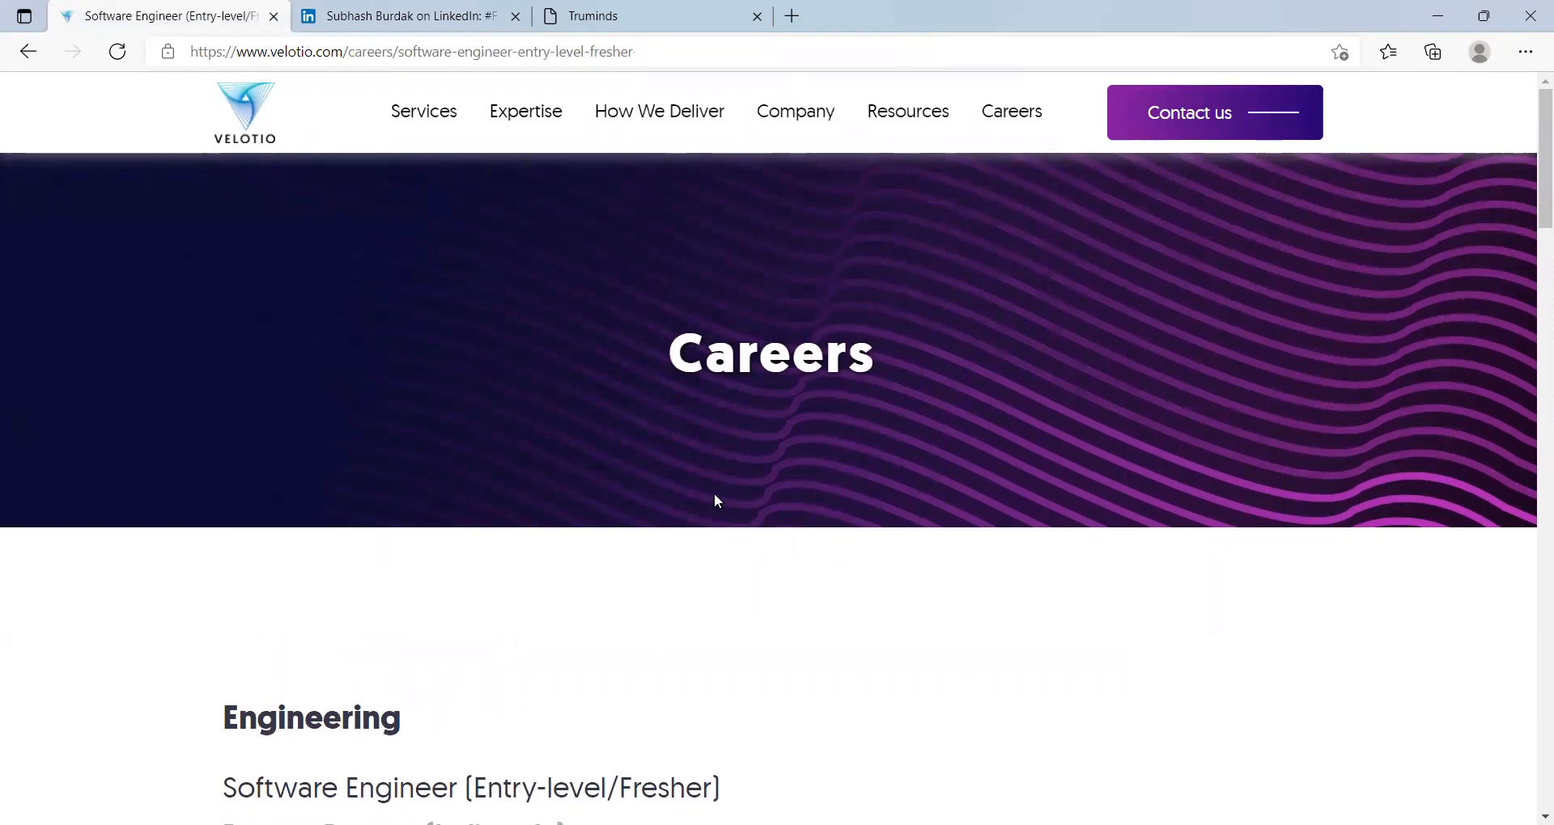
pyautogui.moveTo(839, 438)
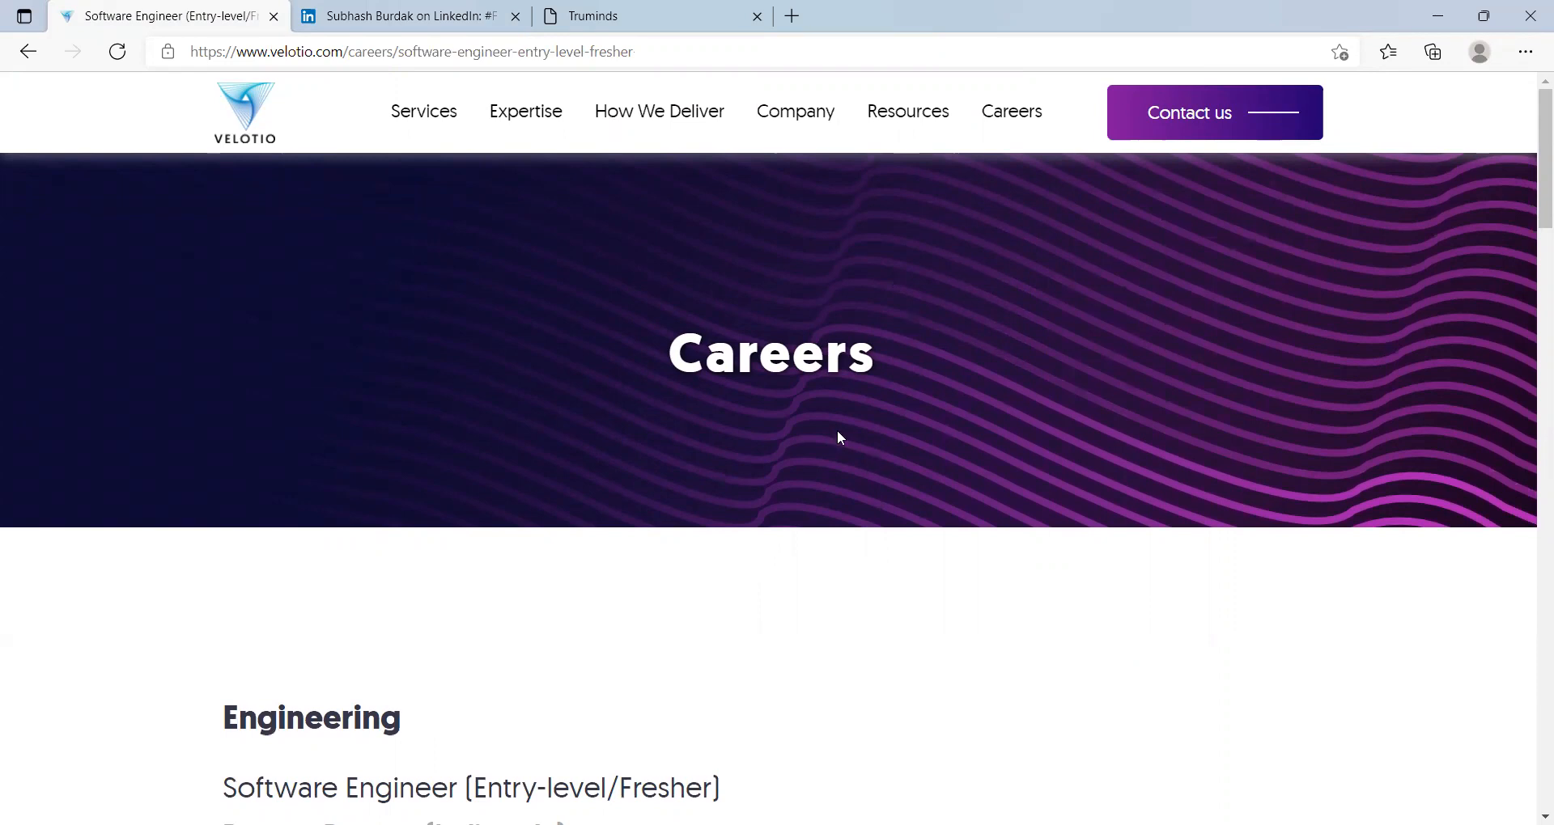